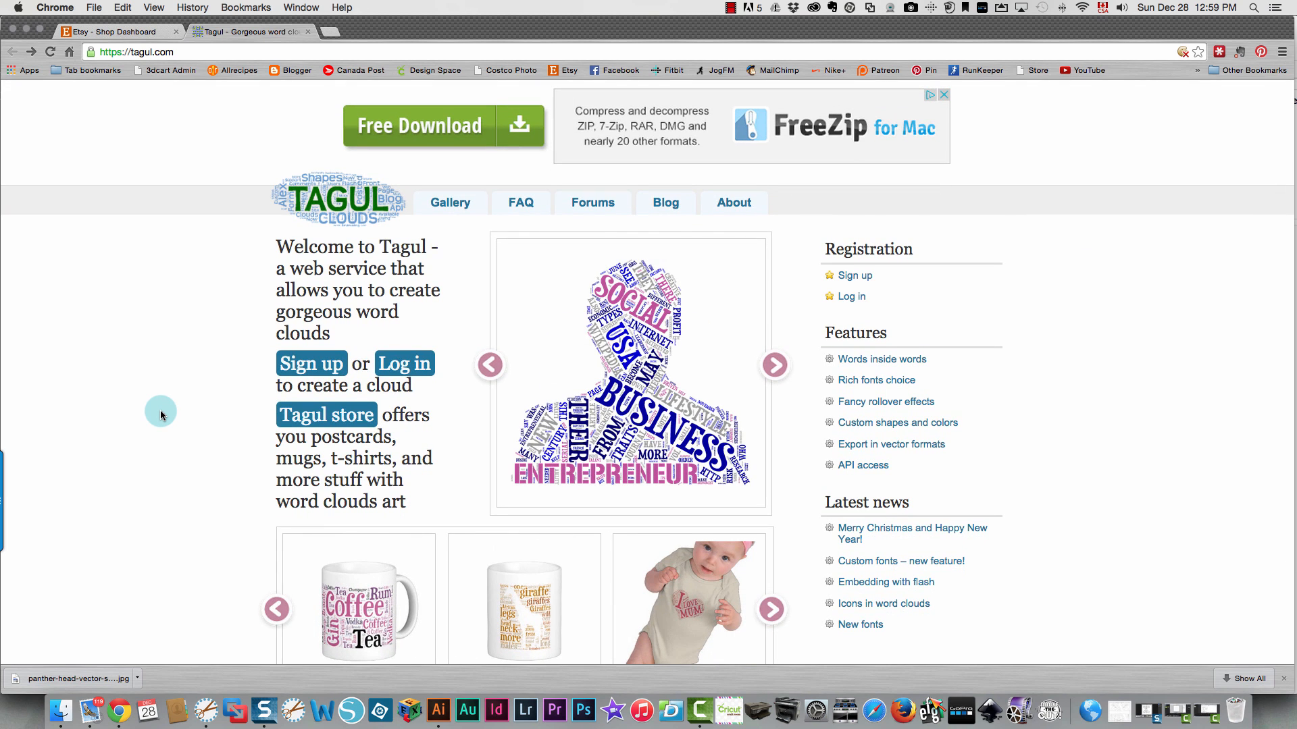
mouse_move(216, 411)
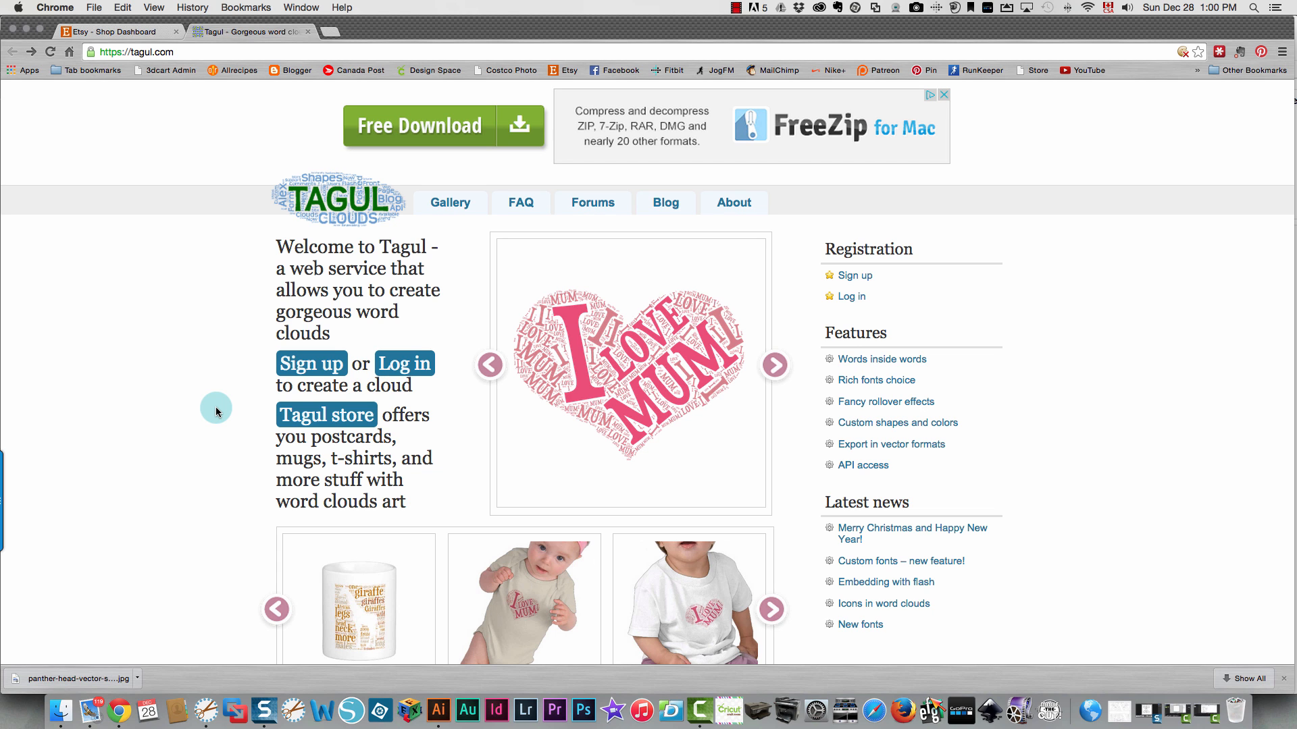
- Sign up to Tagul with Facebook and create the new word cloud 'Cloud 1'
left_click(774, 365)
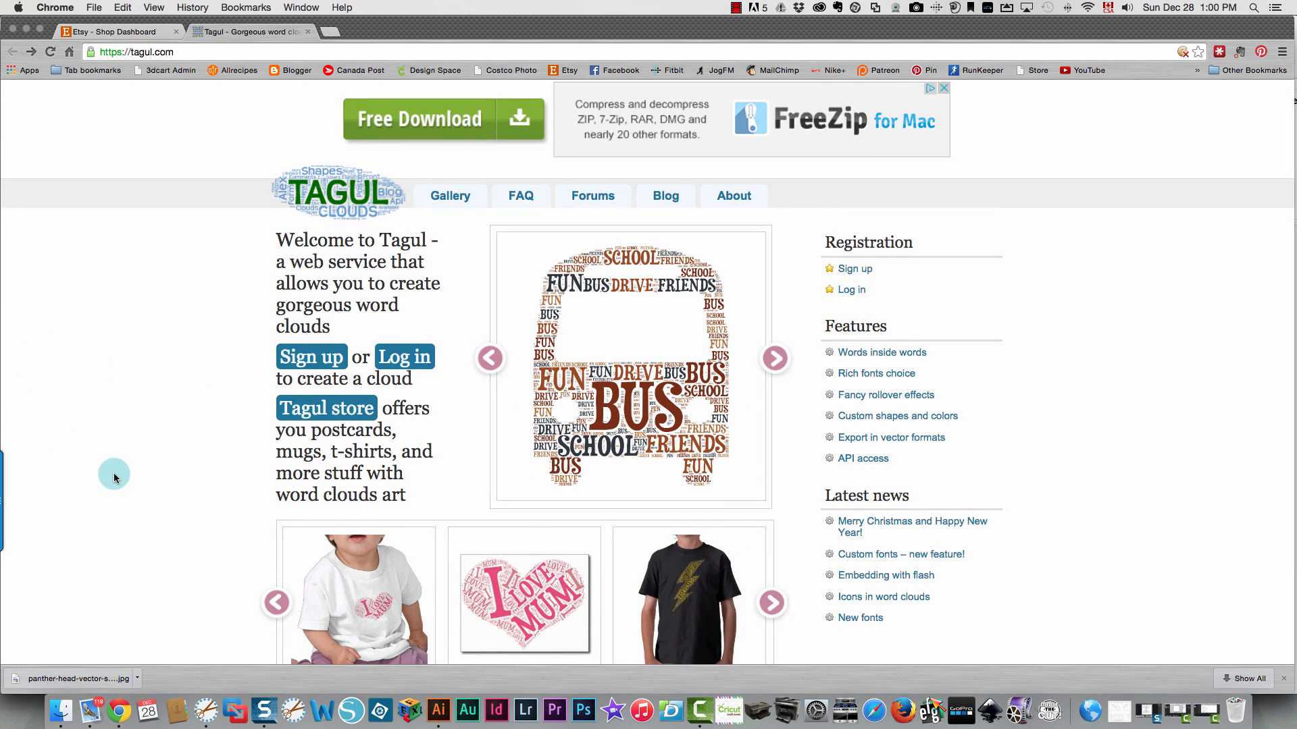
mouse_move(224, 470)
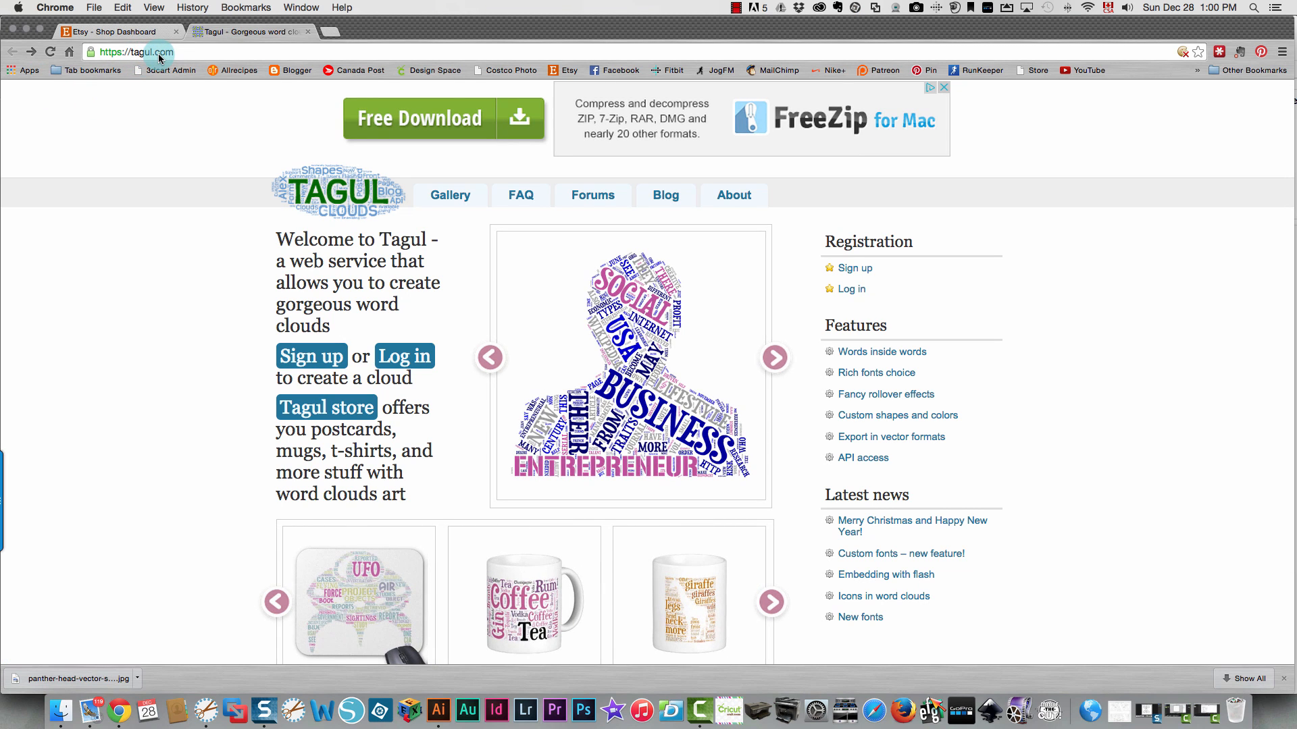
left_click(311, 356)
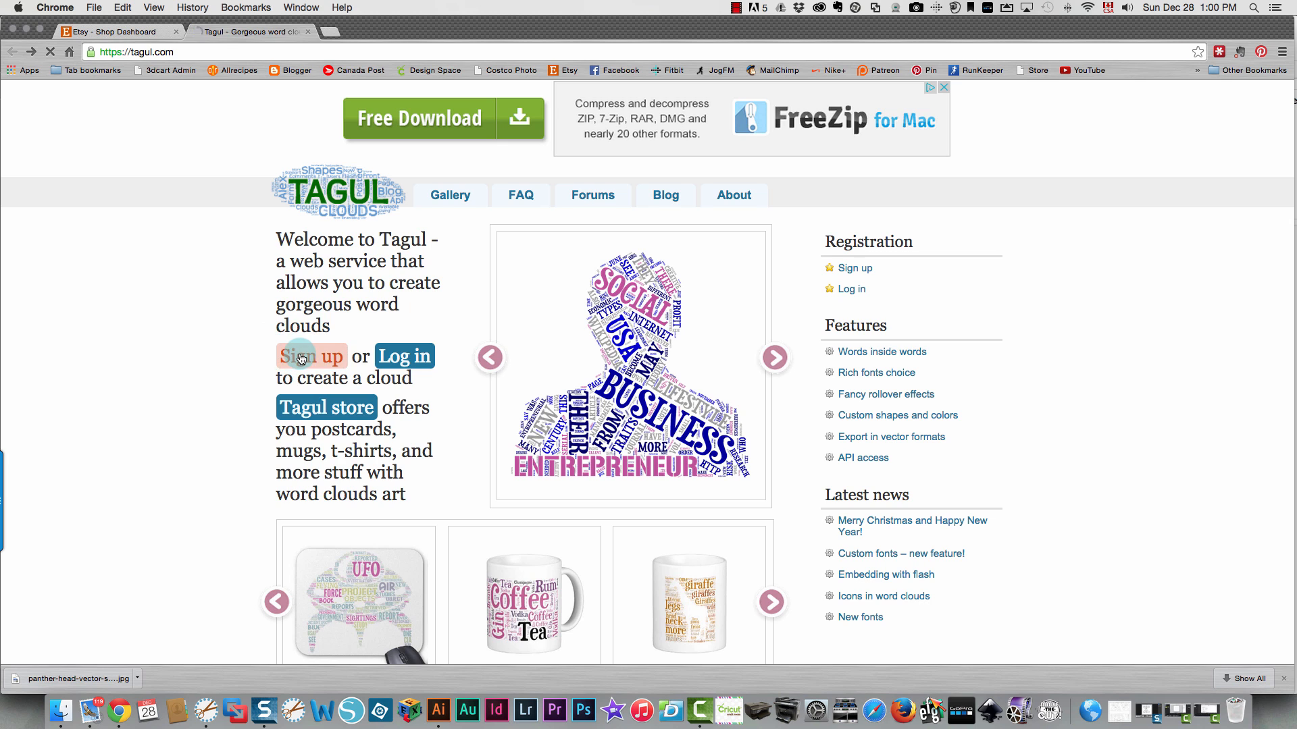
left_click(310, 356)
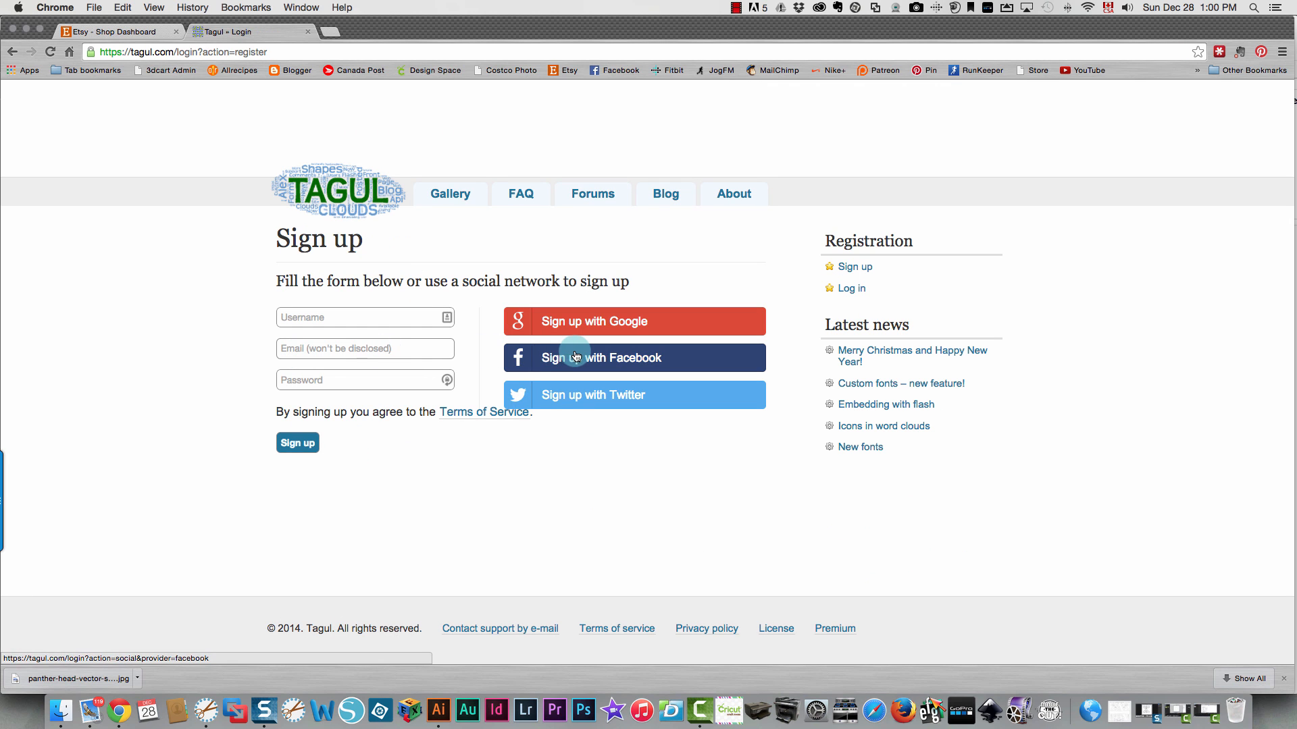
left_click(601, 357)
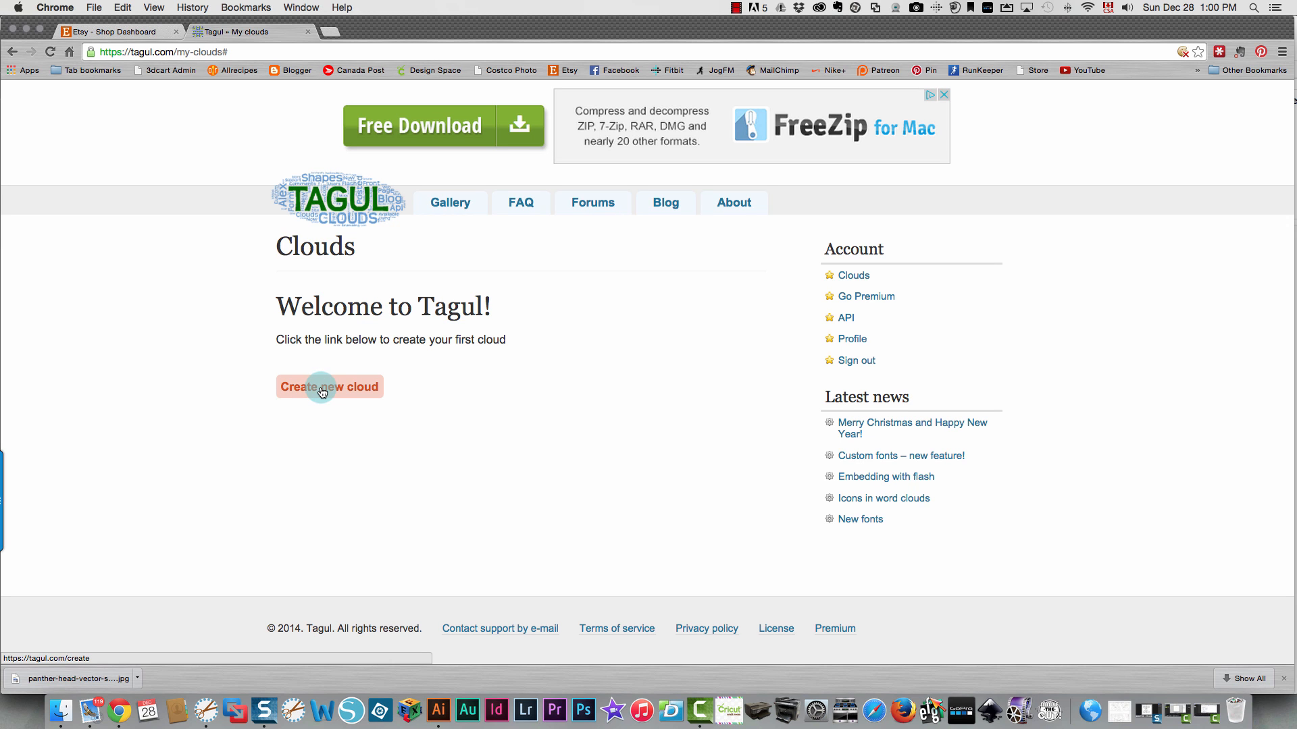
left_click(328, 386)
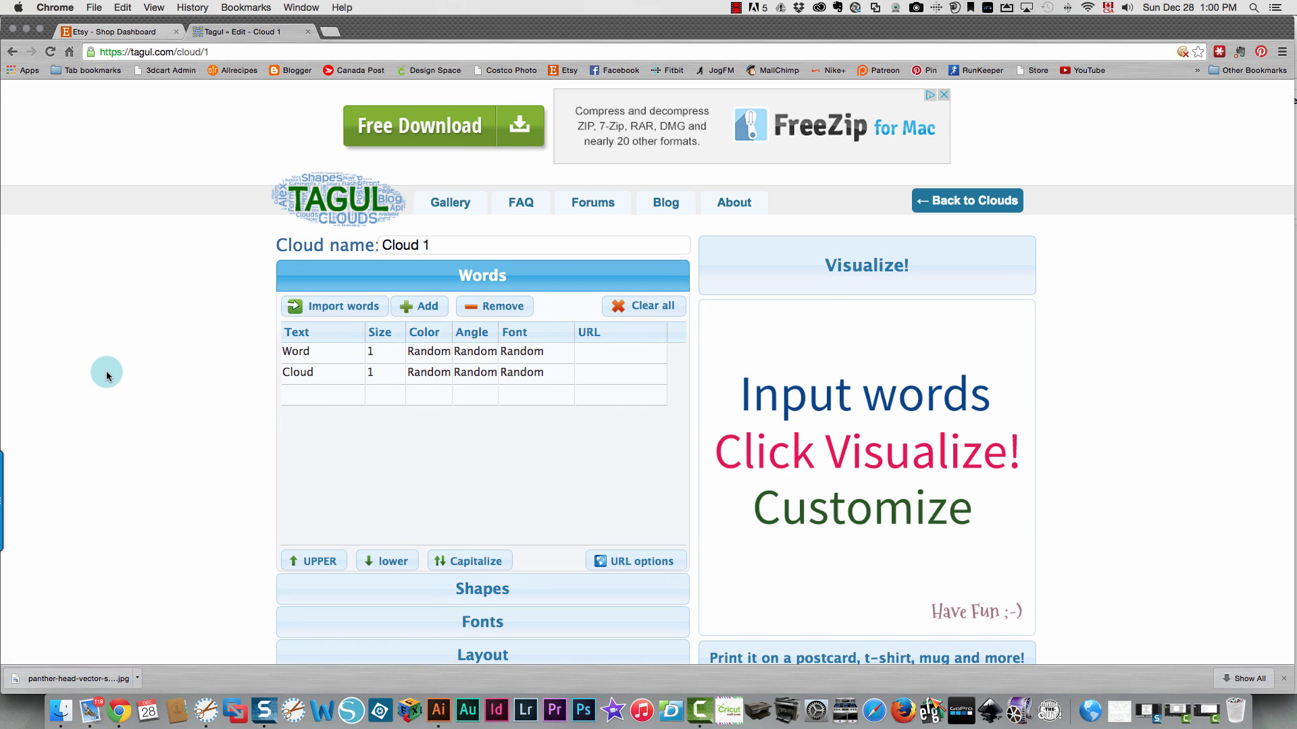
- Apply the solid red heart shape to the cloud
scroll("down", 3)
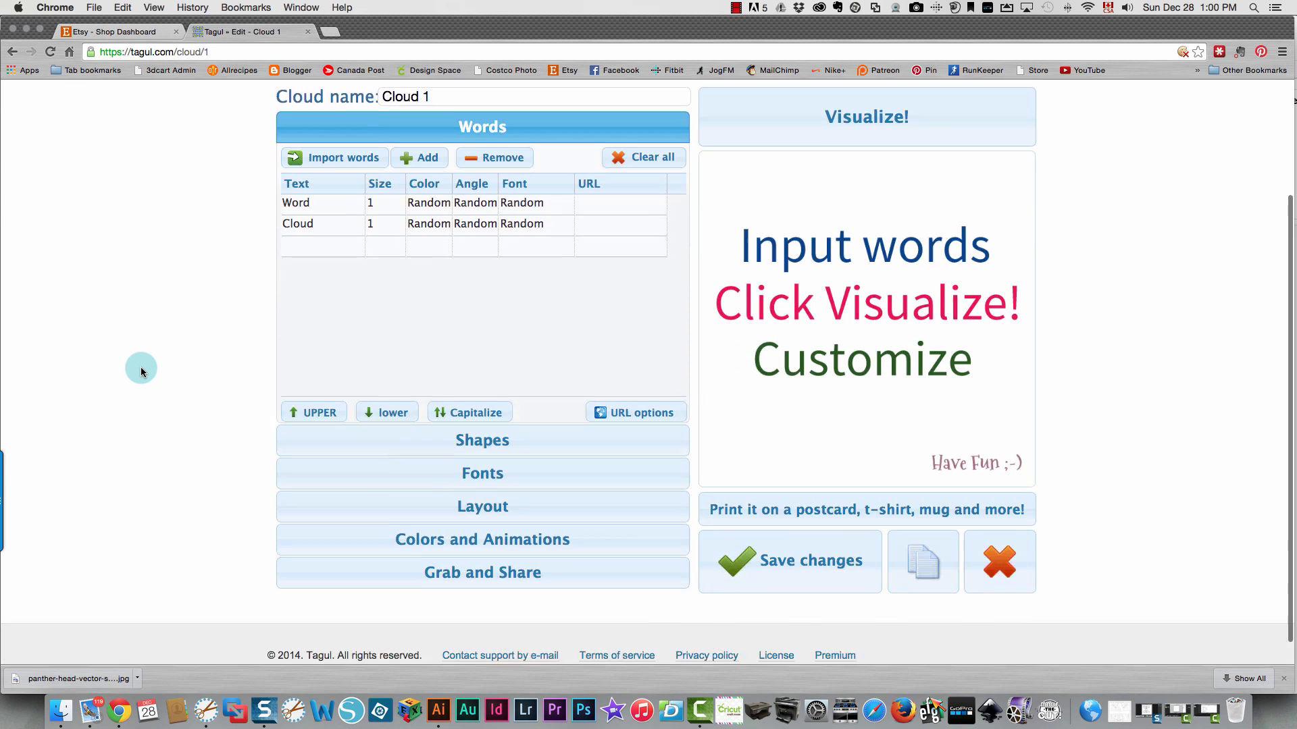
left_click(482, 440)
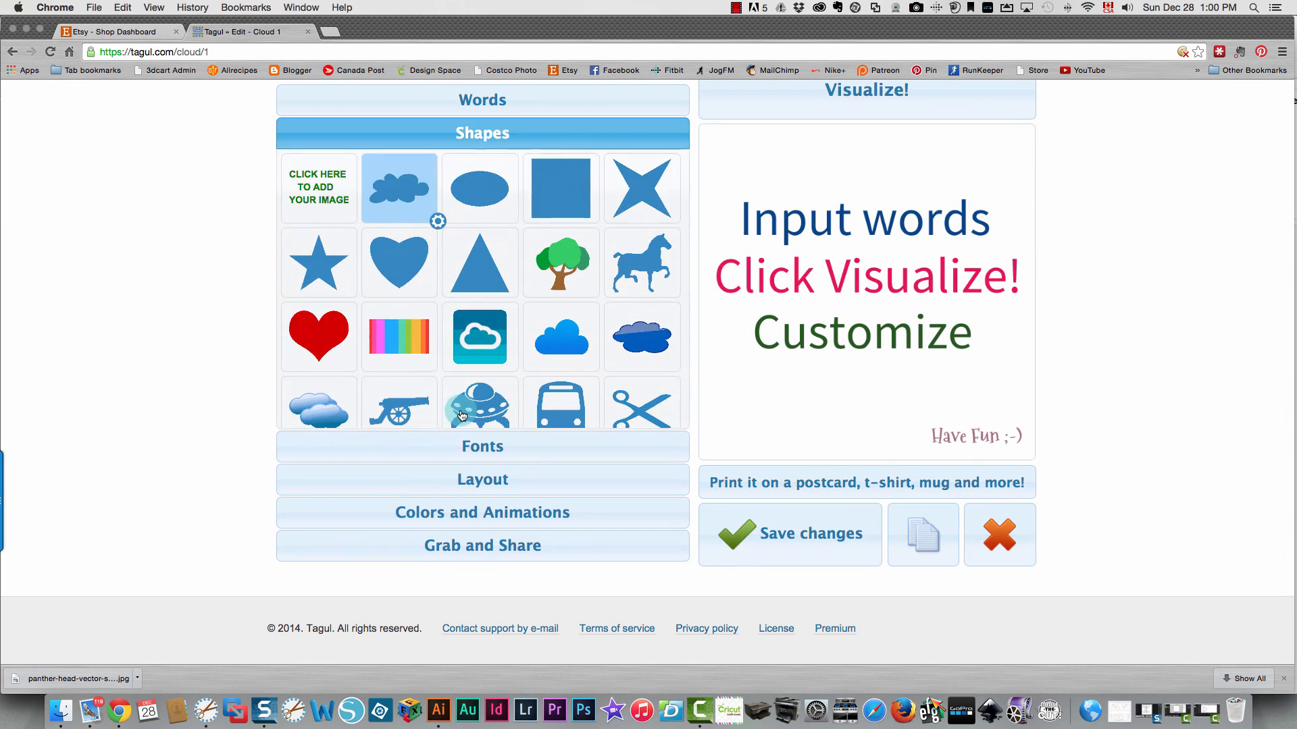
left_click(398, 262)
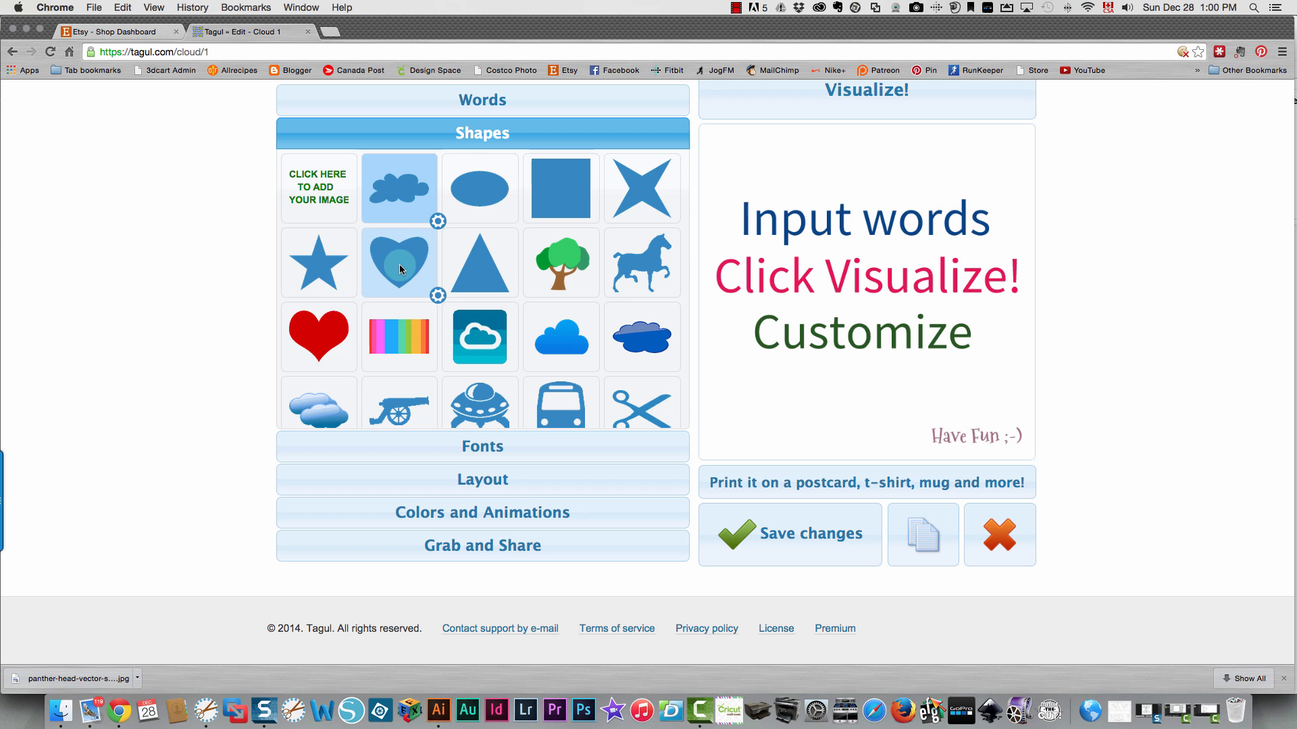
left_click(318, 336)
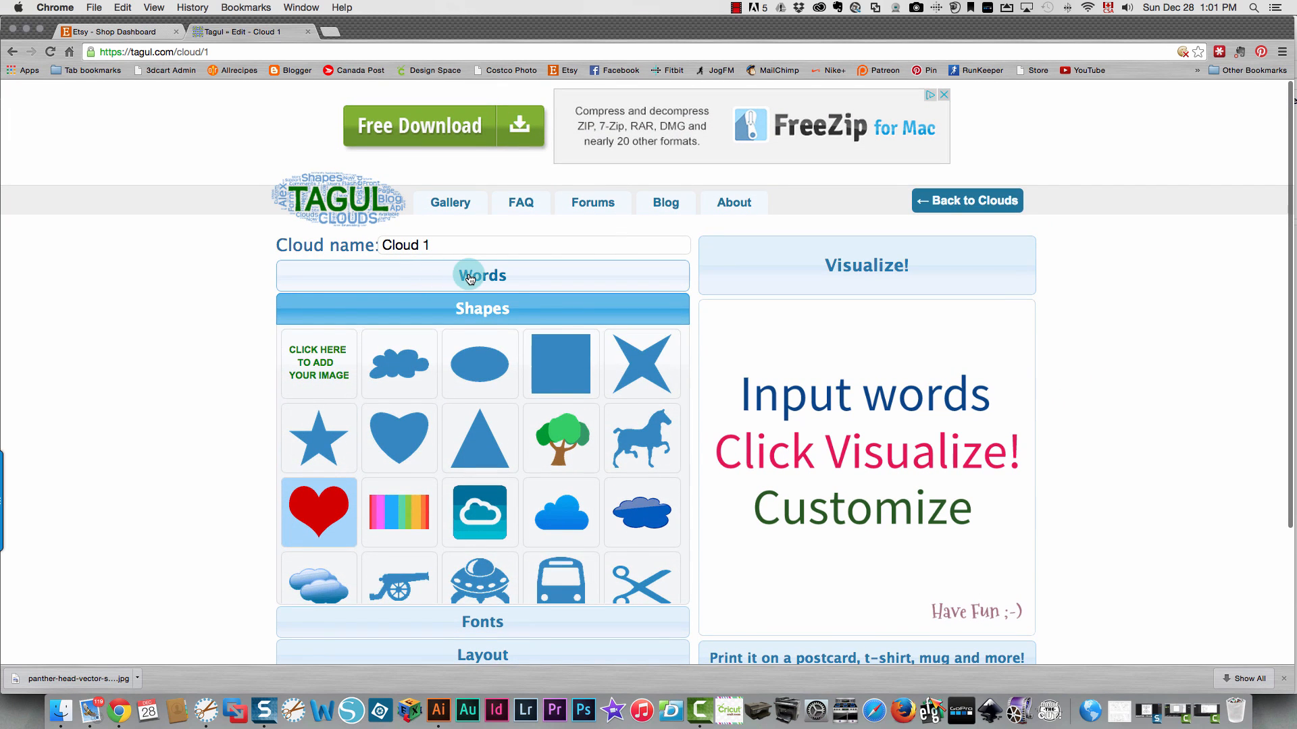
- Set the cloud font to Bubblegum Sans Regular instead of Bangers Regular
left_click(483, 275)
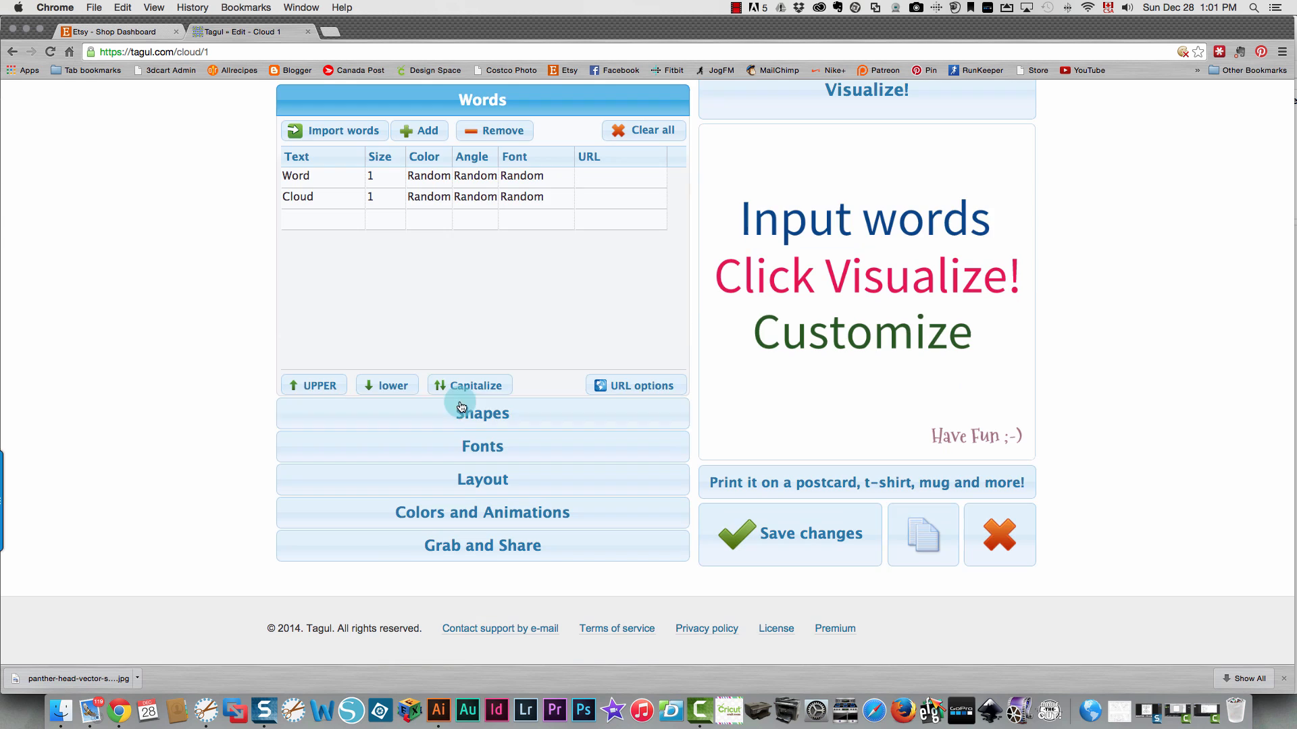
left_click(481, 446)
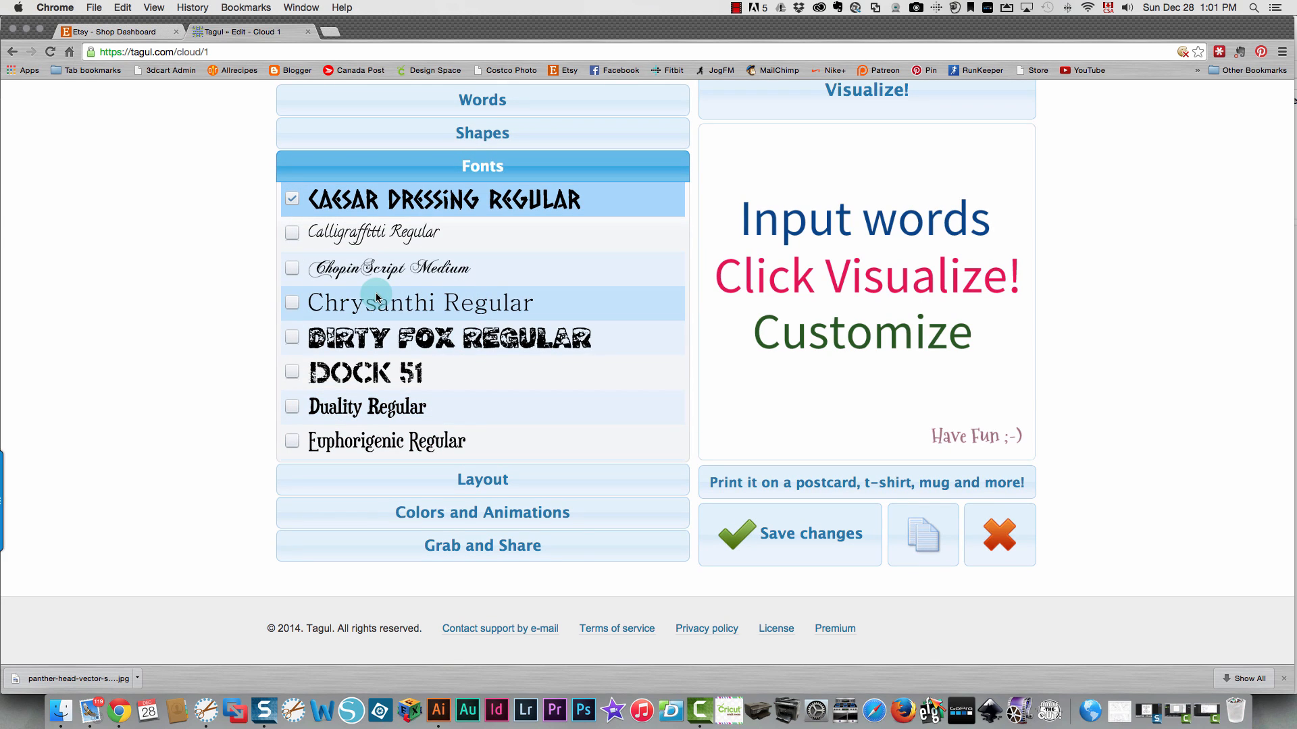
scroll("down", 3)
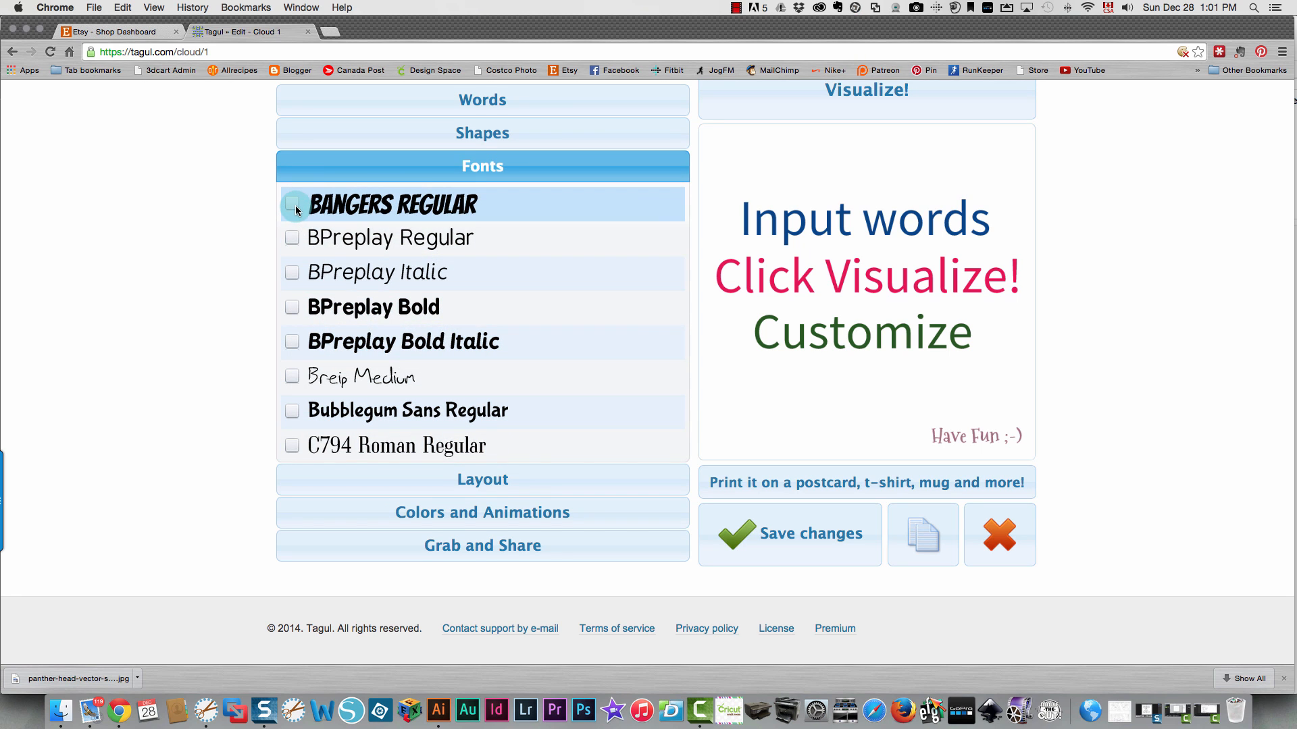
left_click(291, 204)
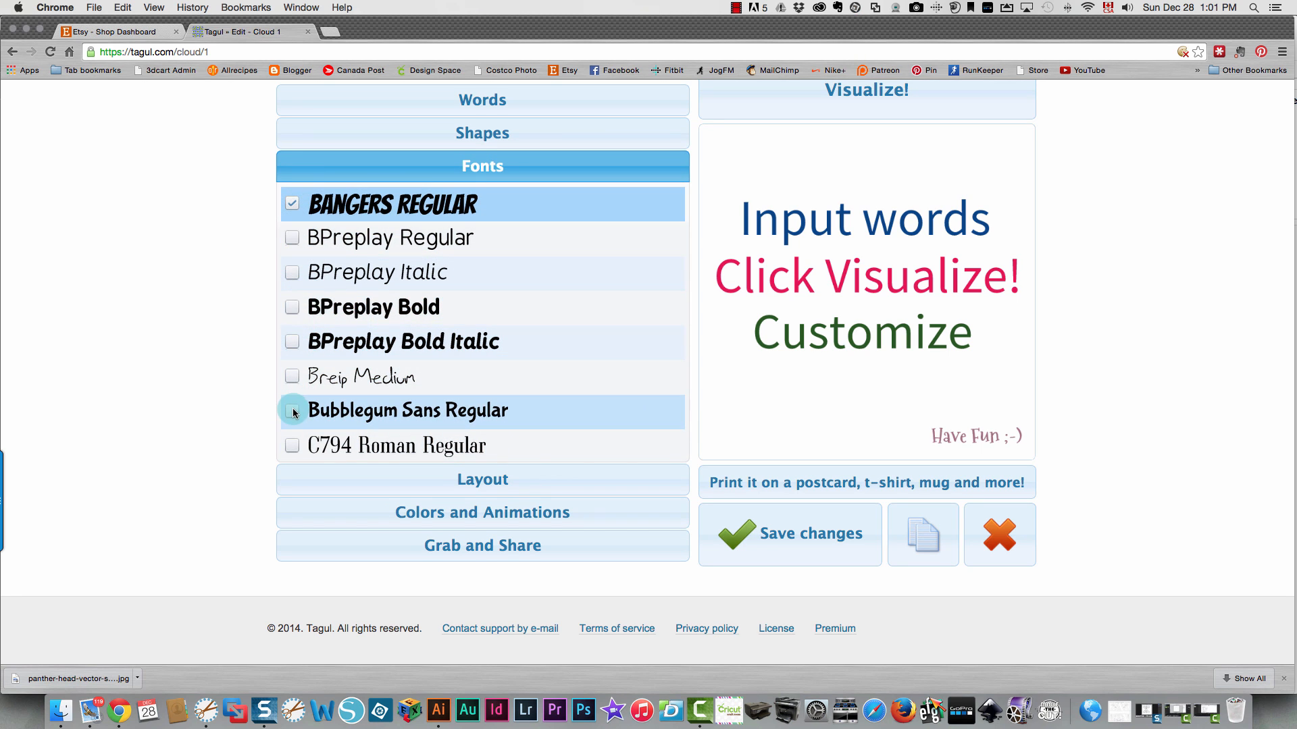
left_click(292, 412)
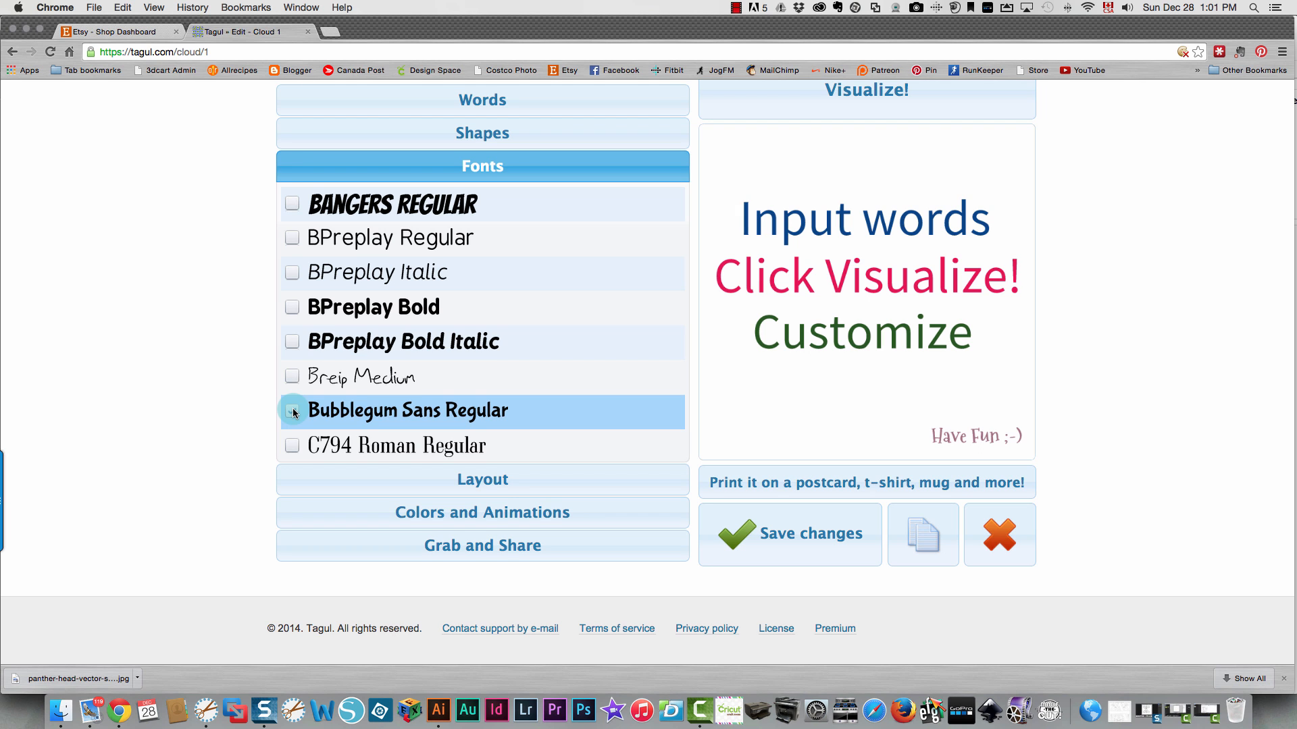
left_click(292, 411)
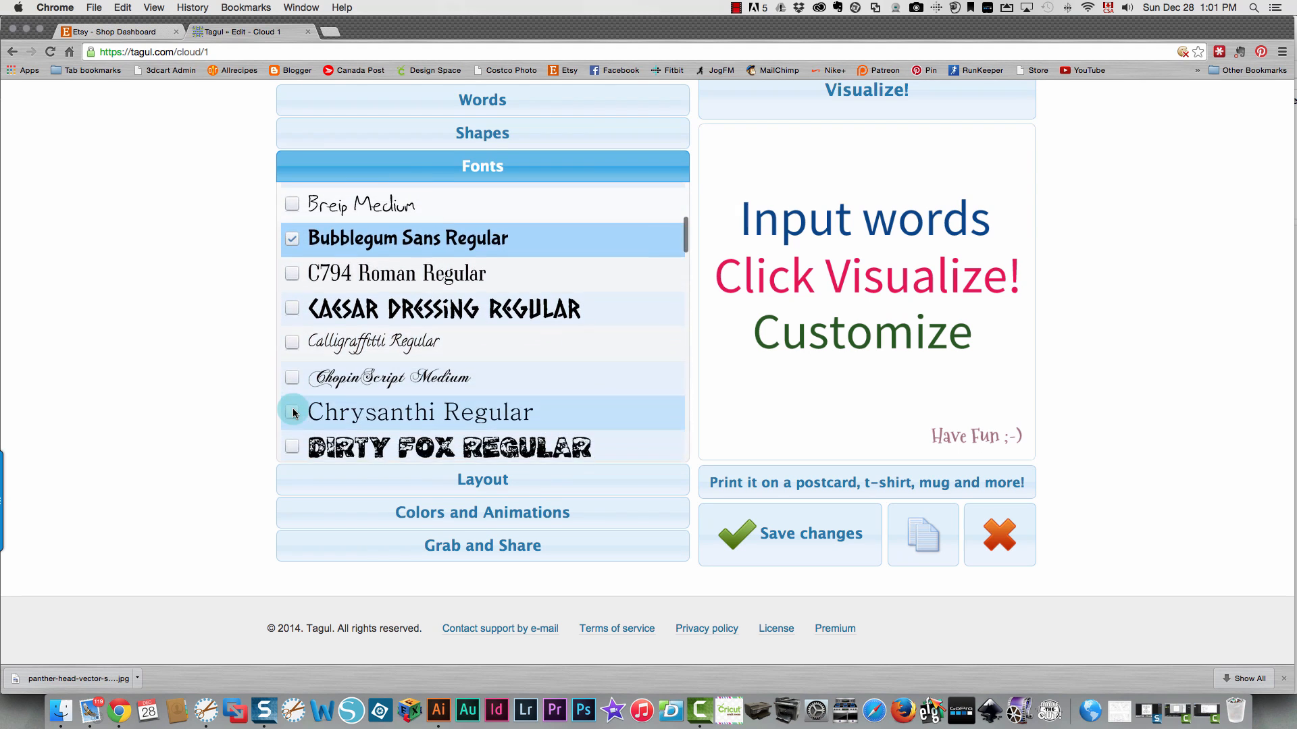
left_click(482, 479)
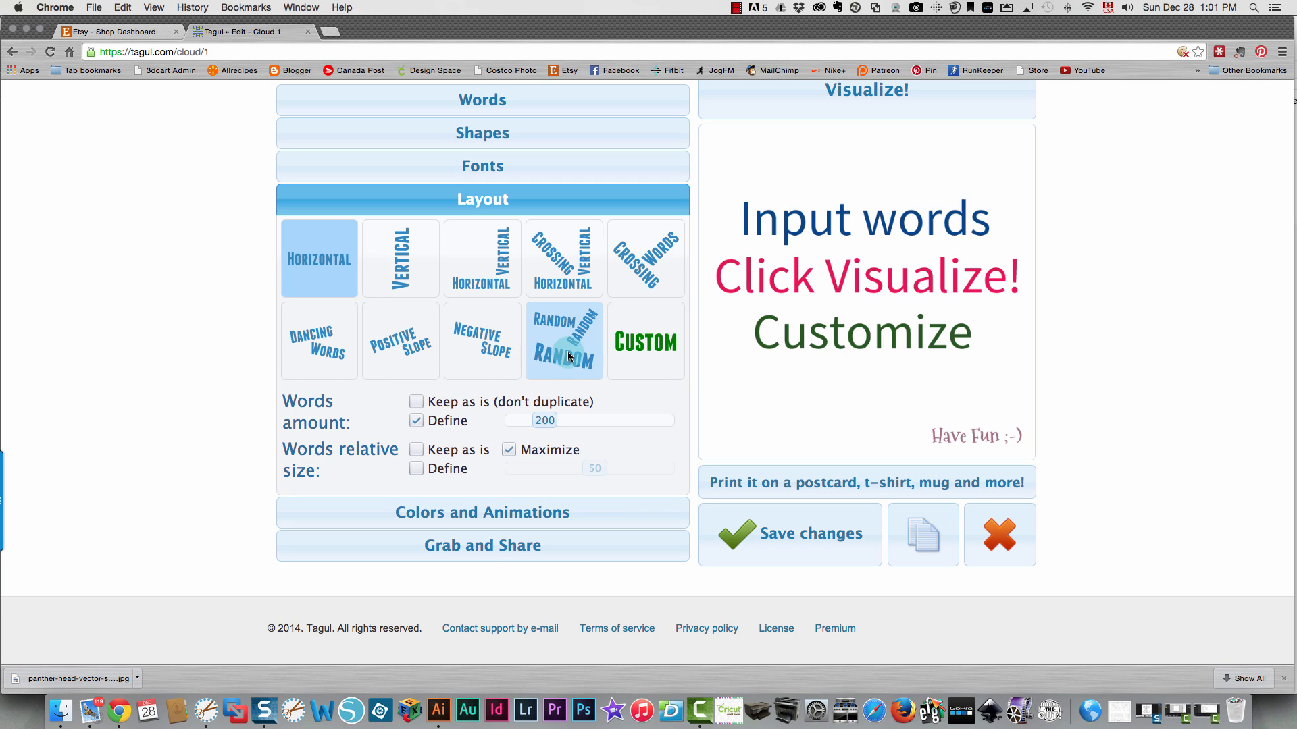
- Set random word orientations and save the cloud settings to the Tagul site
left_click(563, 340)
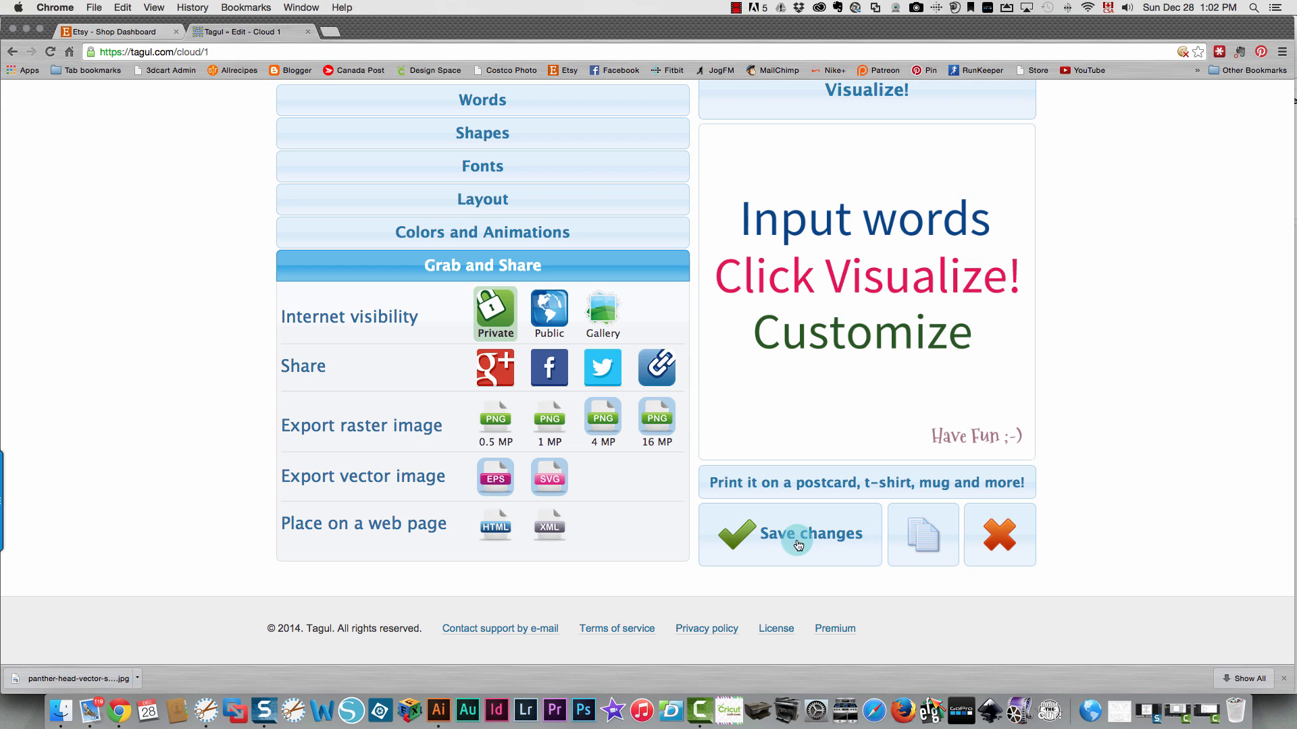
mouse_move(798, 533)
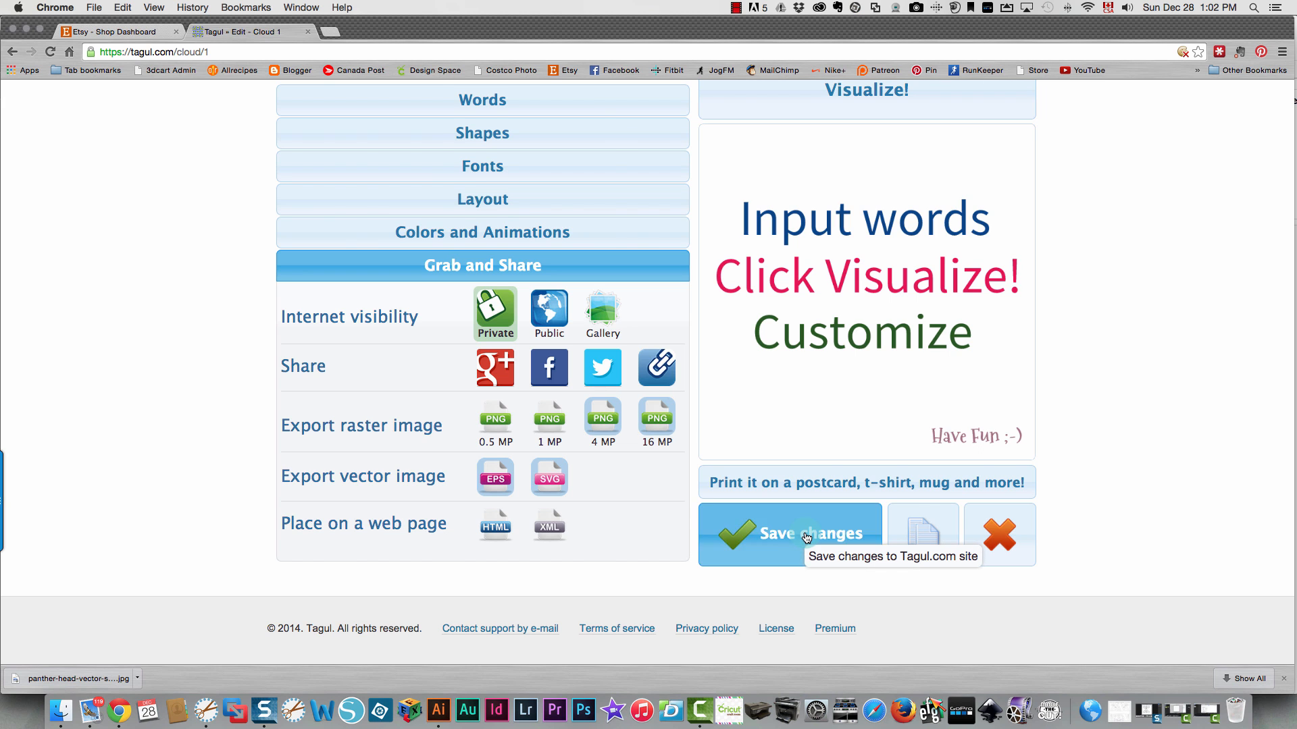
left_click(789, 534)
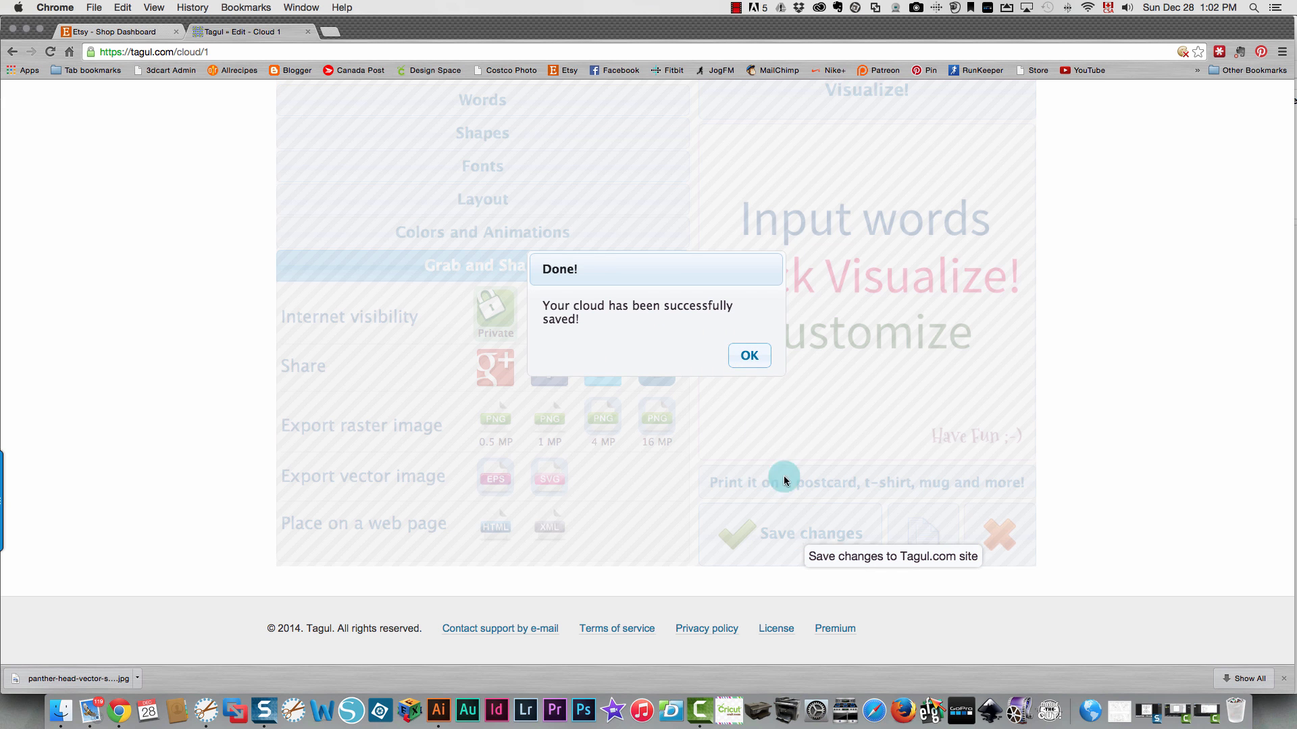
left_click(747, 354)
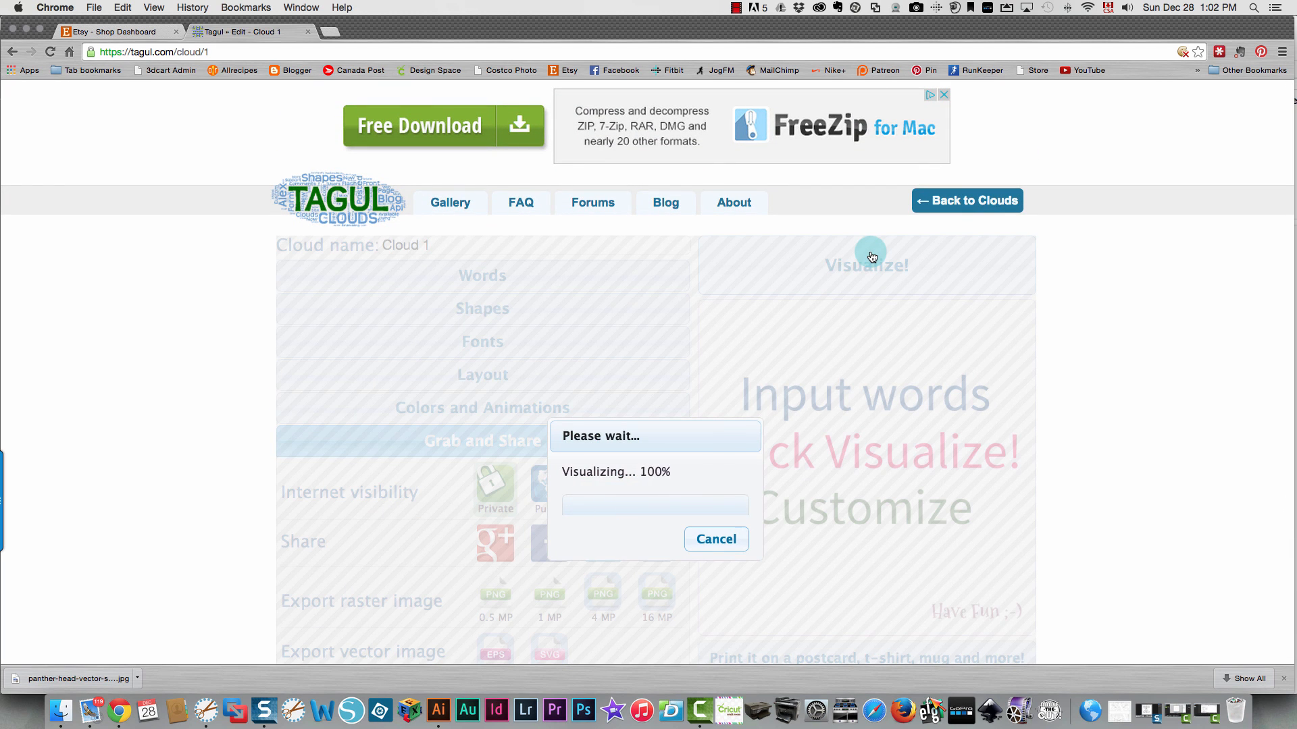
- Generate the red heart cloud, set its visibility to Public, and enlarge the page view
left_click(865, 264)
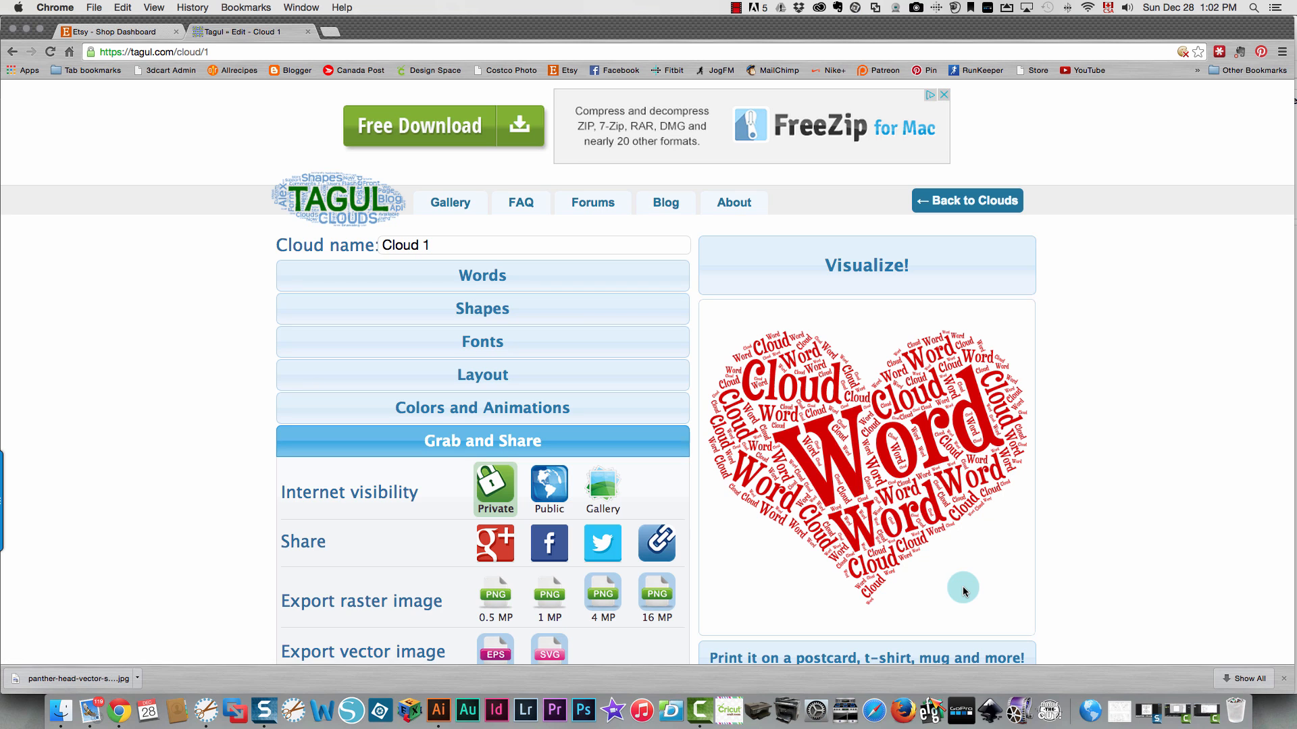
left_click(548, 488)
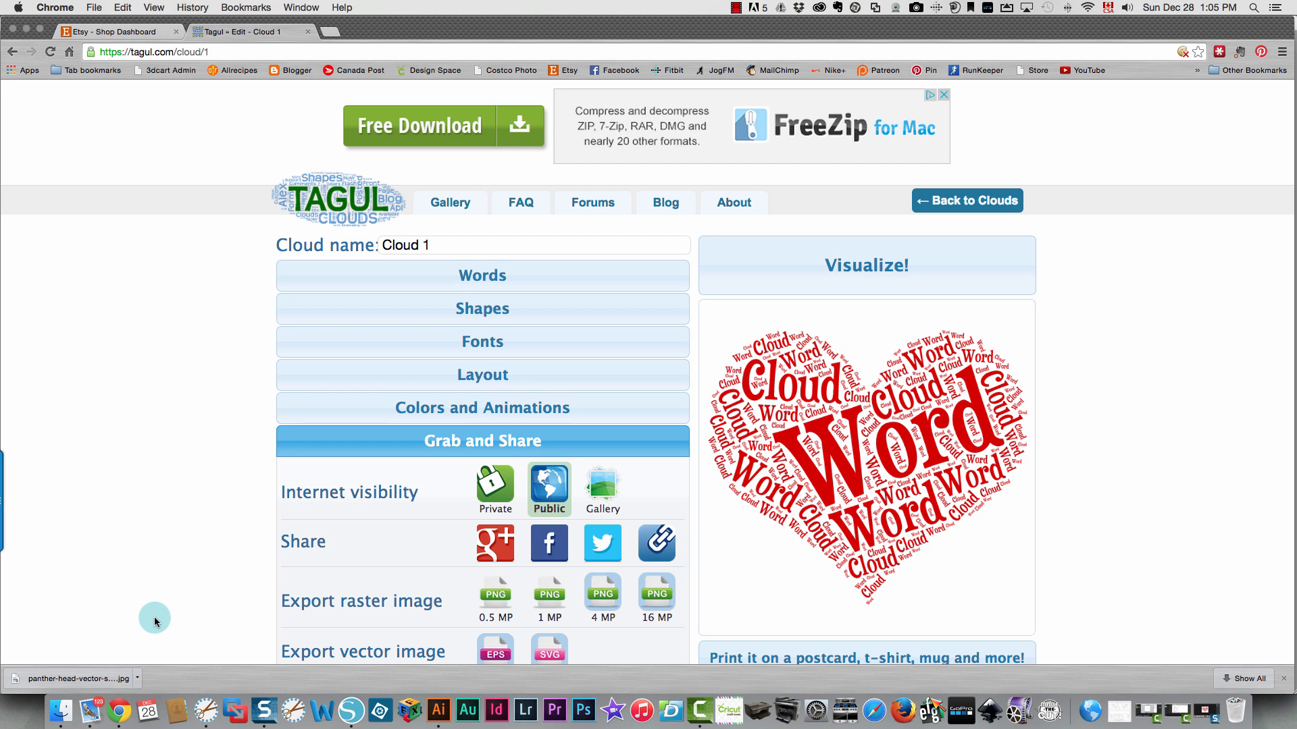
left_click(153, 7)
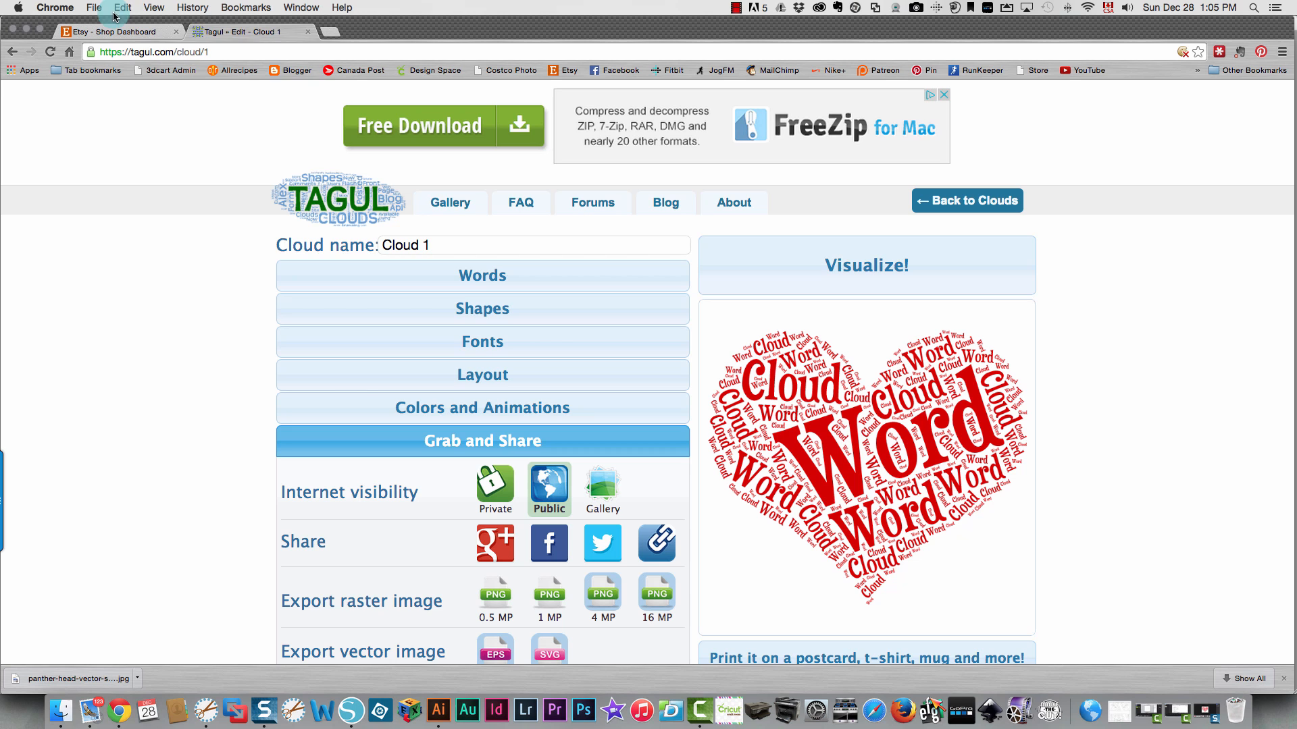
left_click(153, 7)
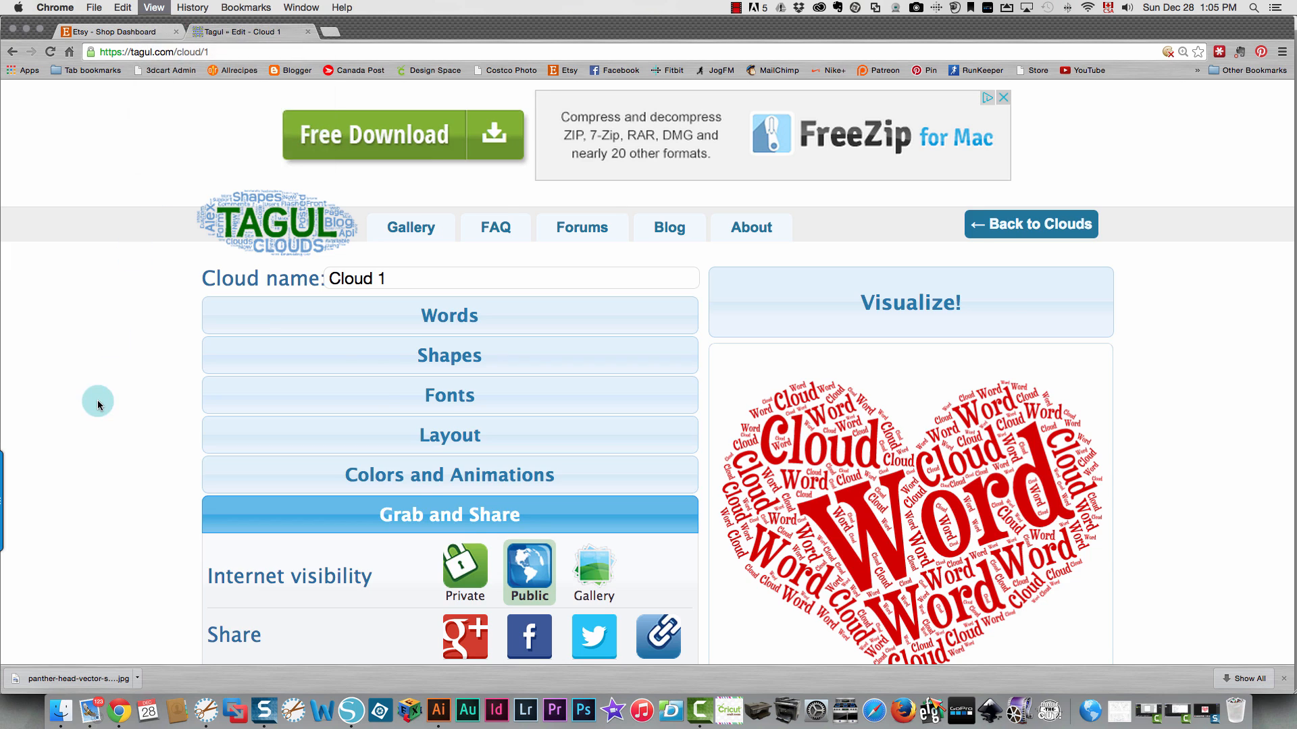
scroll("down", 3)
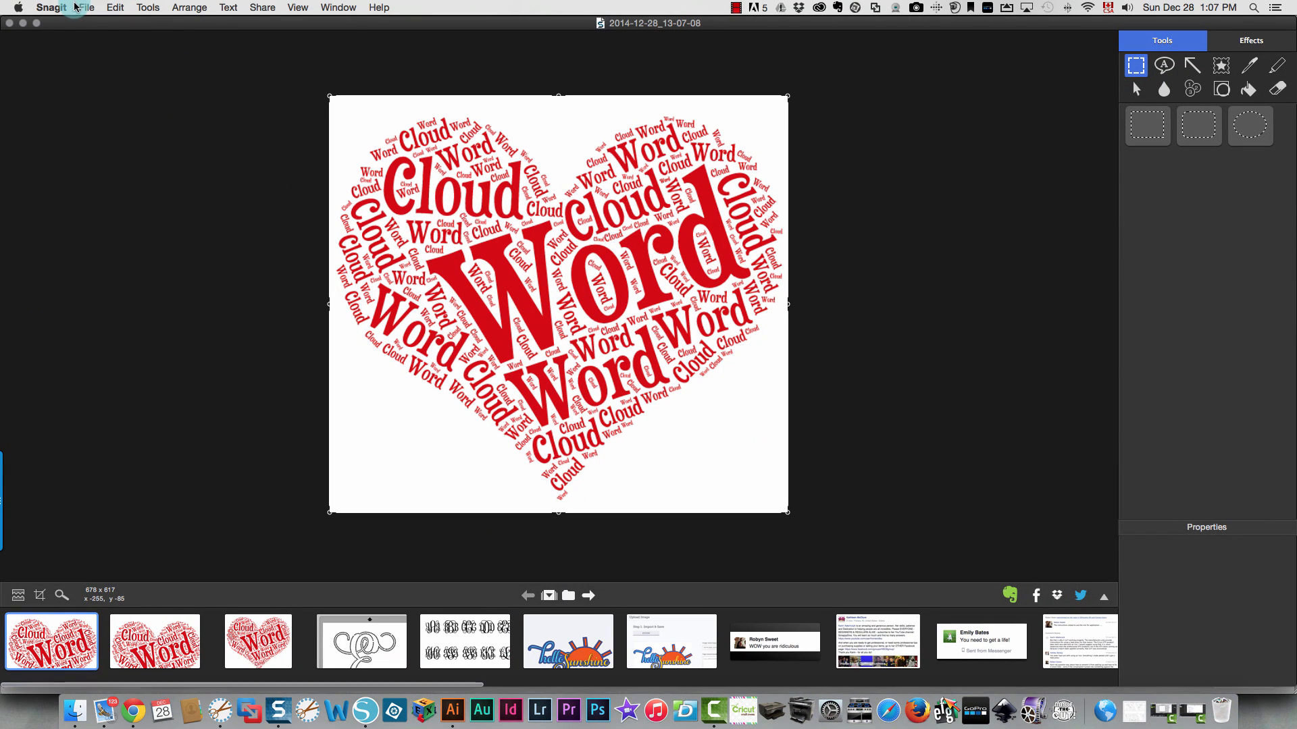
- Save the heart cloud capture via Save As as a JPEG in the TechSmith folder
left_click(86, 8)
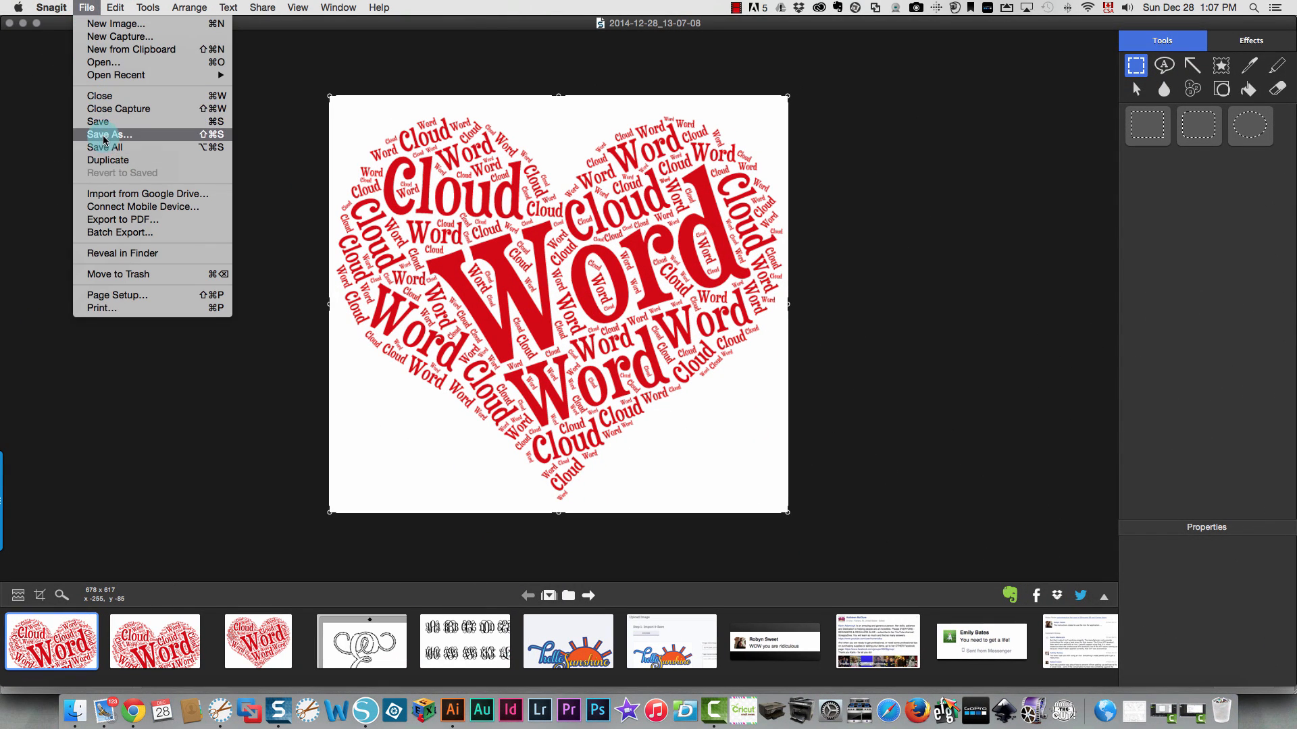
left_click(108, 134)
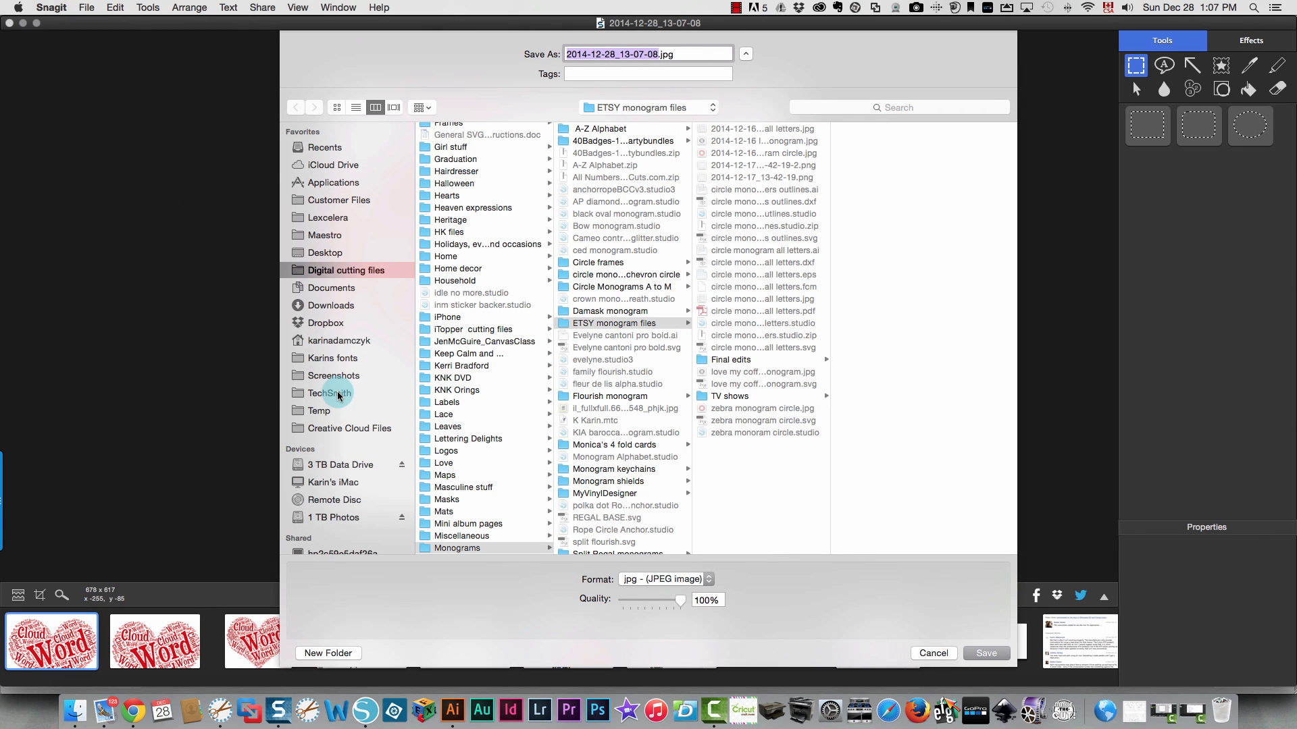
left_click(329, 393)
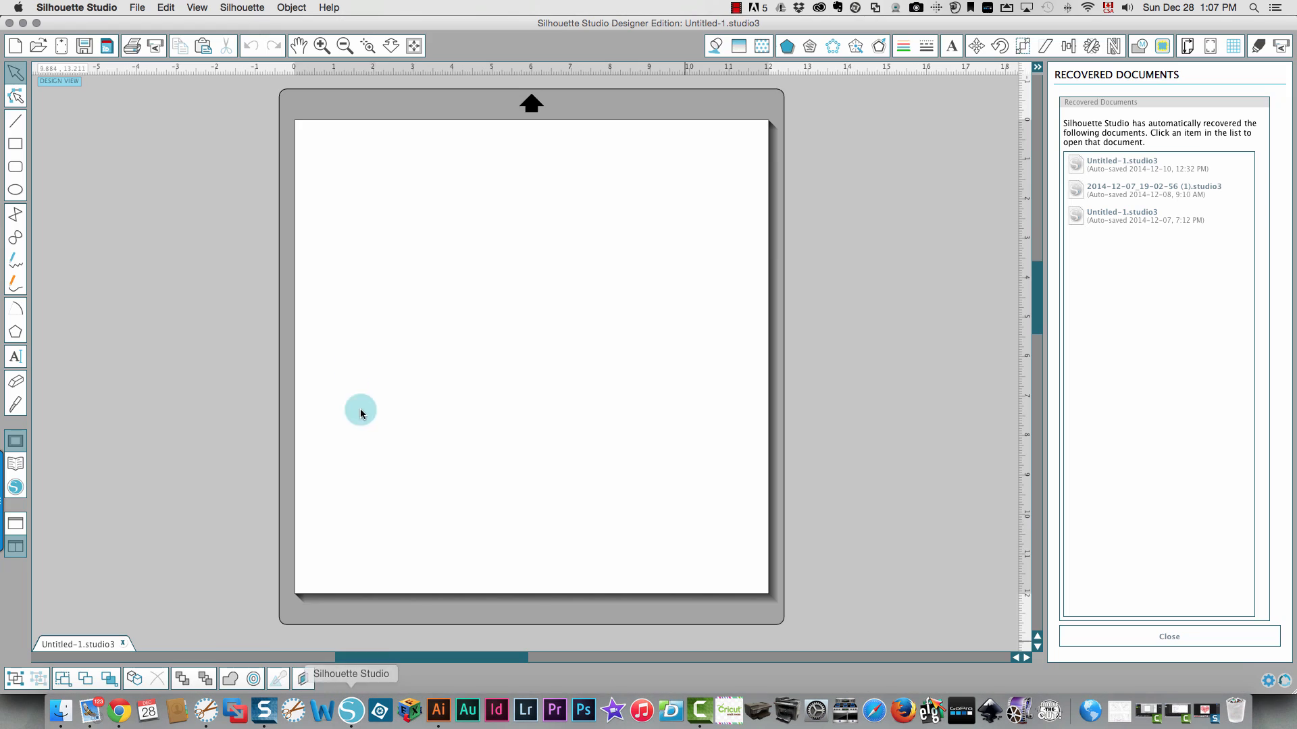
- Drag the heart word cloud JPEG from the TechSmith folder onto the page
left_click(136, 8)
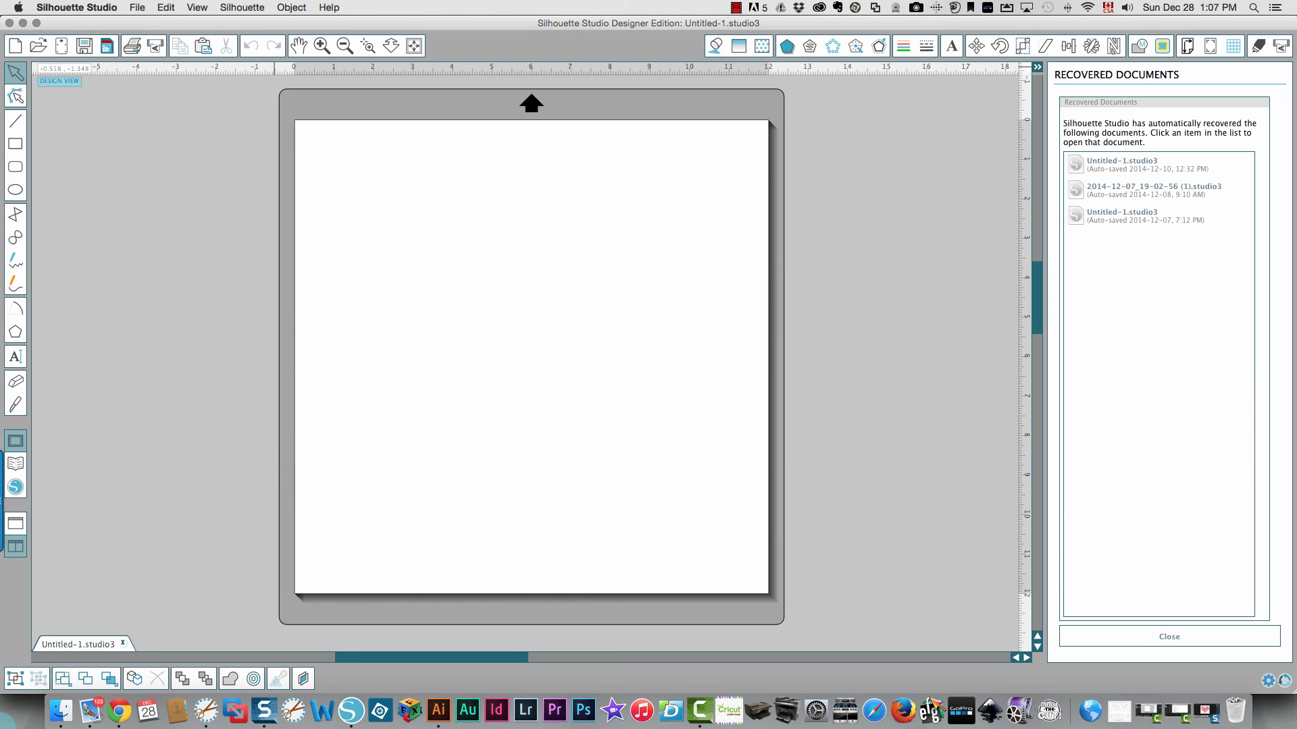
left_click(60, 710)
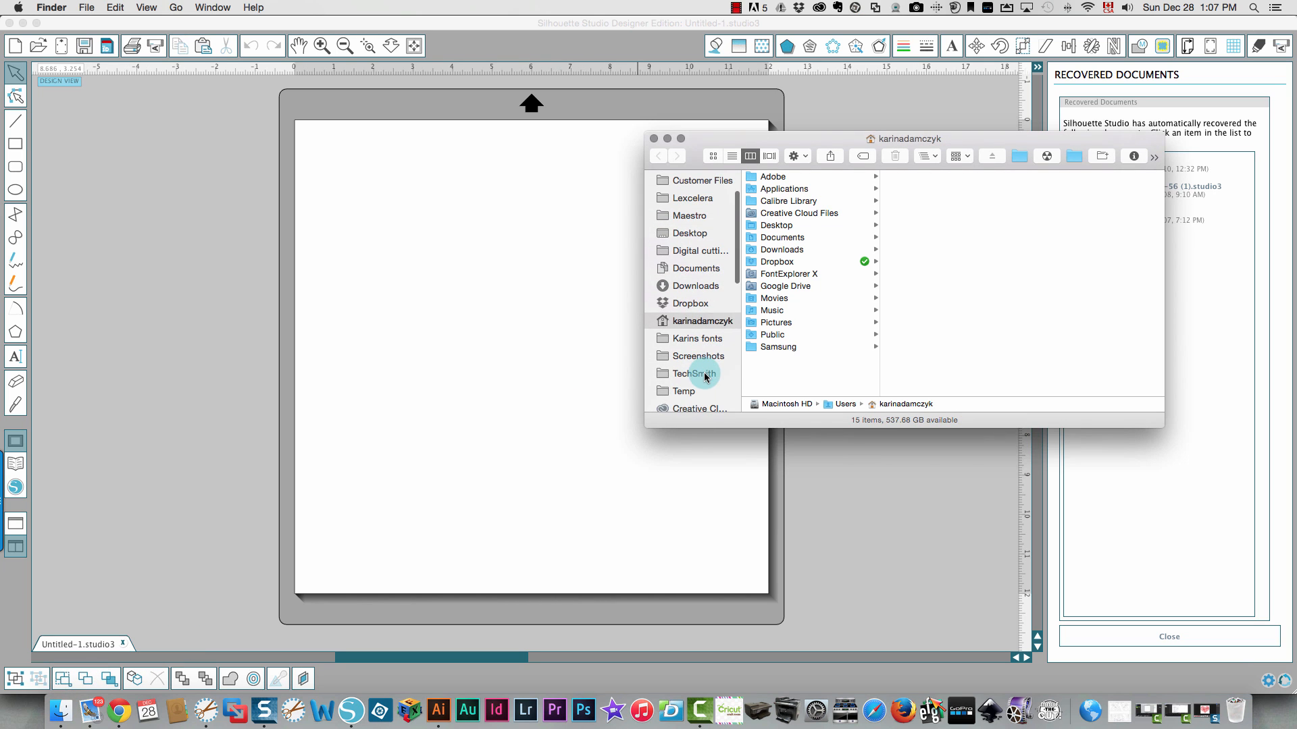
left_click(694, 373)
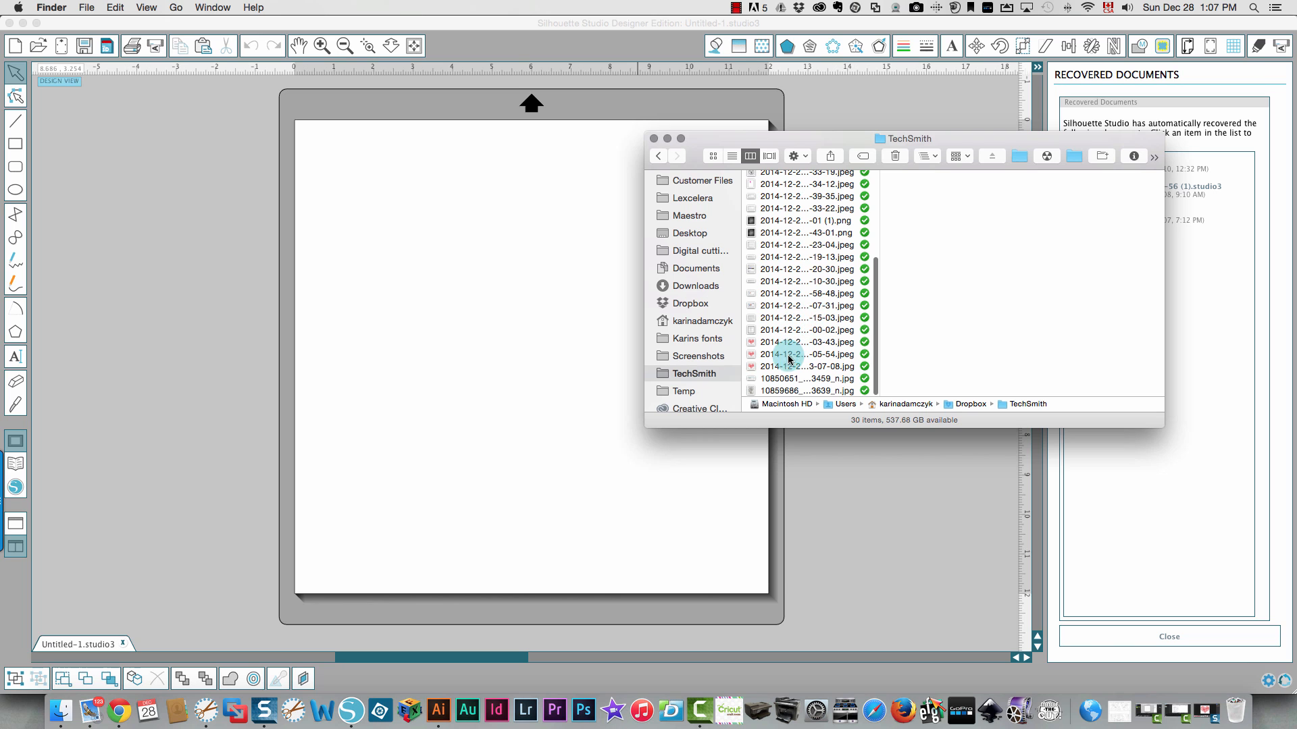
left_click(806, 366)
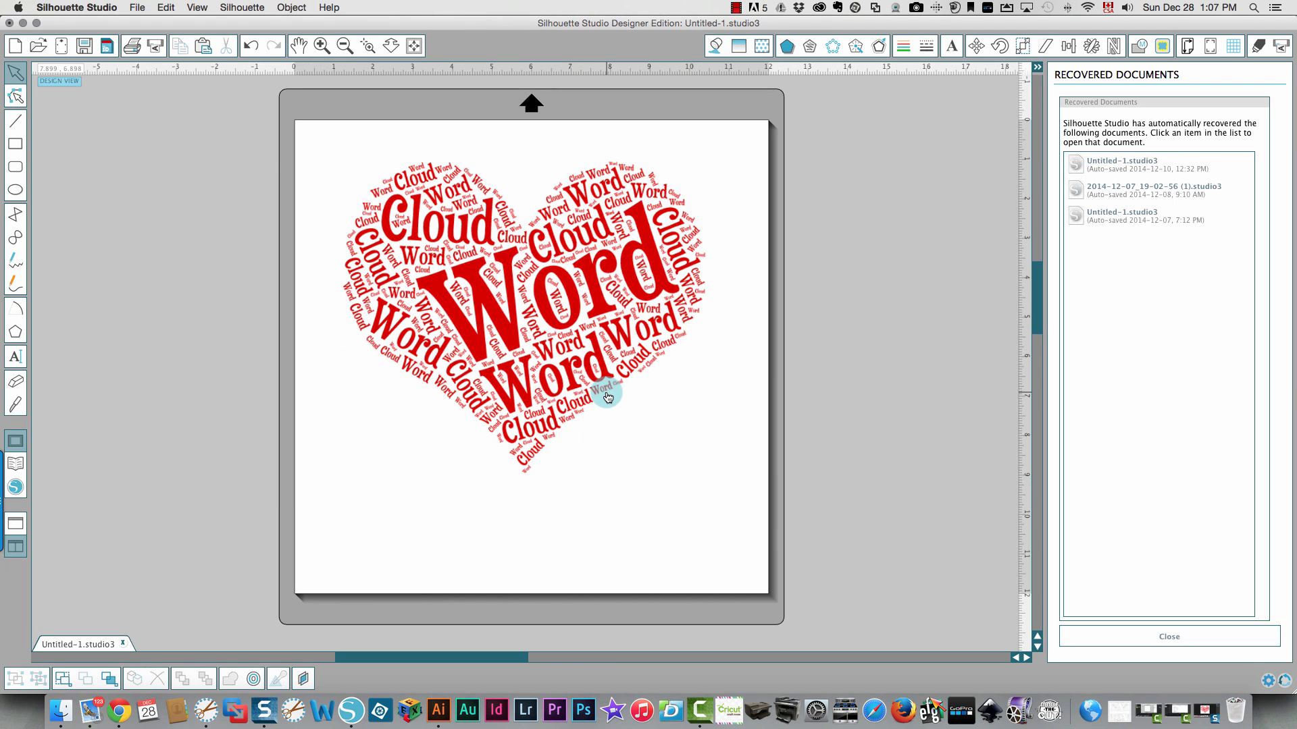
mouse_move(15, 356)
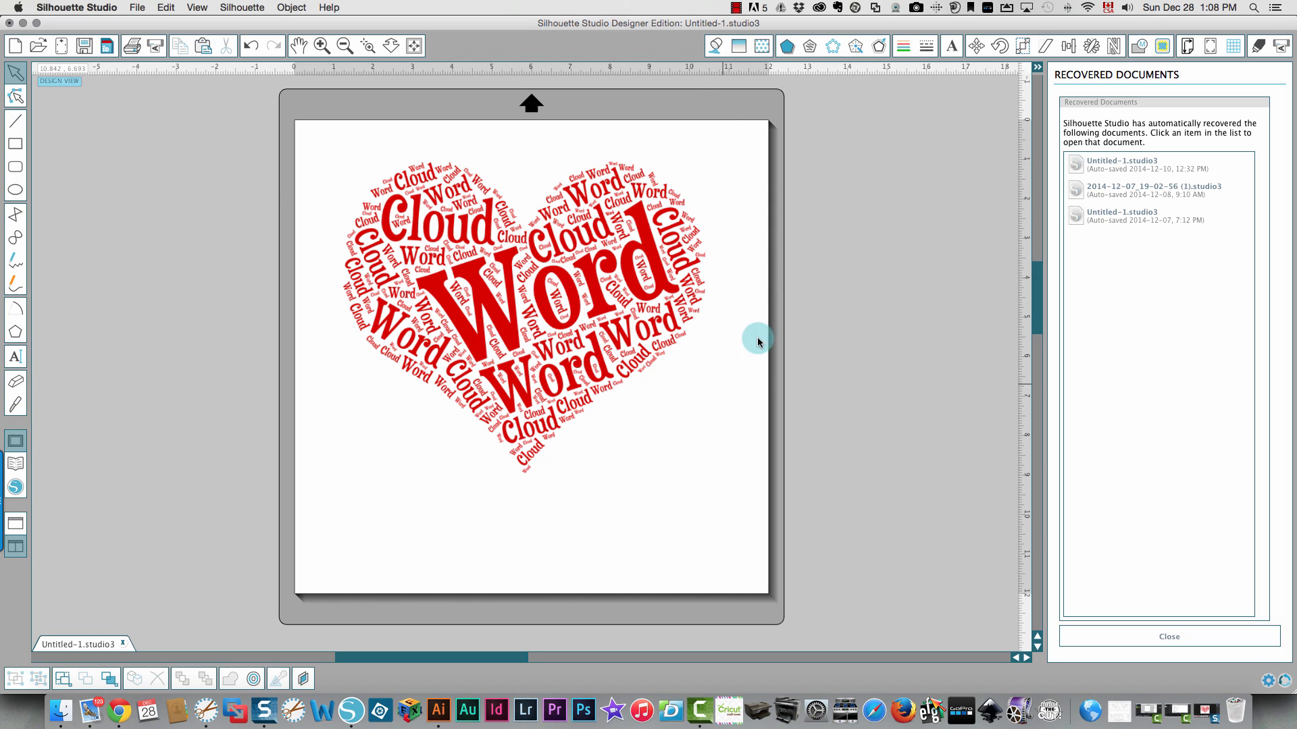
mouse_move(534, 254)
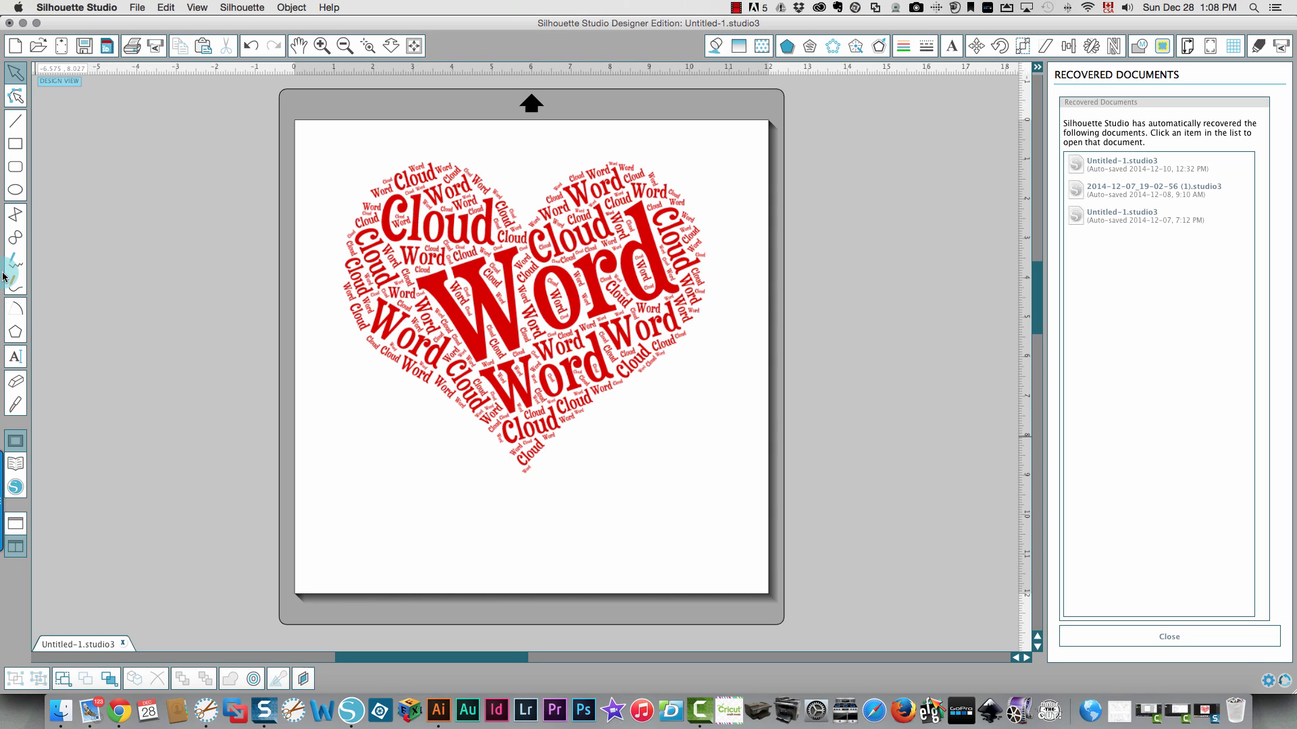
mouse_move(14, 287)
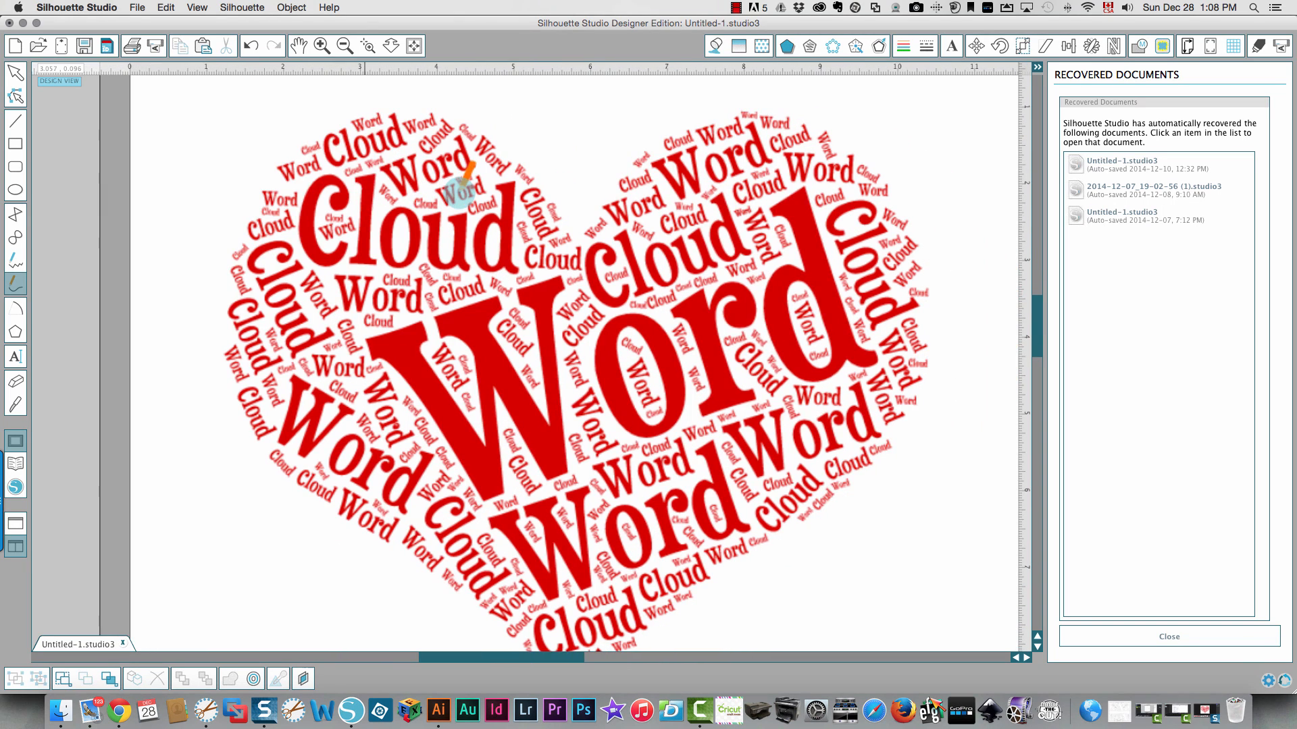
- Zoom into the page, then zoom back out to show the whole heart
left_click(320, 46)
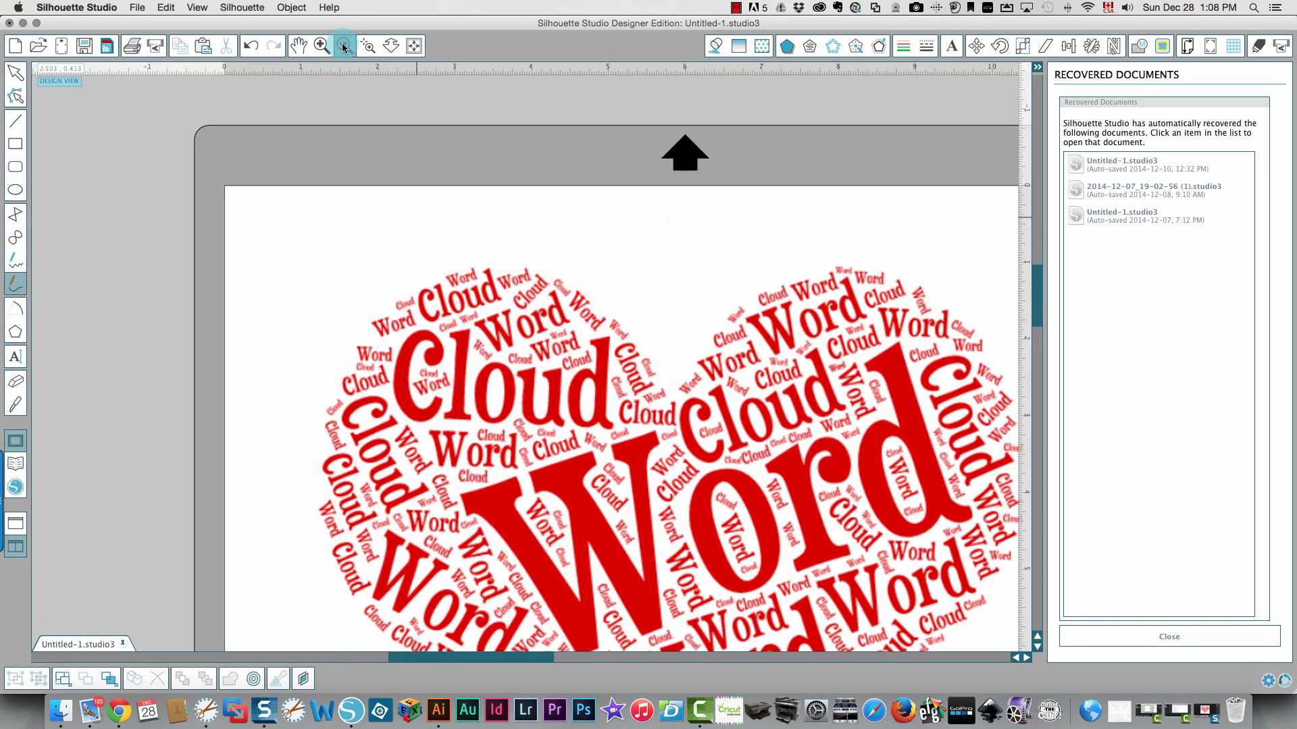
left_click(342, 45)
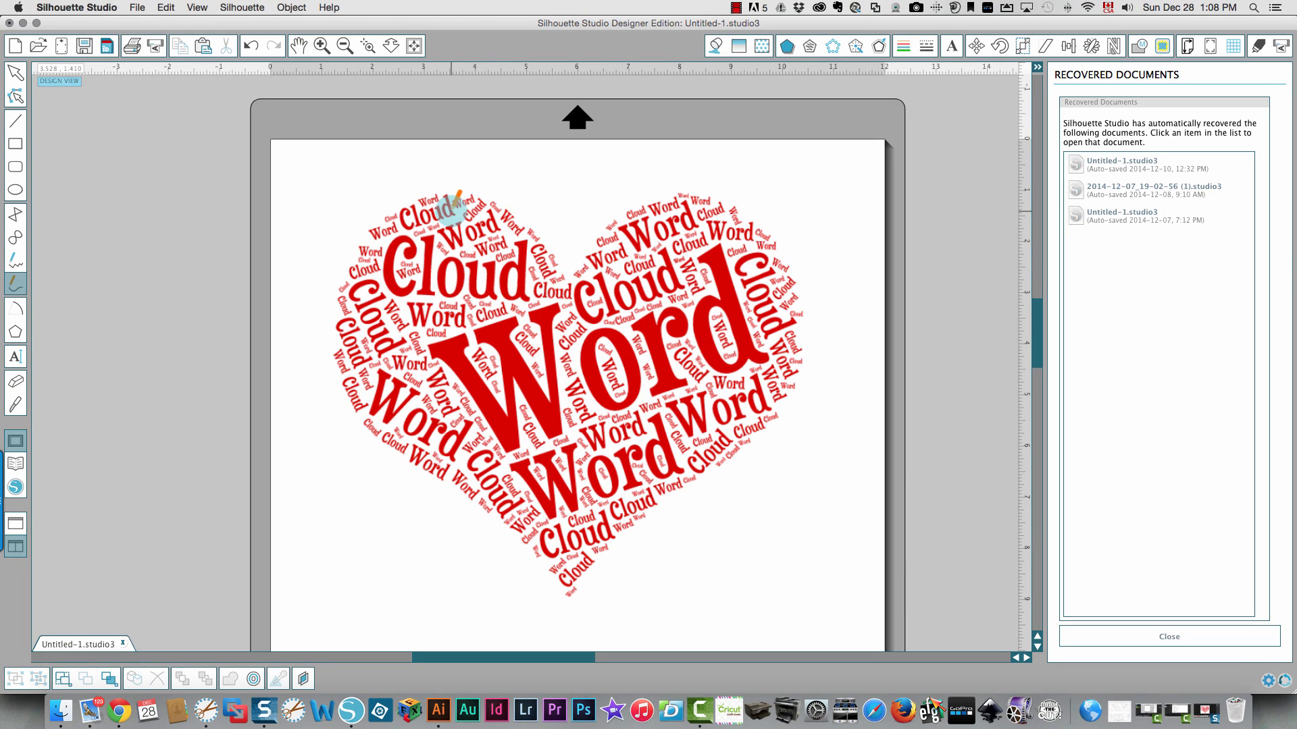
mouse_move(563, 285)
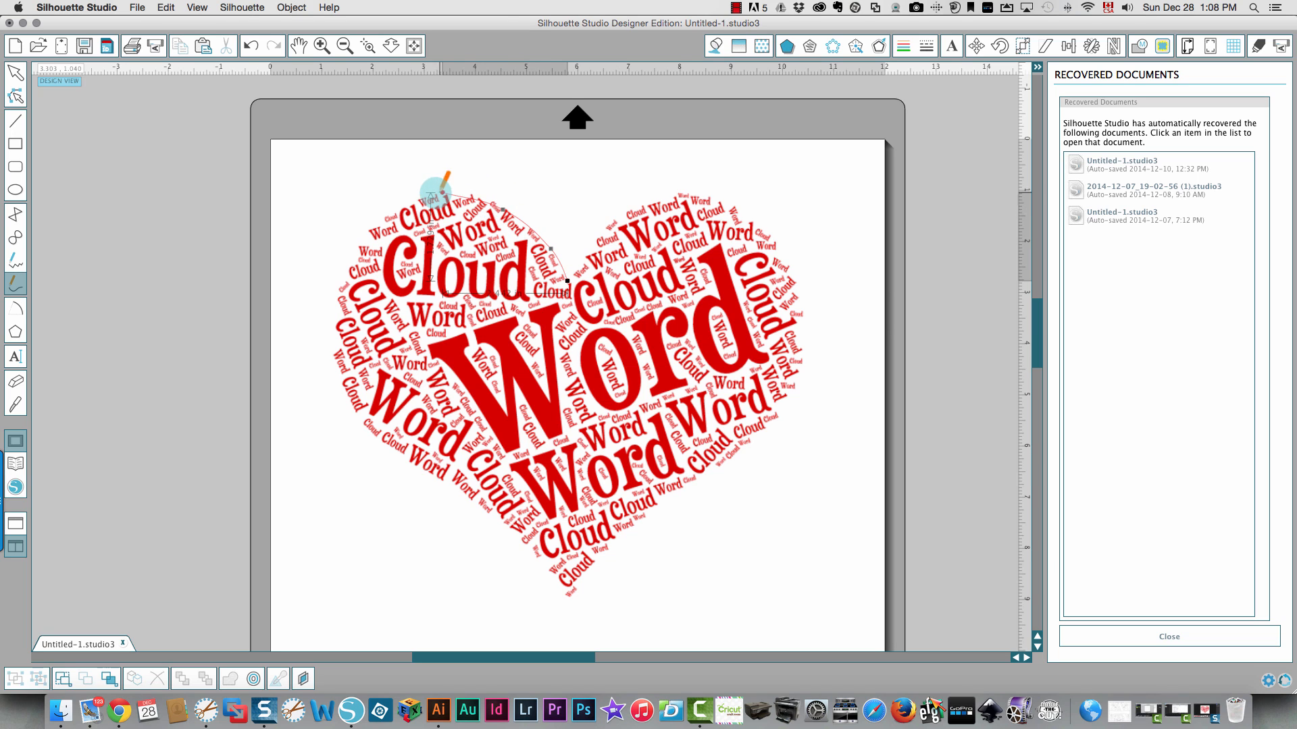
- Trace a curve from the heart's top left, down to the point and up the right lobe
left_click_drag(421, 195, 335, 294)
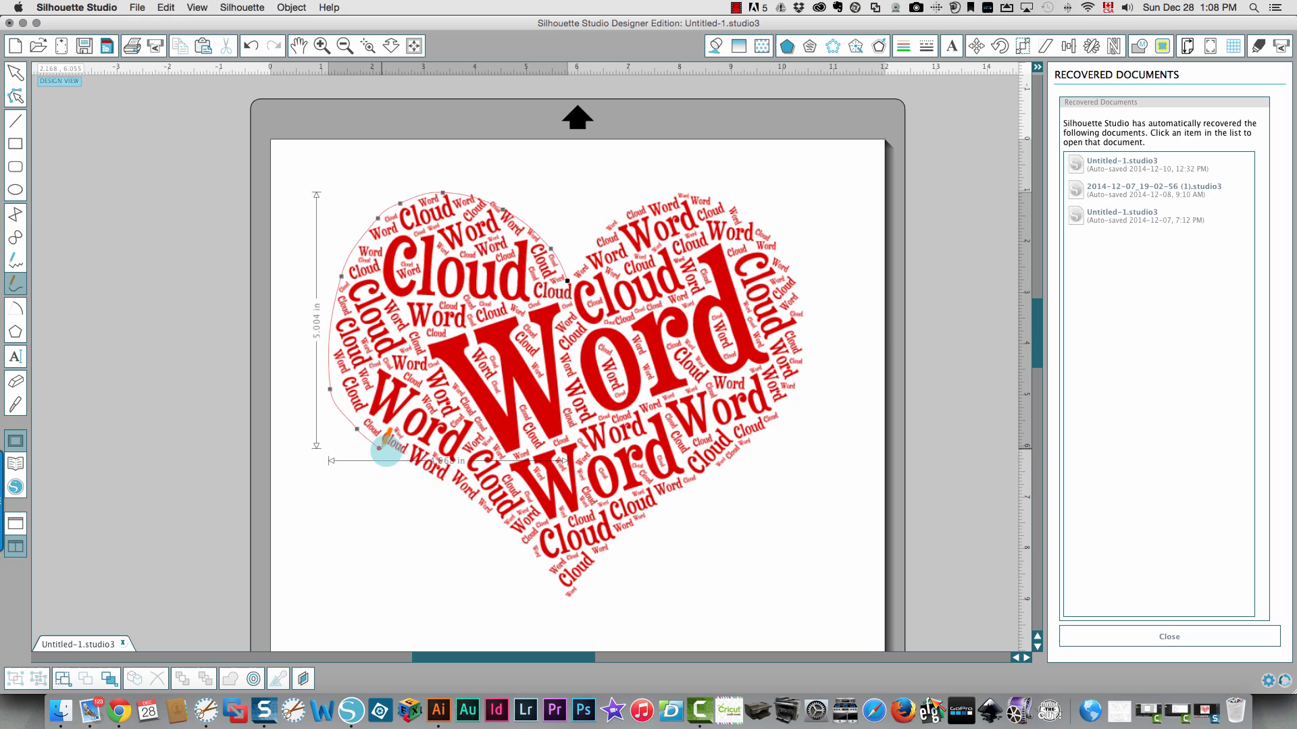
left_click_drag(386, 453, 508, 534)
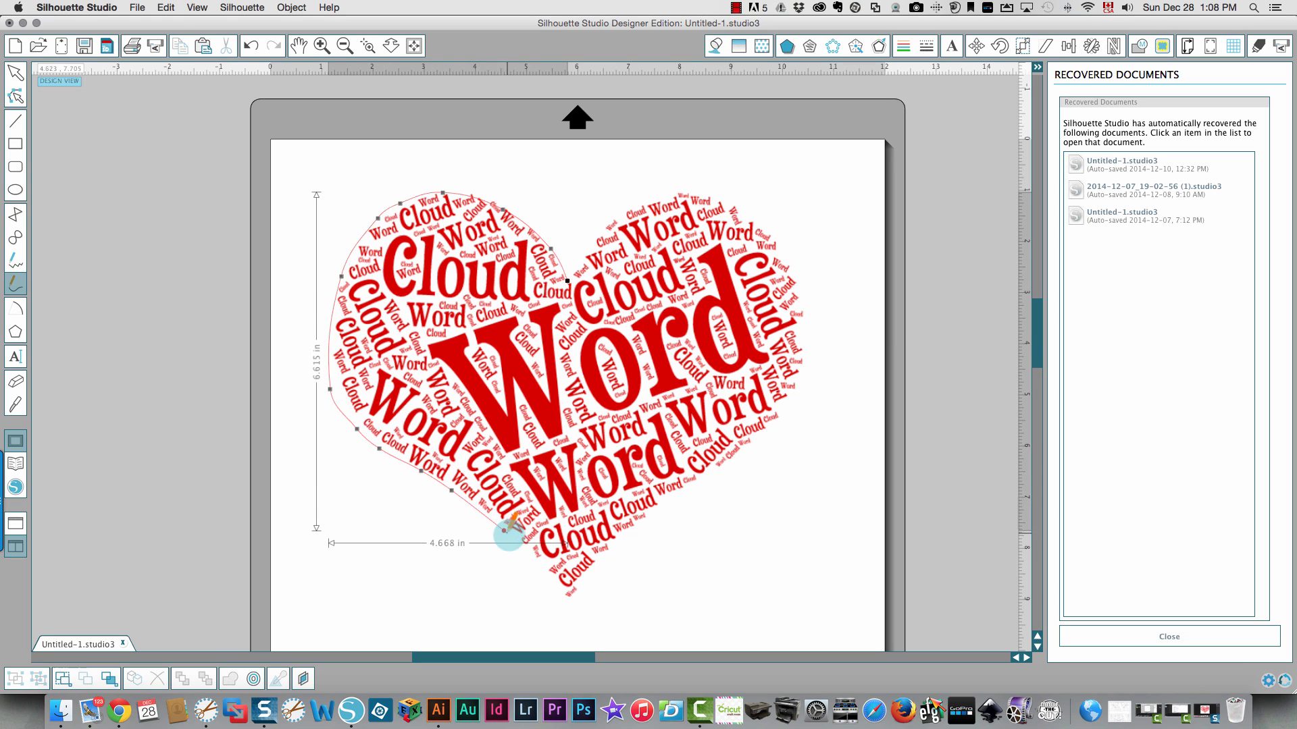
left_click_drag(507, 534, 578, 589)
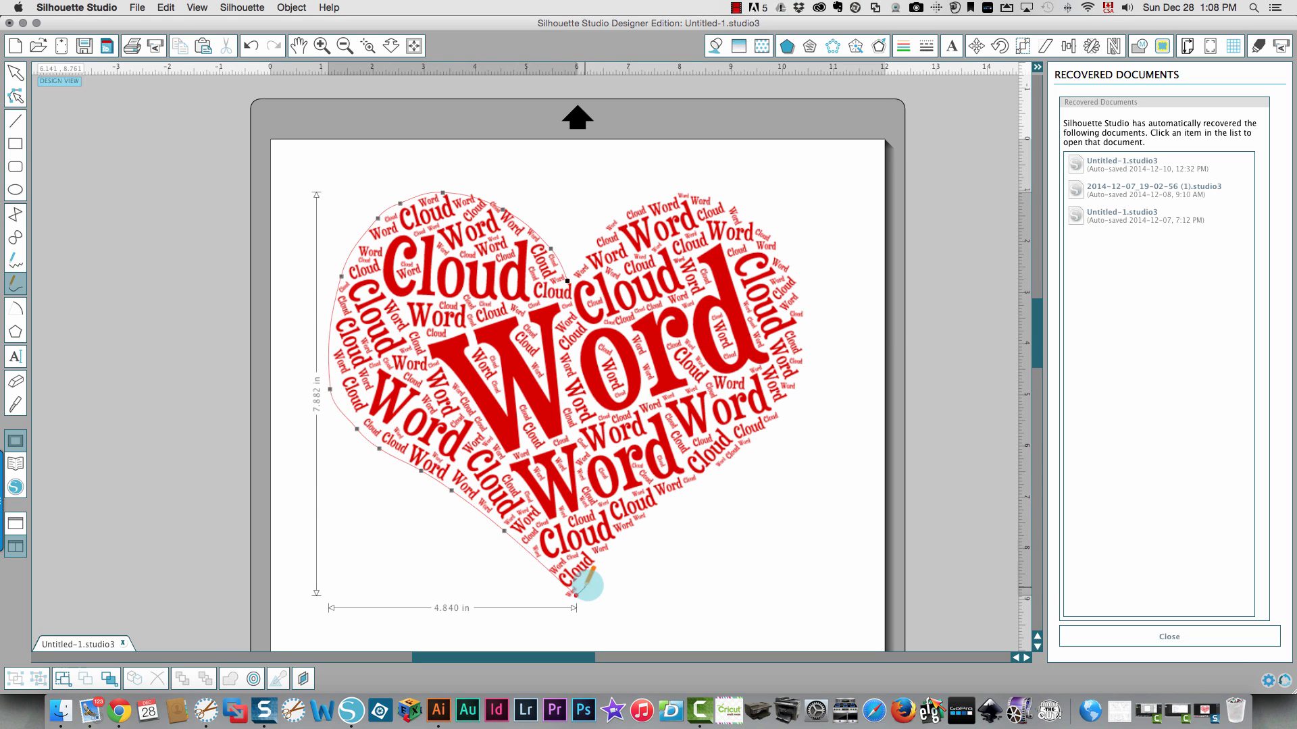
left_click_drag(587, 585, 740, 446)
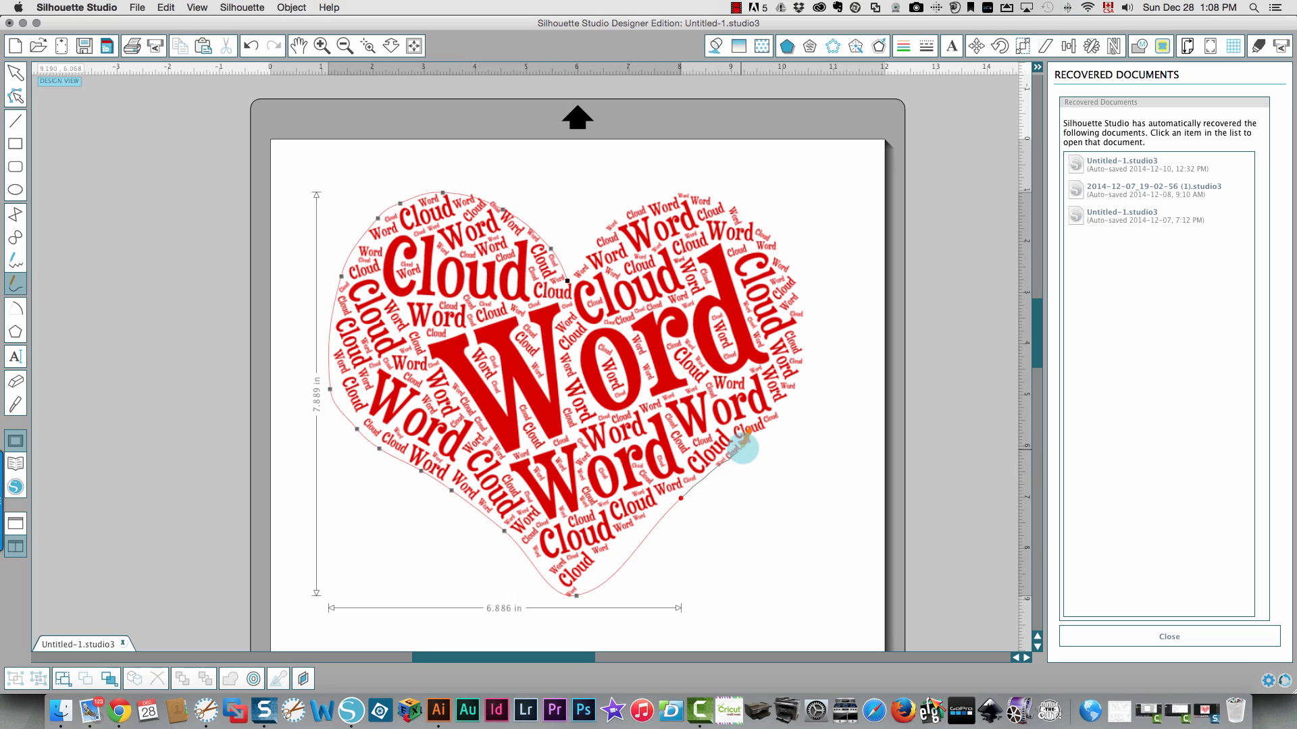
left_click_drag(745, 449, 806, 254)
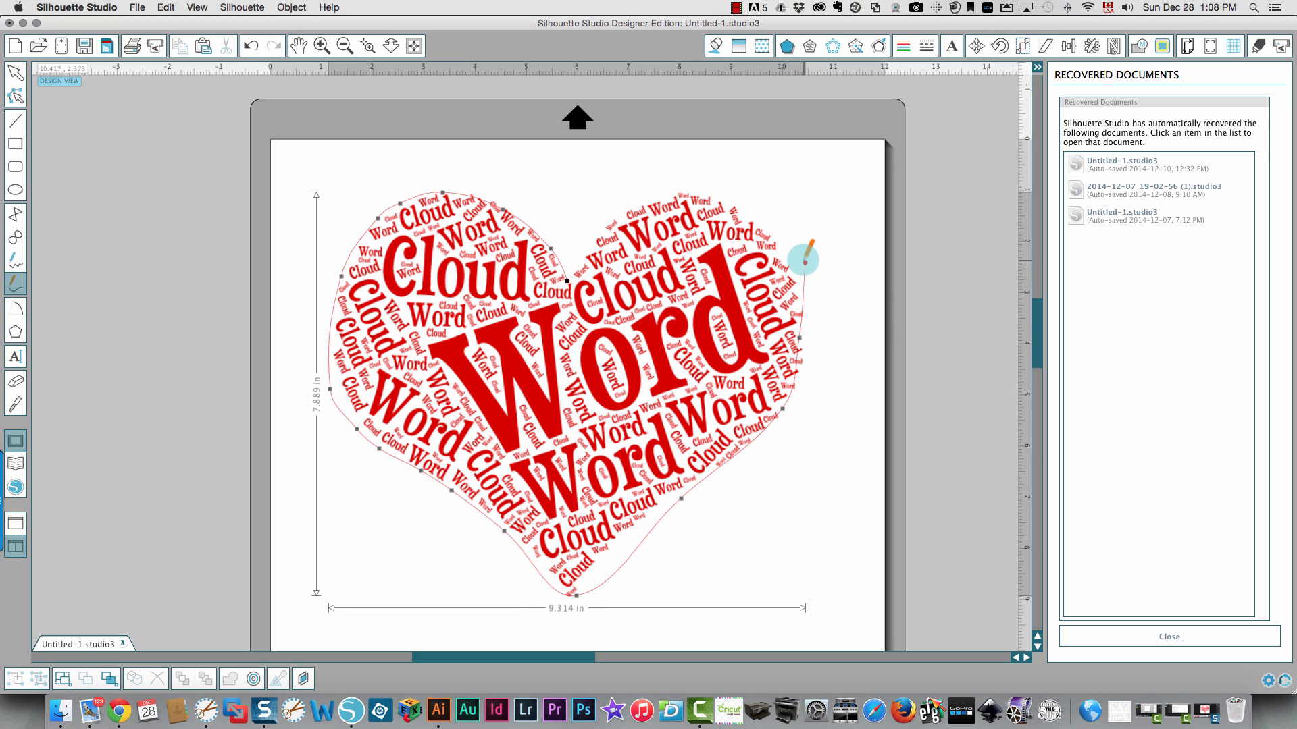
left_click_drag(809, 259, 596, 244)
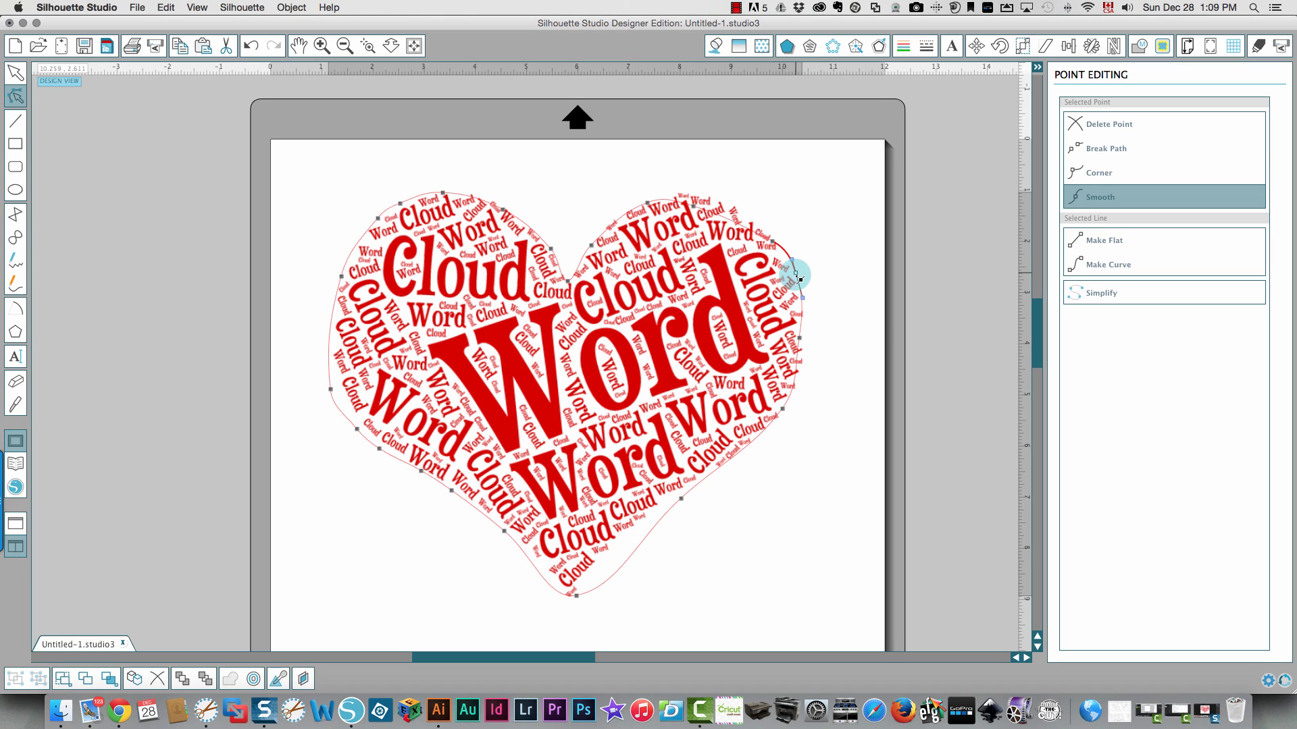
- Reshape the outline curve along the heart's right side and right lobe top
left_click_drag(798, 277, 690, 207)
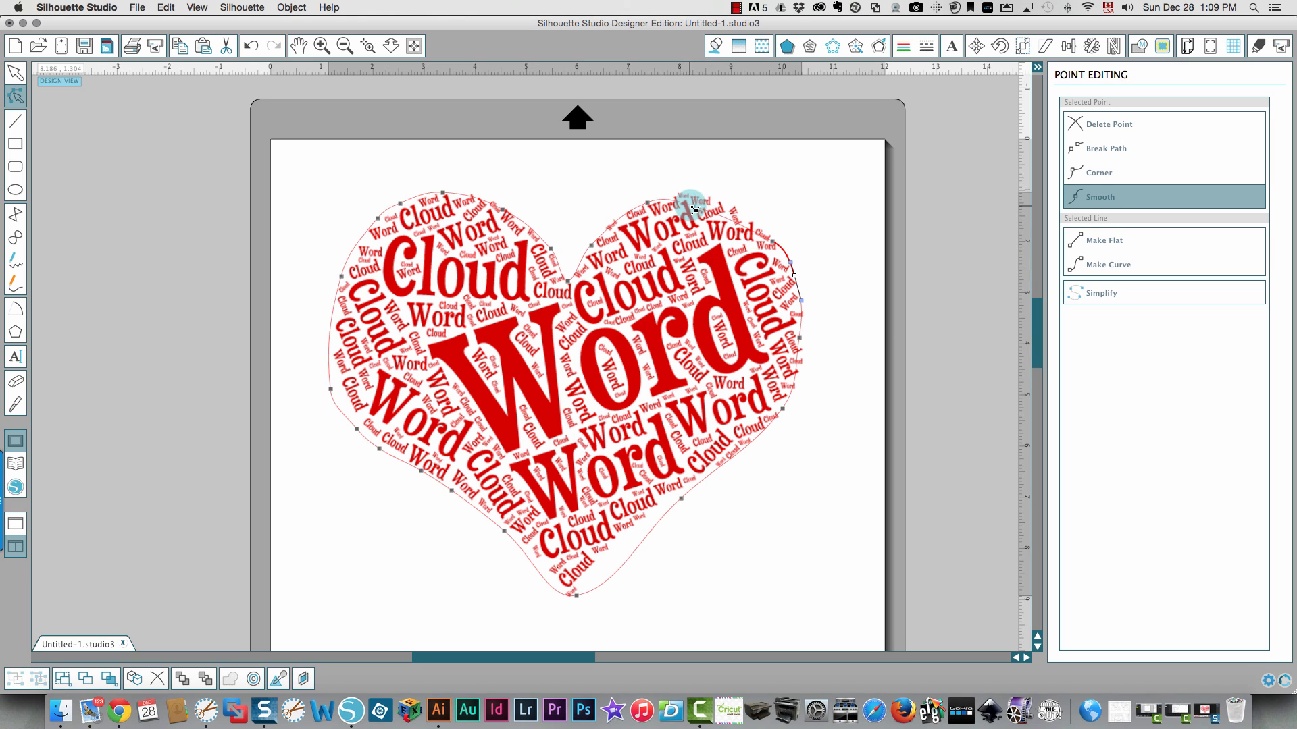
left_click_drag(691, 211, 700, 191)
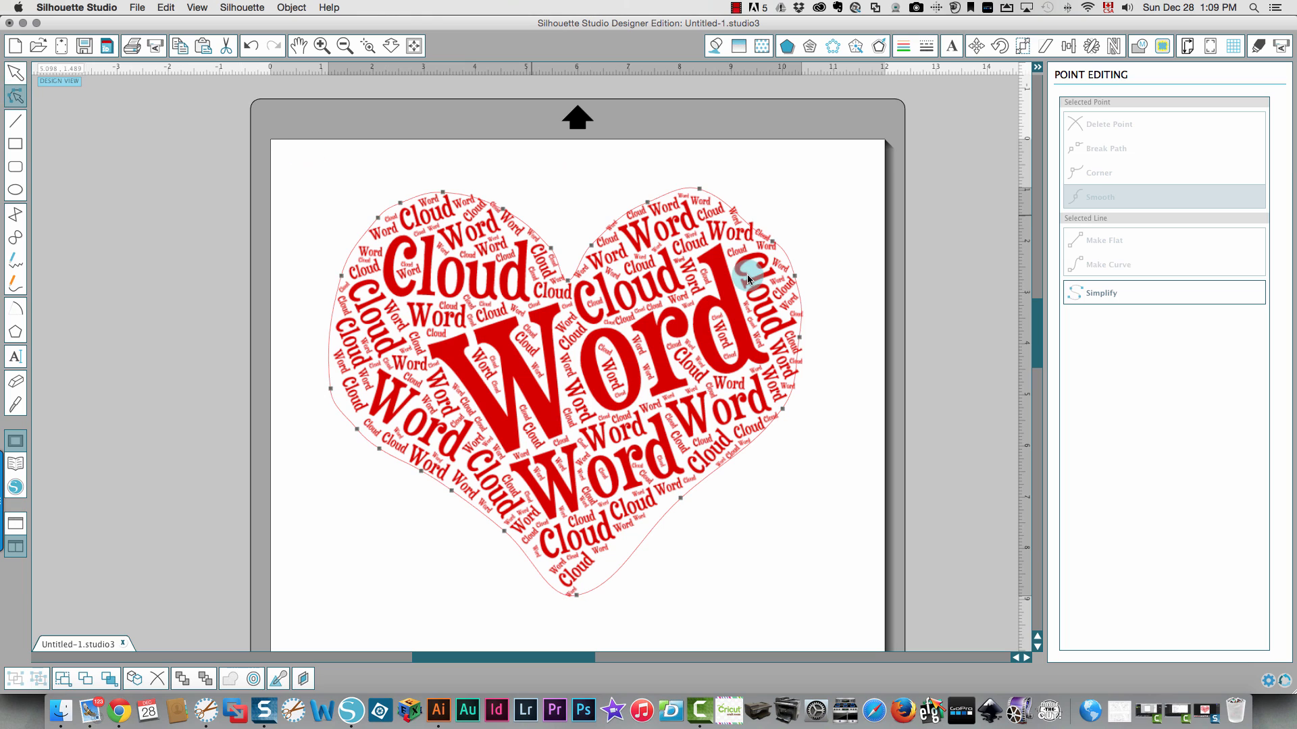
left_click_drag(748, 277, 777, 240)
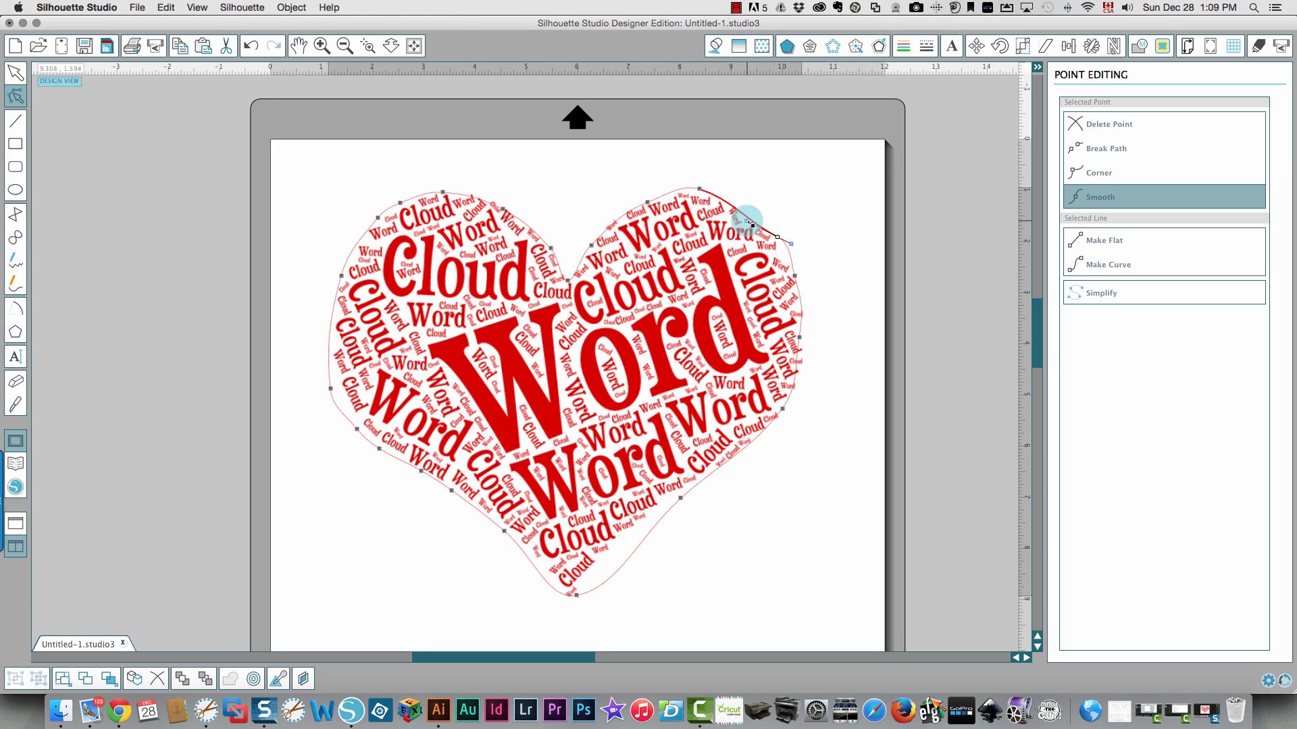
left_click_drag(748, 223, 756, 205)
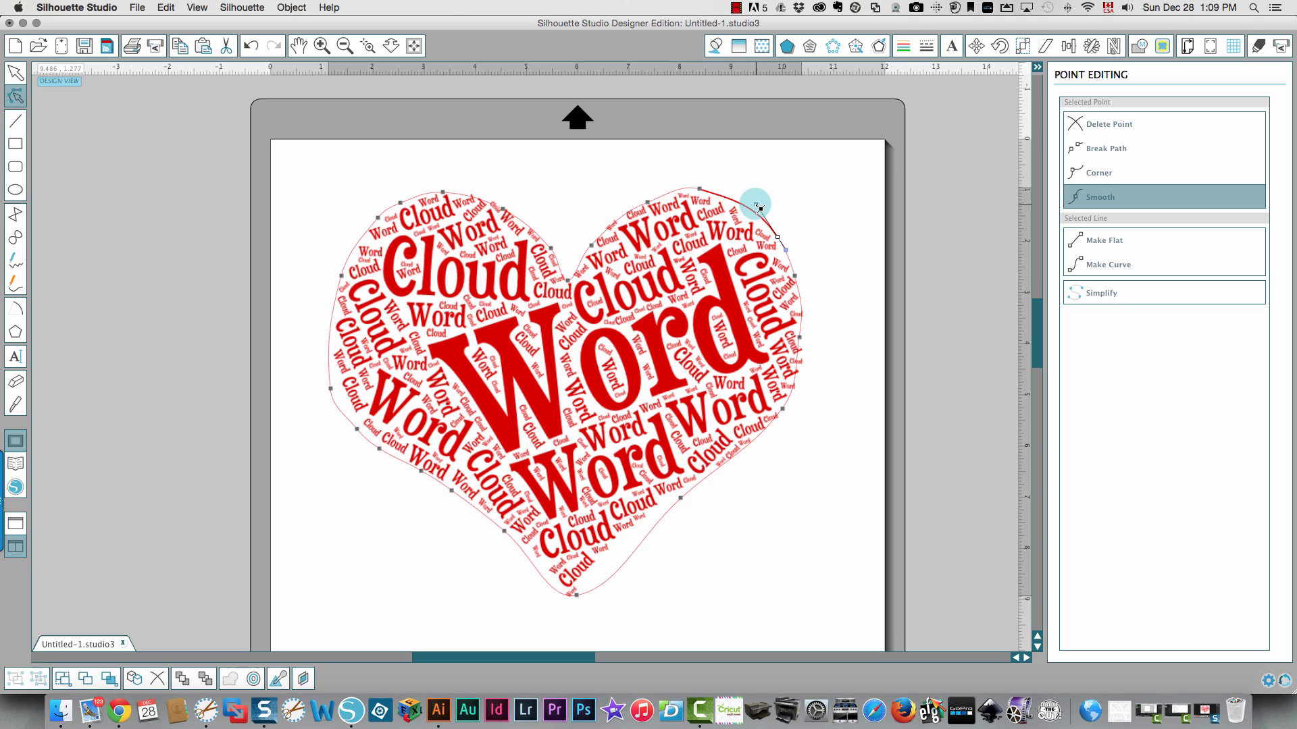
left_click_drag(757, 207, 699, 187)
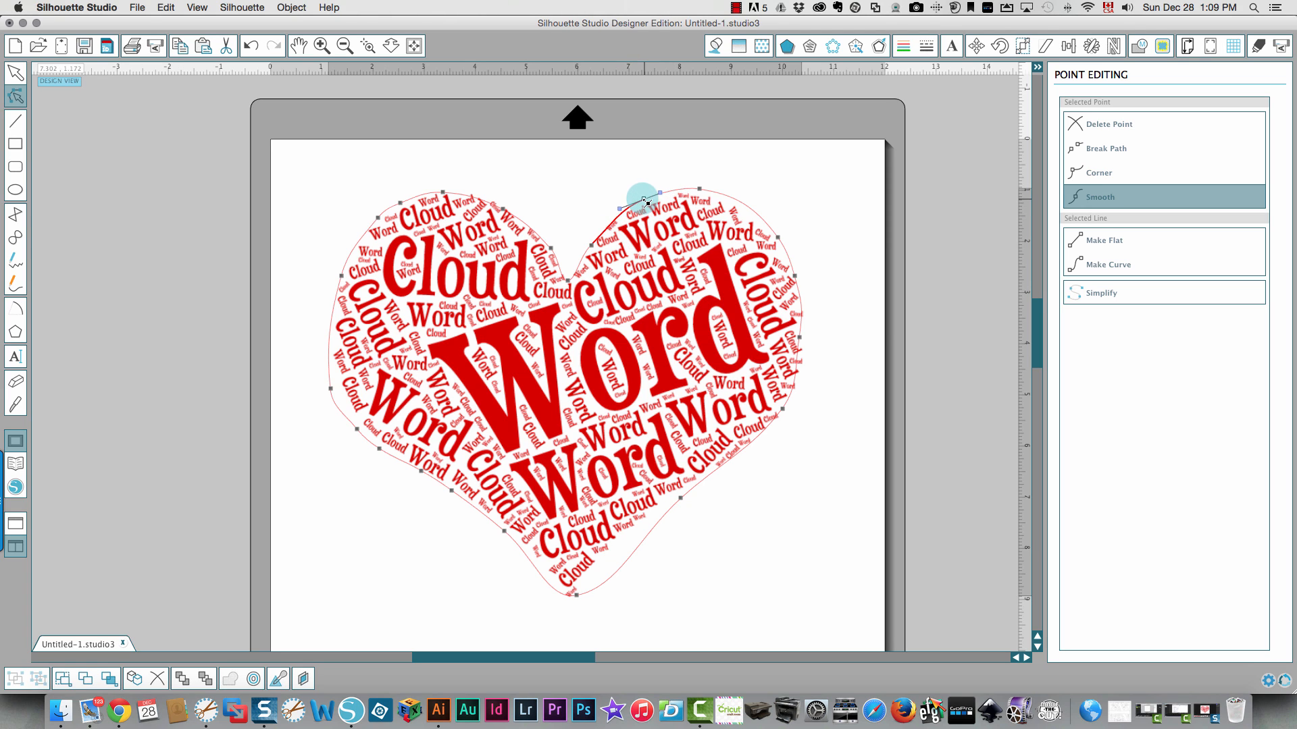
- Pull the notch point into the top center dip and make it a smooth curve
left_click_drag(642, 199, 593, 249)
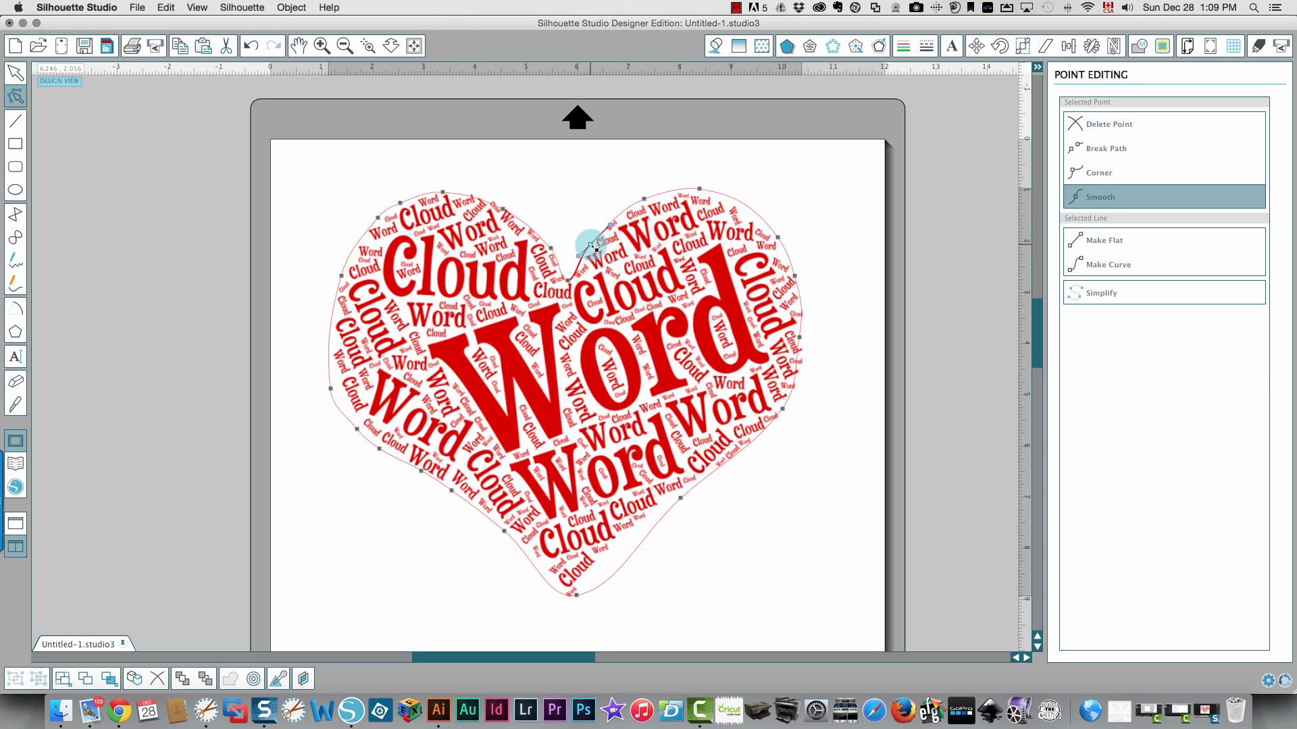
left_click_drag(594, 248, 575, 285)
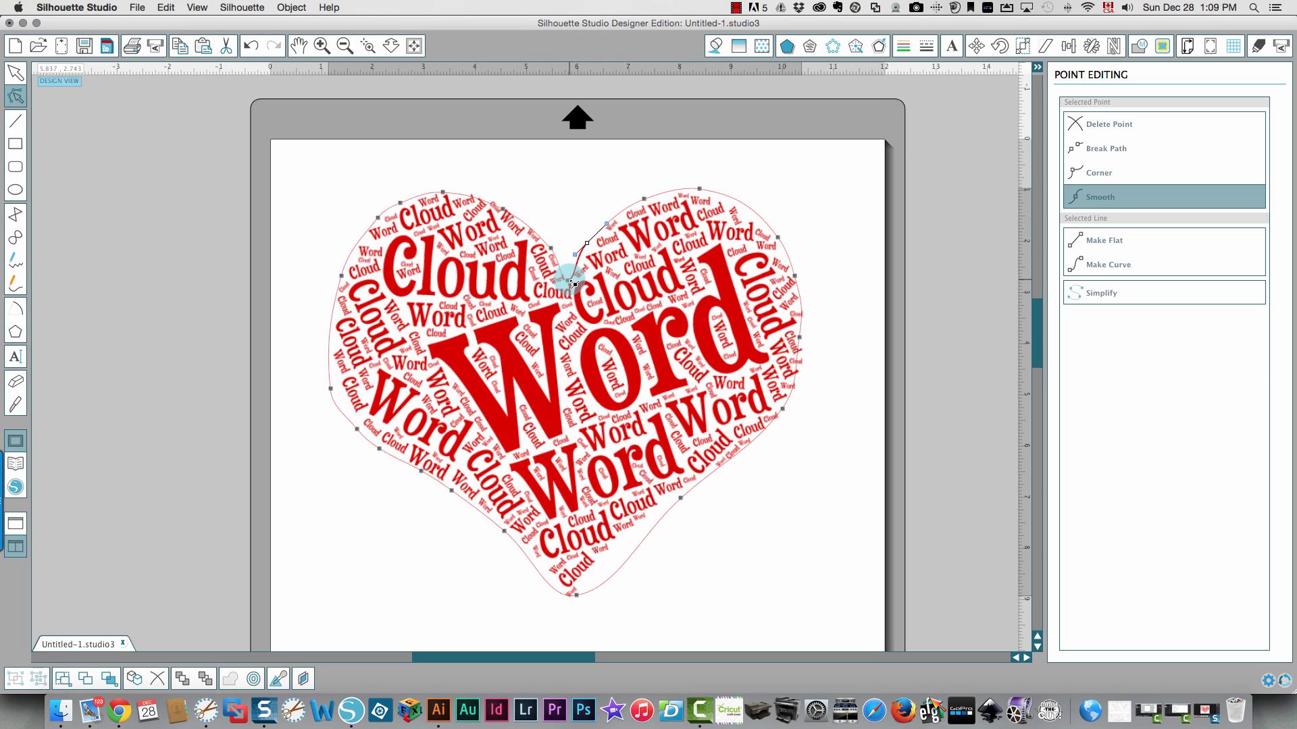
left_click(1100, 172)
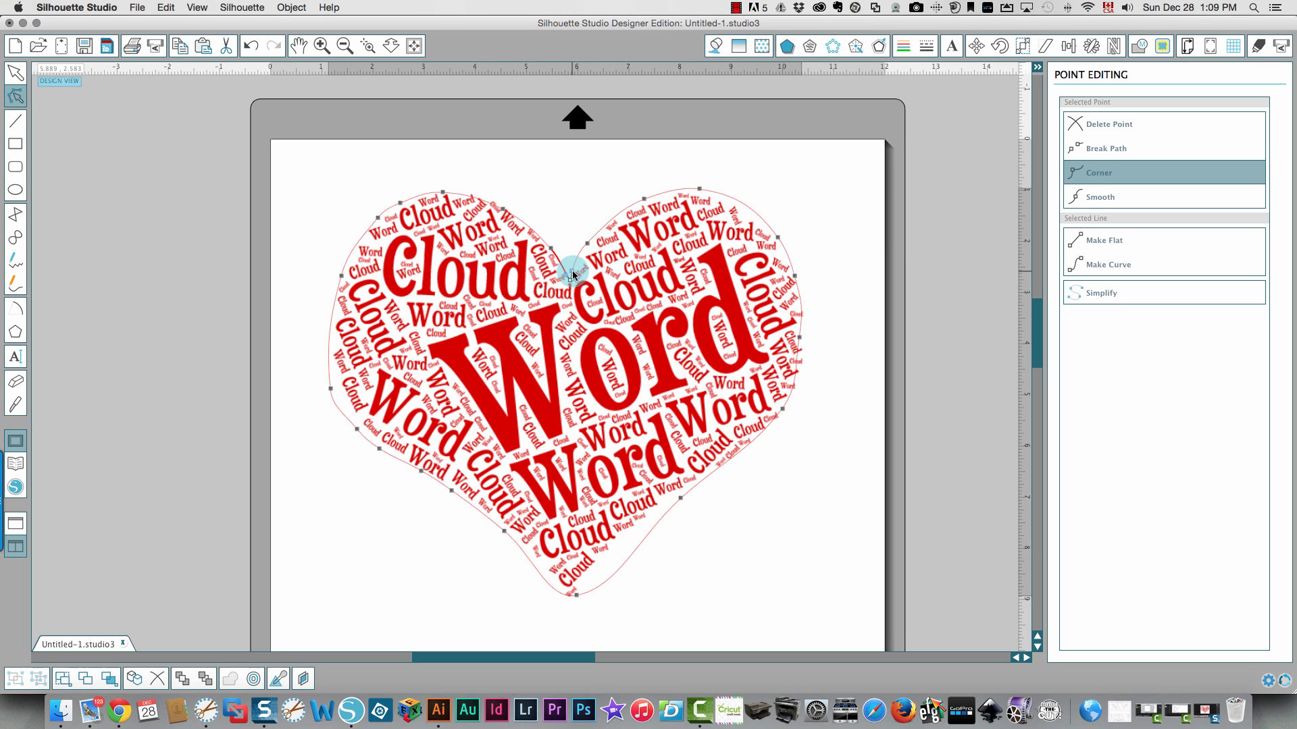
left_click_drag(574, 277, 583, 246)
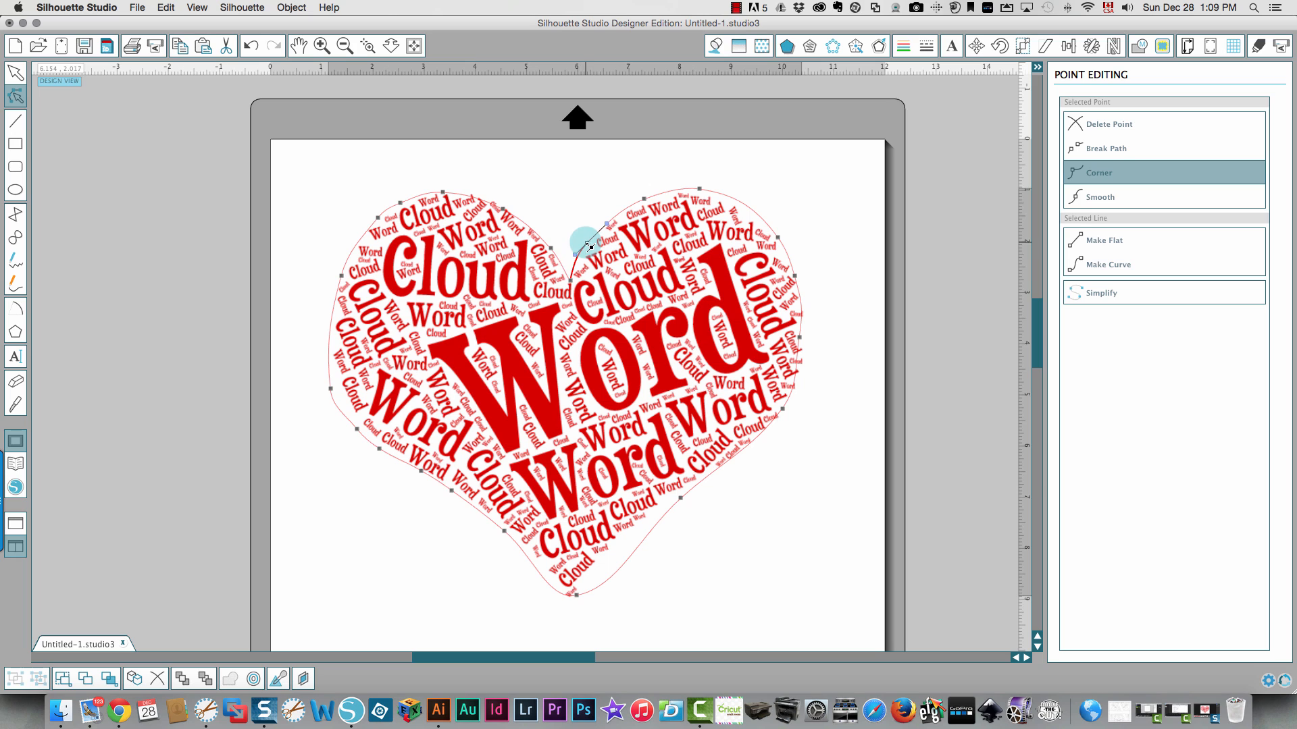
left_click(1100, 196)
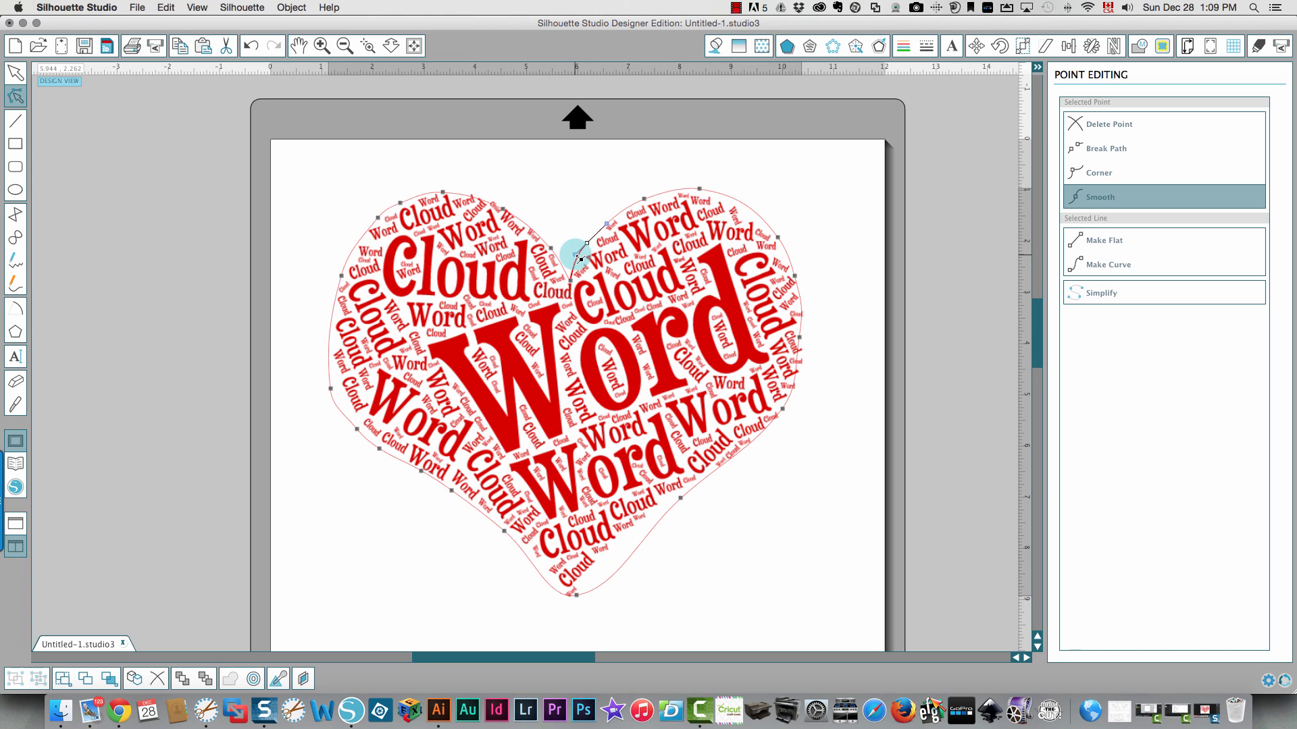
left_click_drag(583, 244, 592, 248)
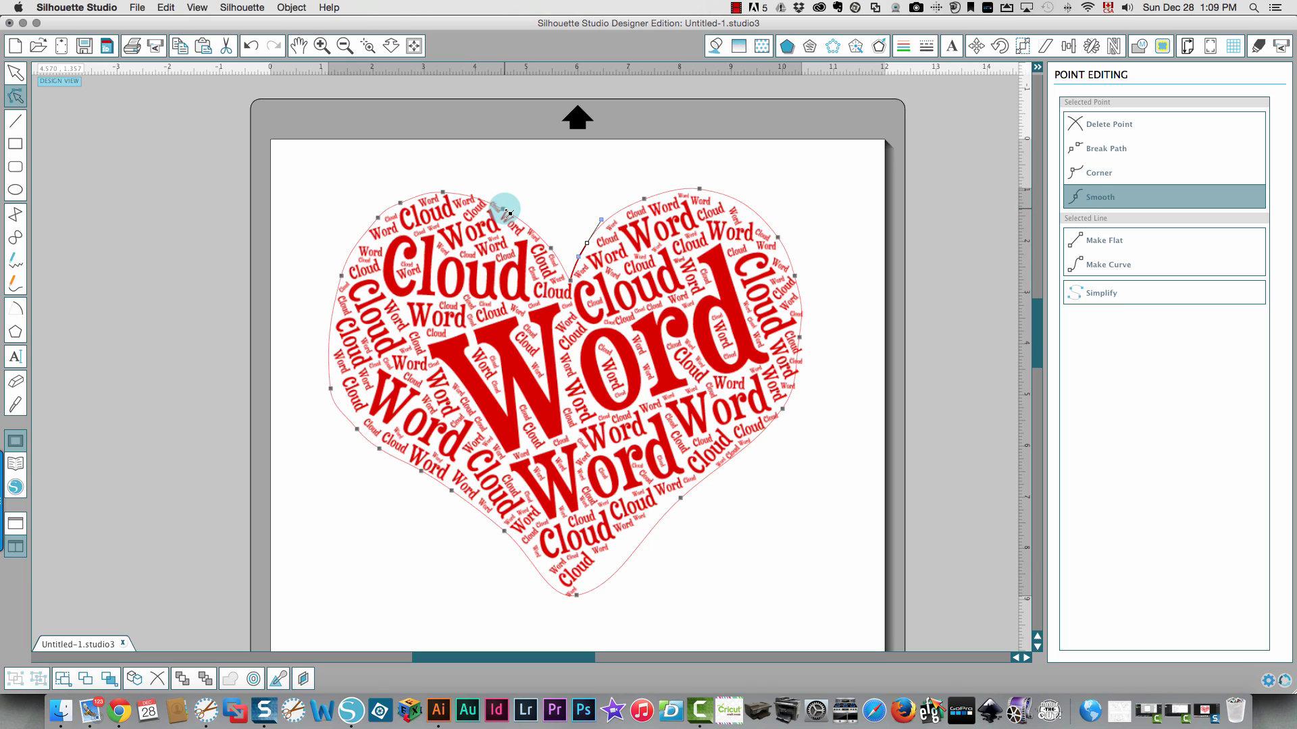
- Reshape the outline points and curve across the top of the left lobe
left_click_drag(505, 207, 467, 203)
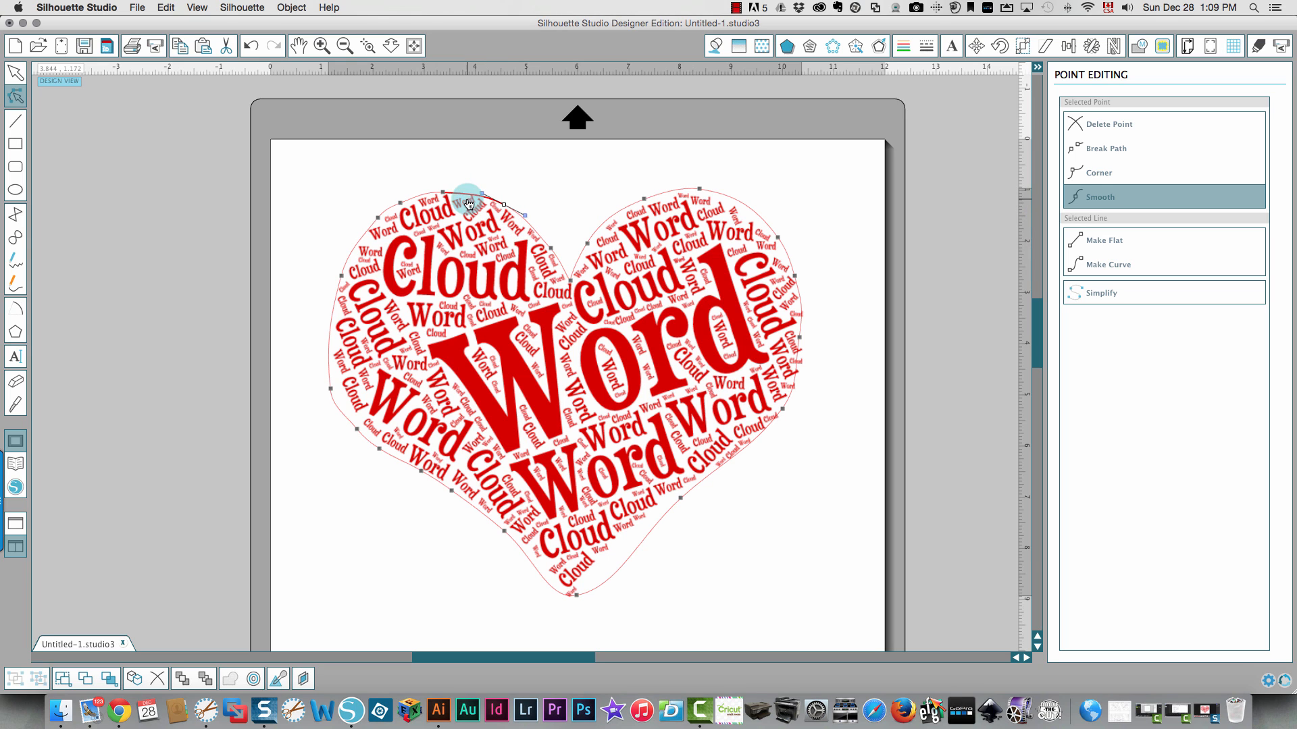
left_click_drag(468, 203, 445, 186)
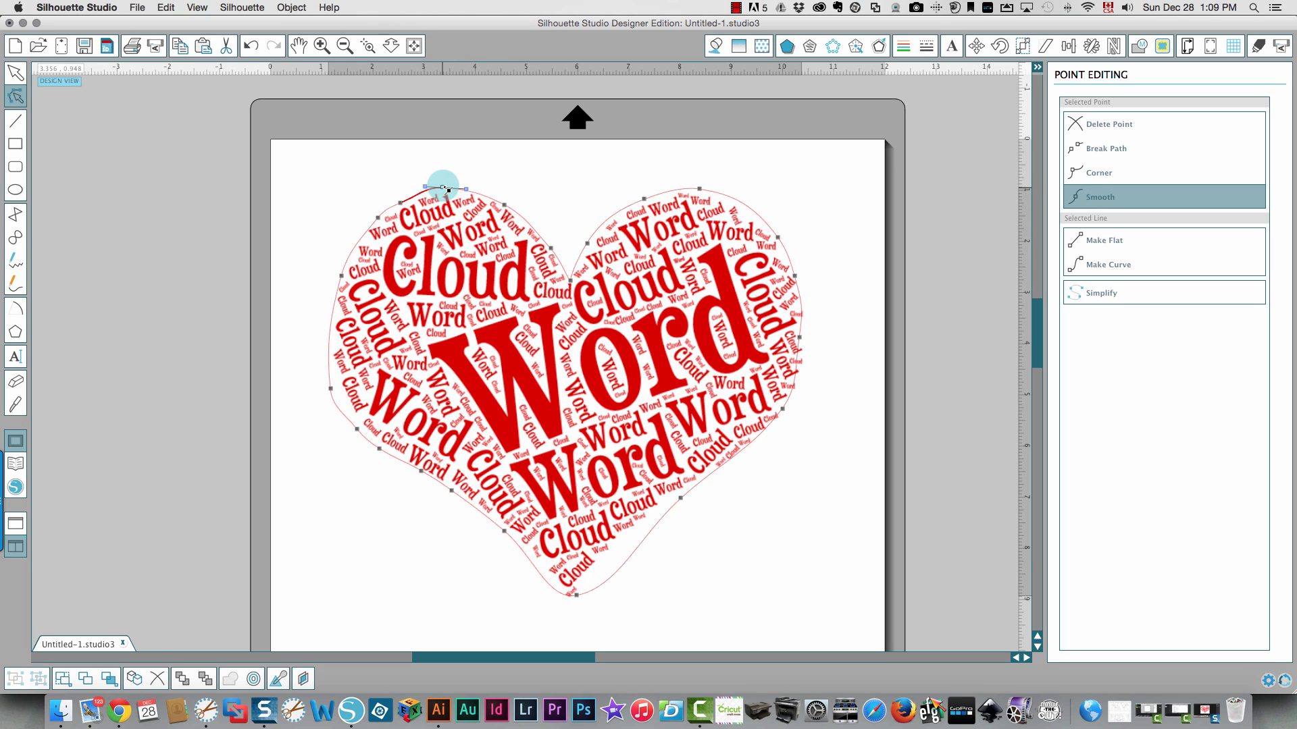
left_click_drag(442, 184, 402, 204)
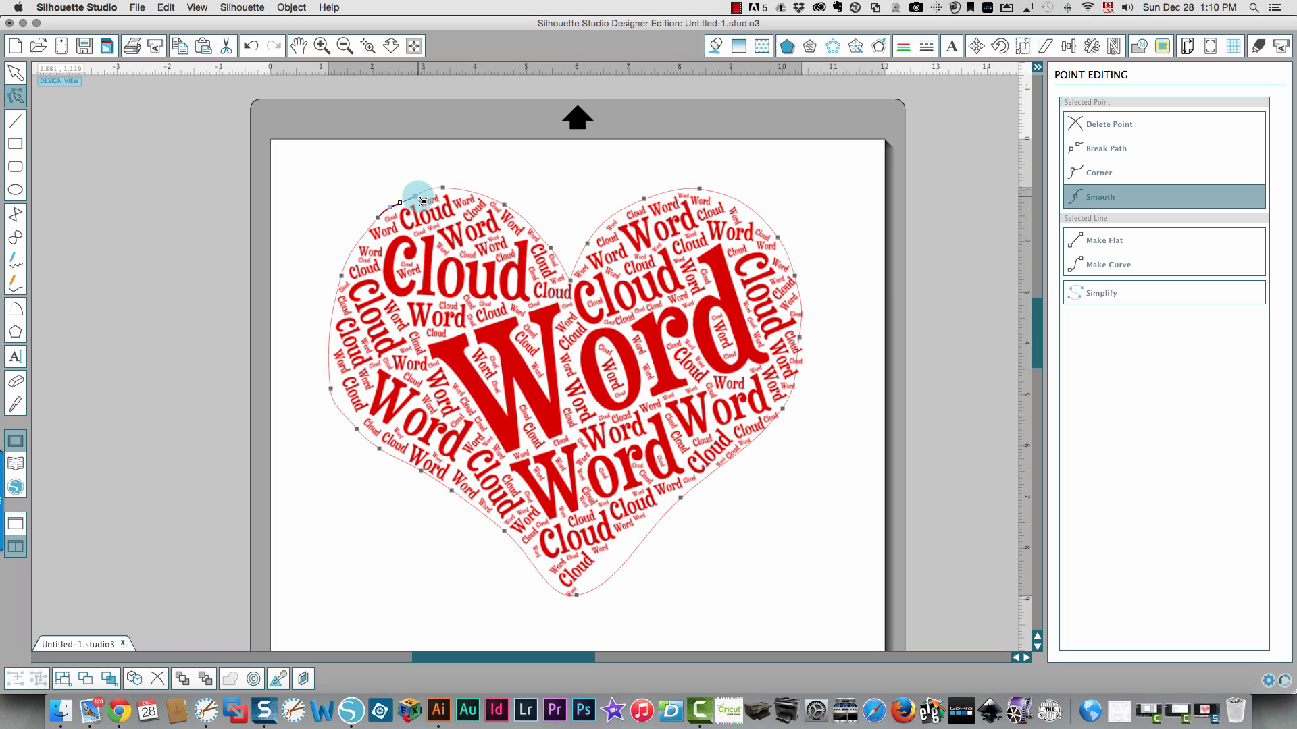
left_click_drag(422, 202, 401, 211)
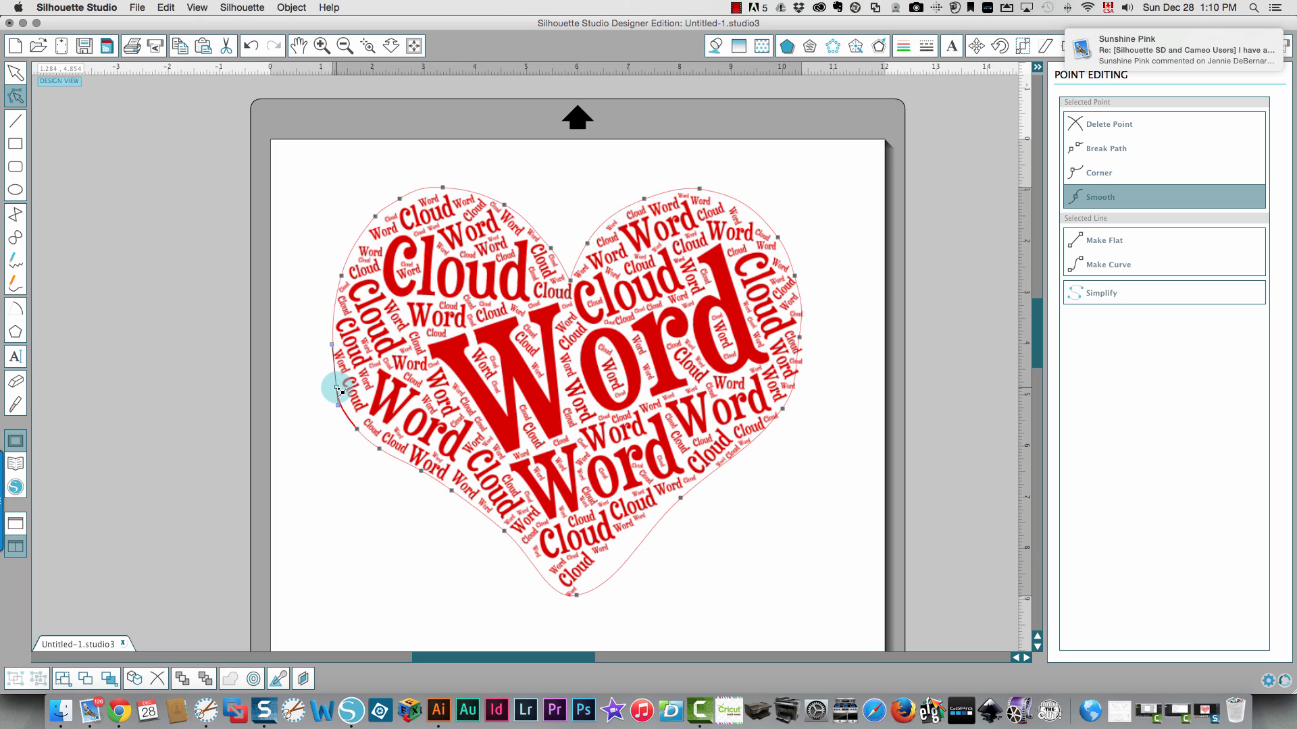
- Fit the outline along the heart's left and lower left edge around the words
left_click_drag(335, 390, 331, 347)
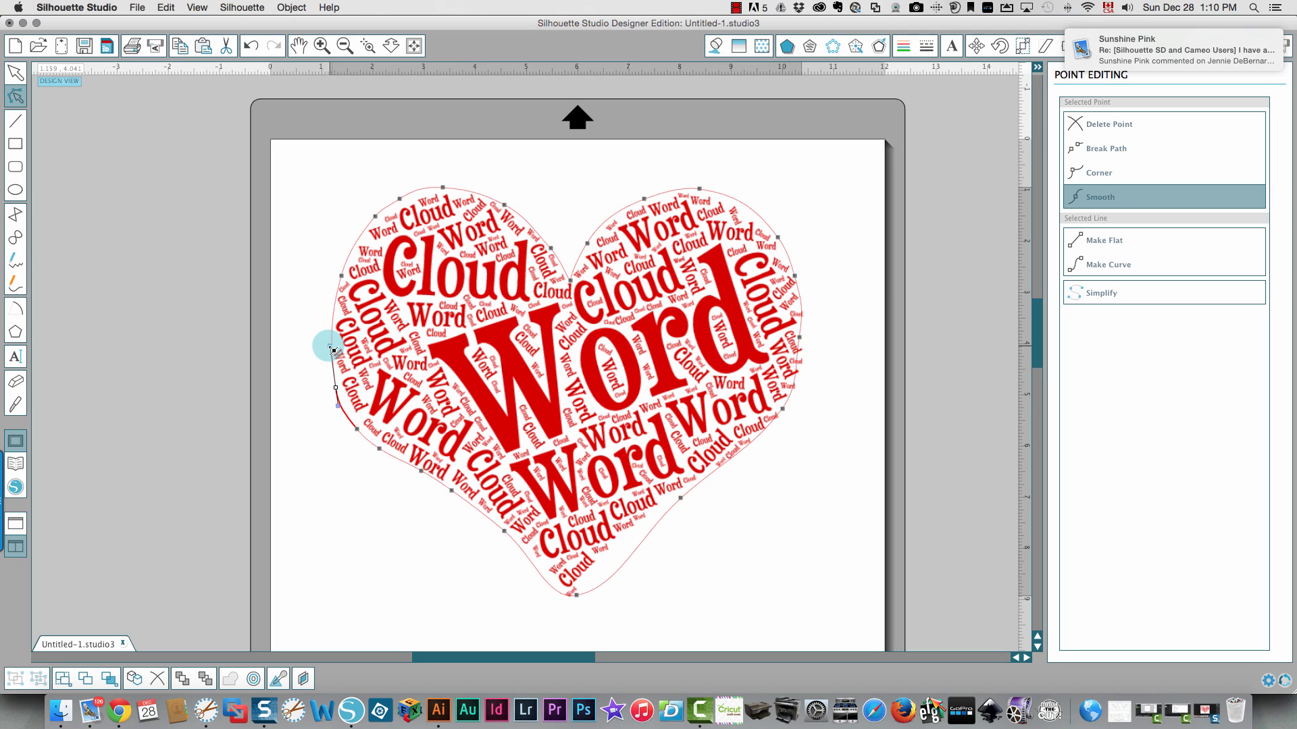
left_click_drag(331, 347, 335, 389)
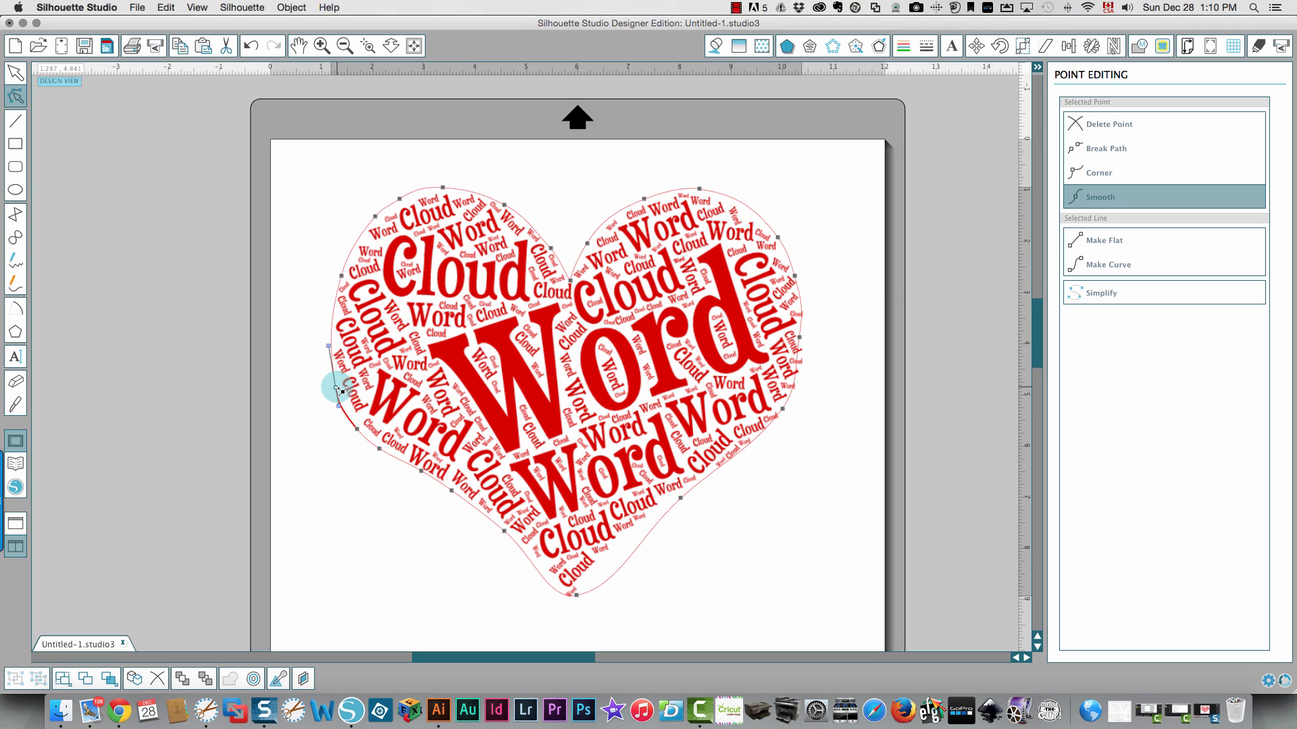
left_click_drag(337, 391, 345, 412)
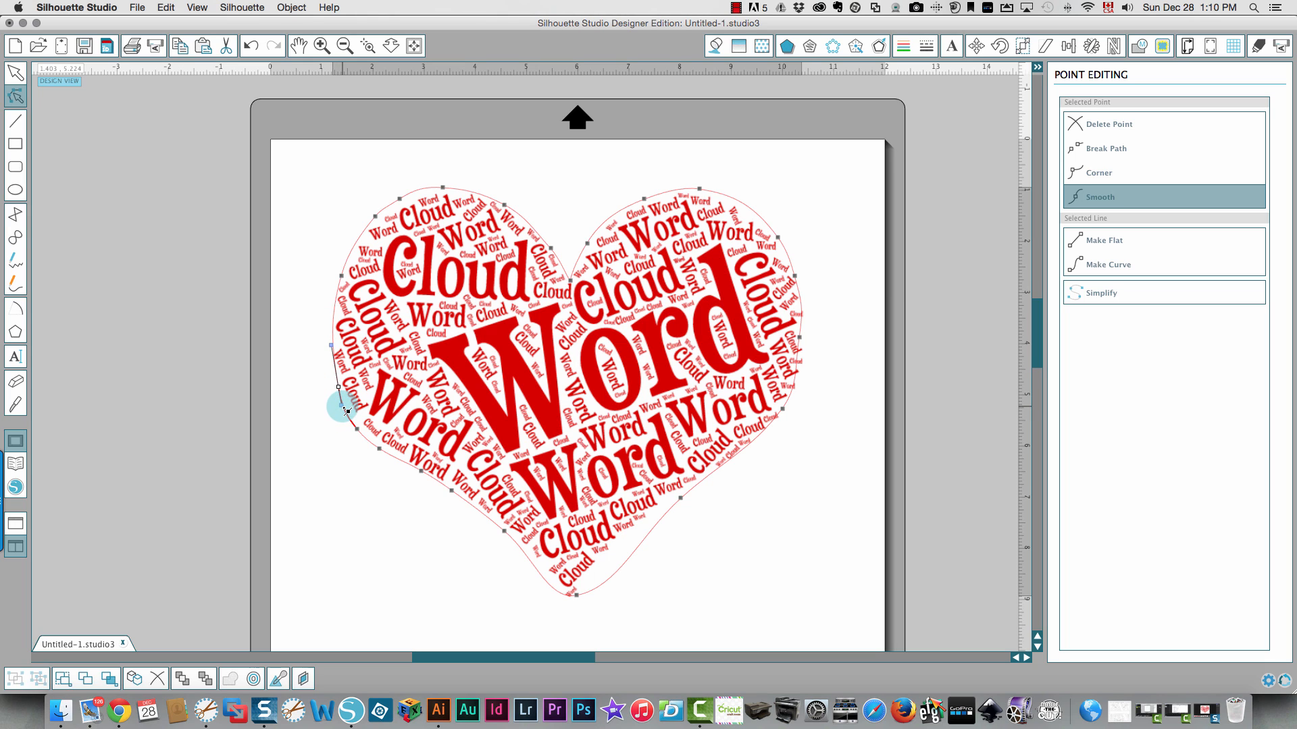
left_click_drag(338, 387, 347, 413)
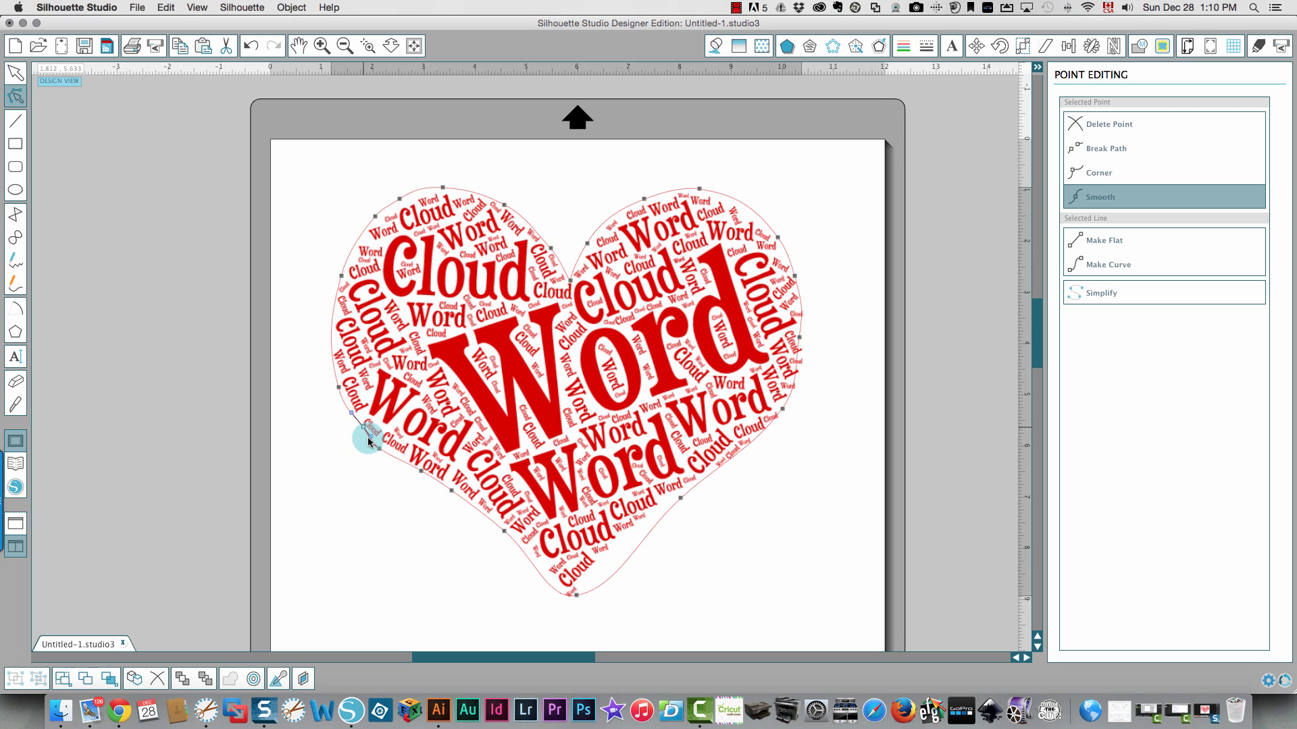
left_click_drag(368, 438, 422, 476)
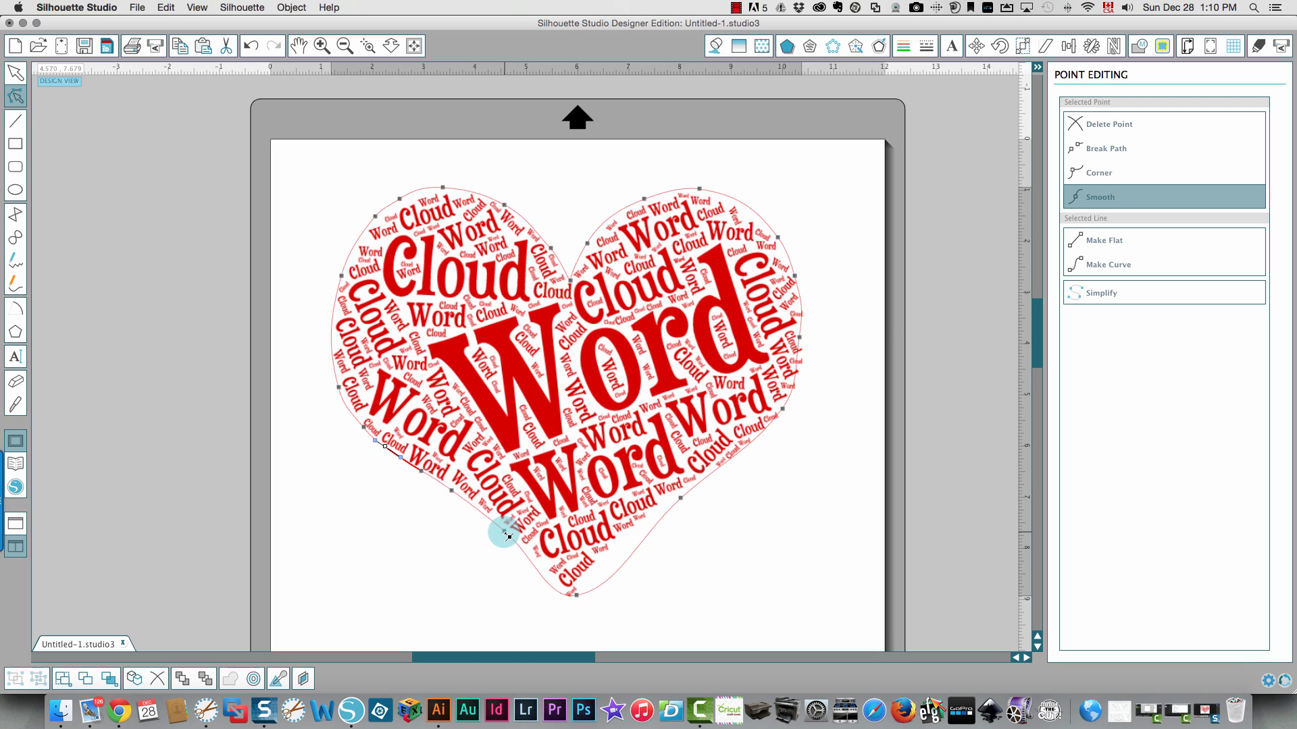
- Reshape the bottom tip point and its curve handles to hug the bottom words
left_click_drag(502, 536, 568, 597)
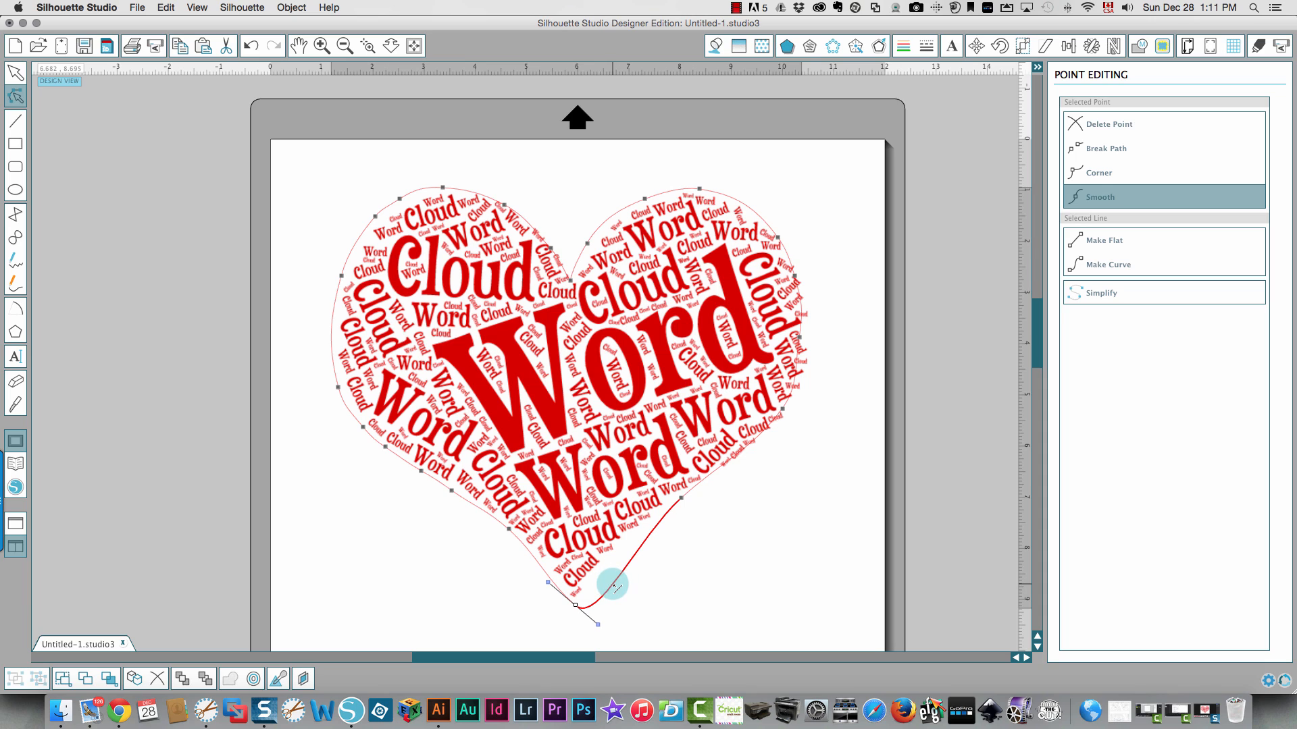
left_click_drag(614, 586, 614, 583)
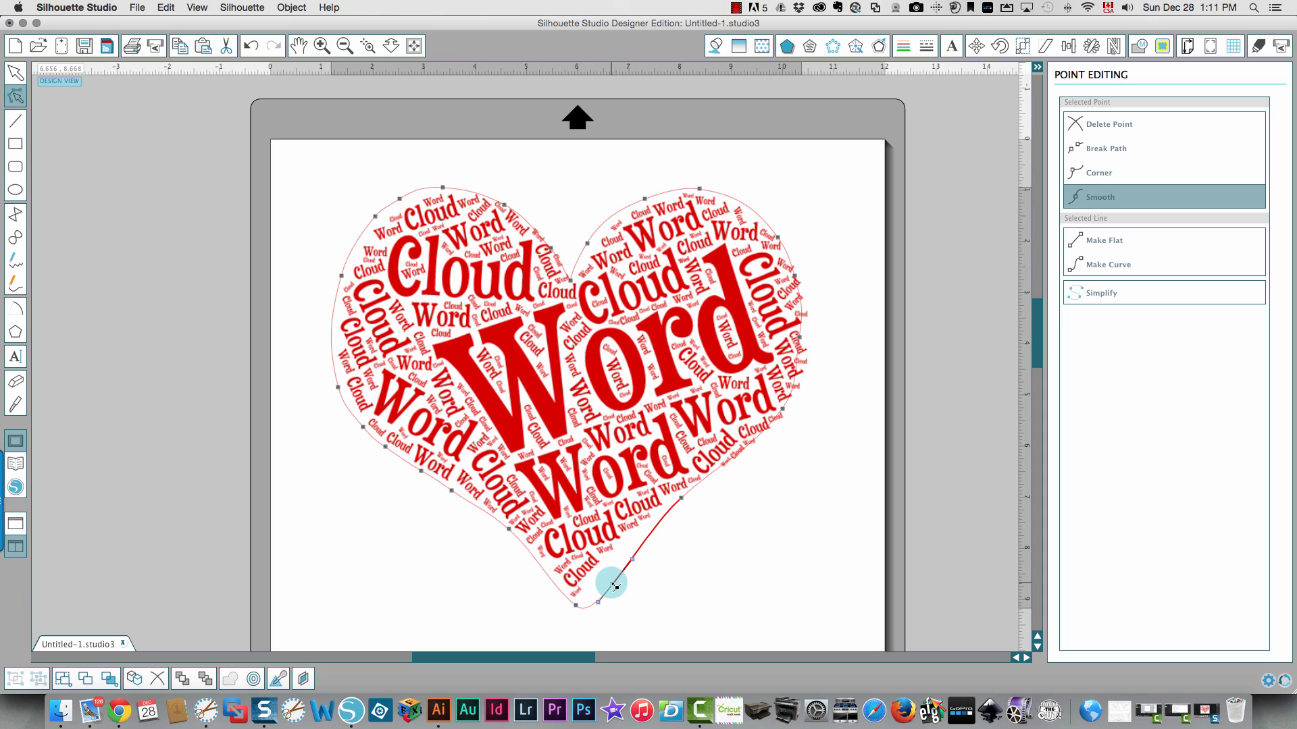
left_click_drag(612, 586, 603, 572)
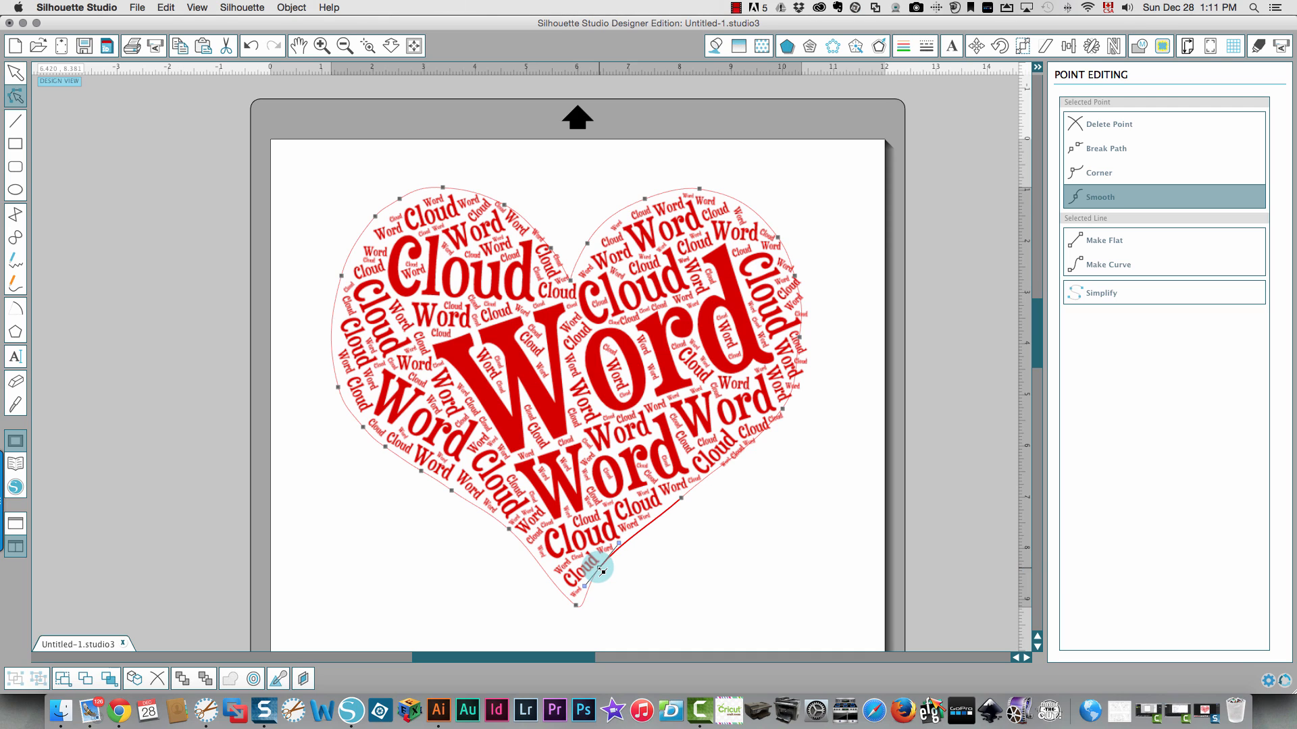
left_click_drag(600, 575, 578, 611)
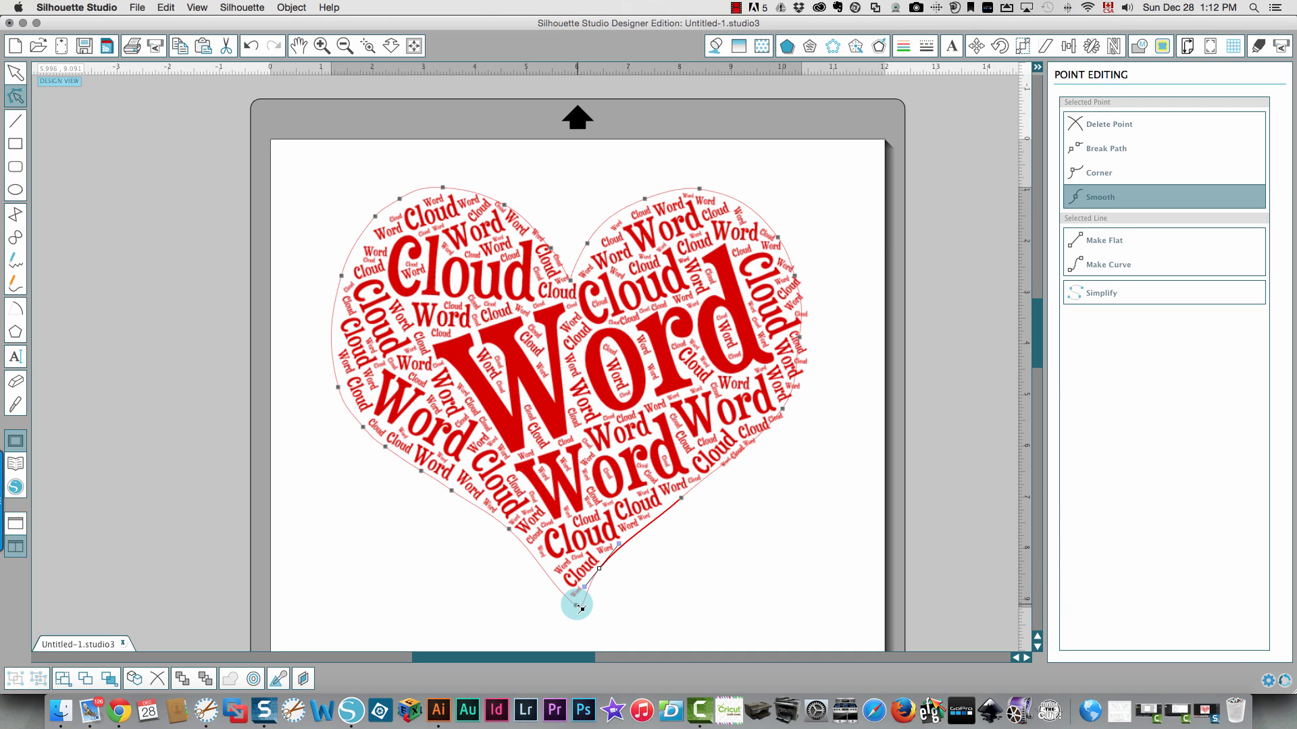
left_click_drag(576, 608, 571, 604)
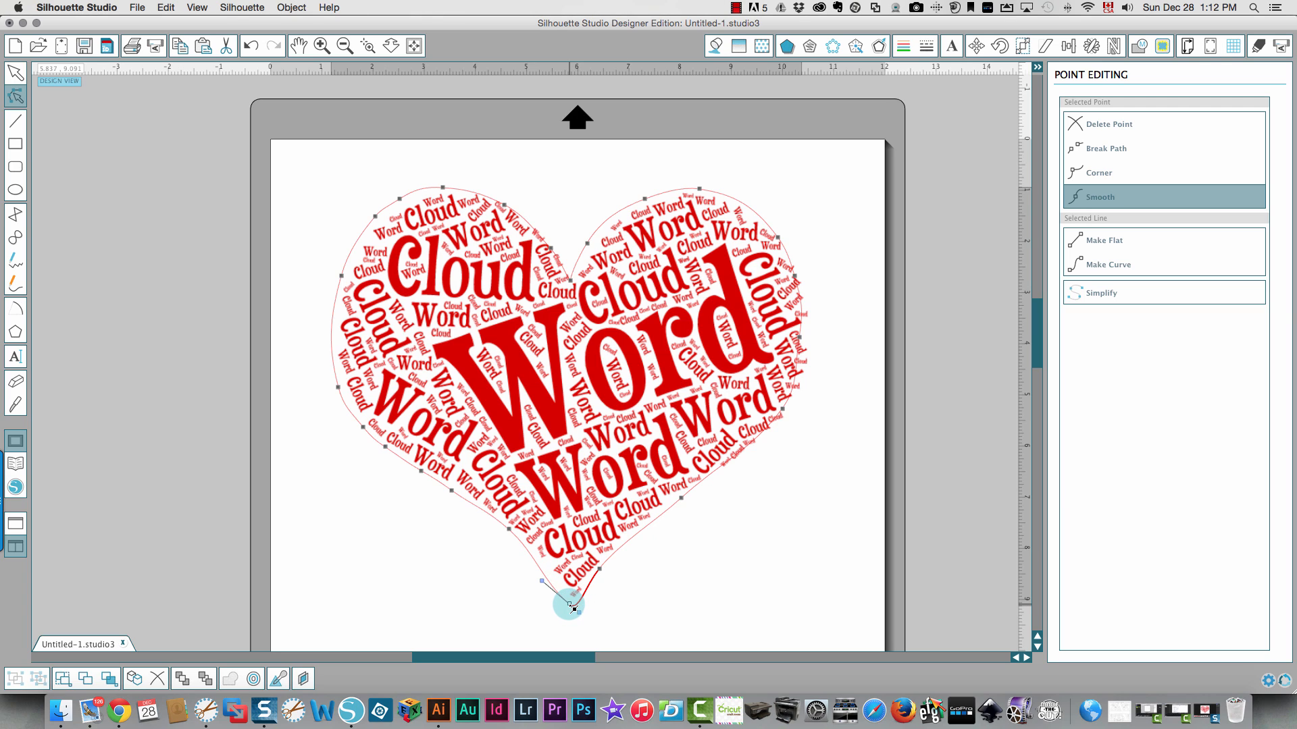
left_click_drag(568, 605, 576, 605)
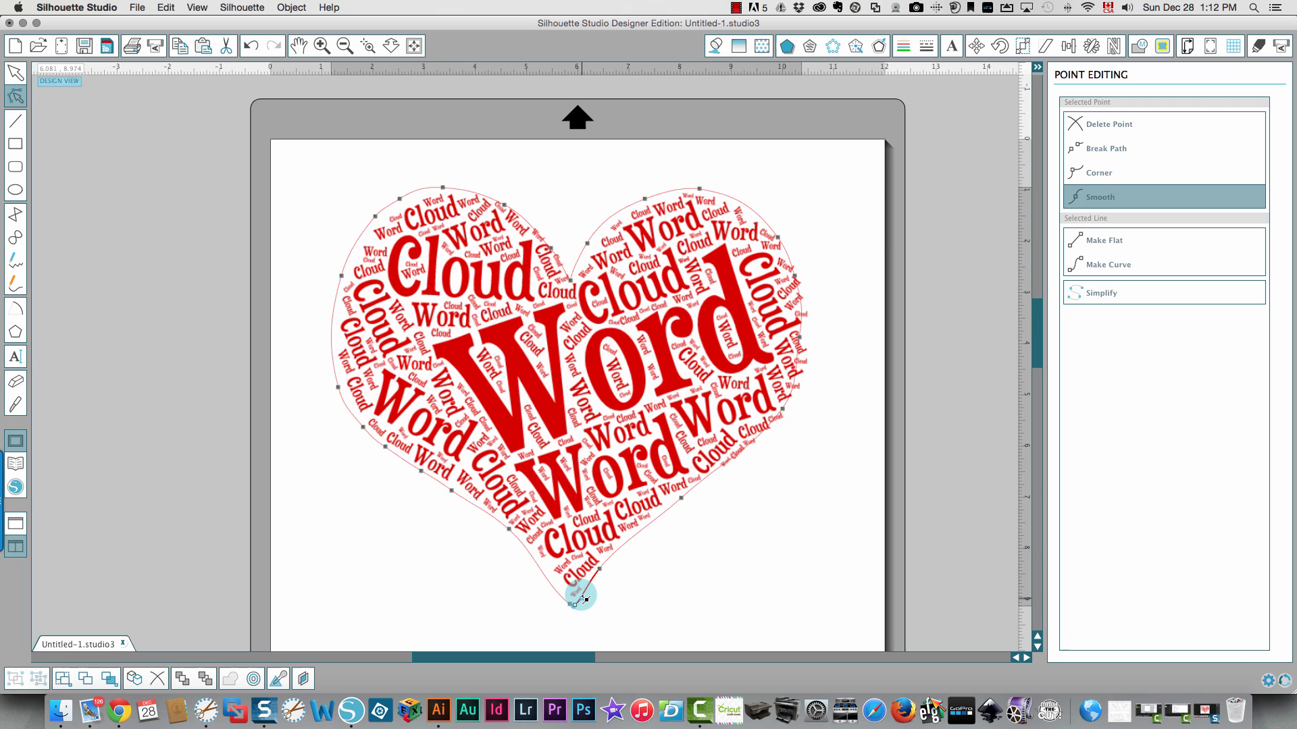
left_click_drag(582, 599, 568, 604)
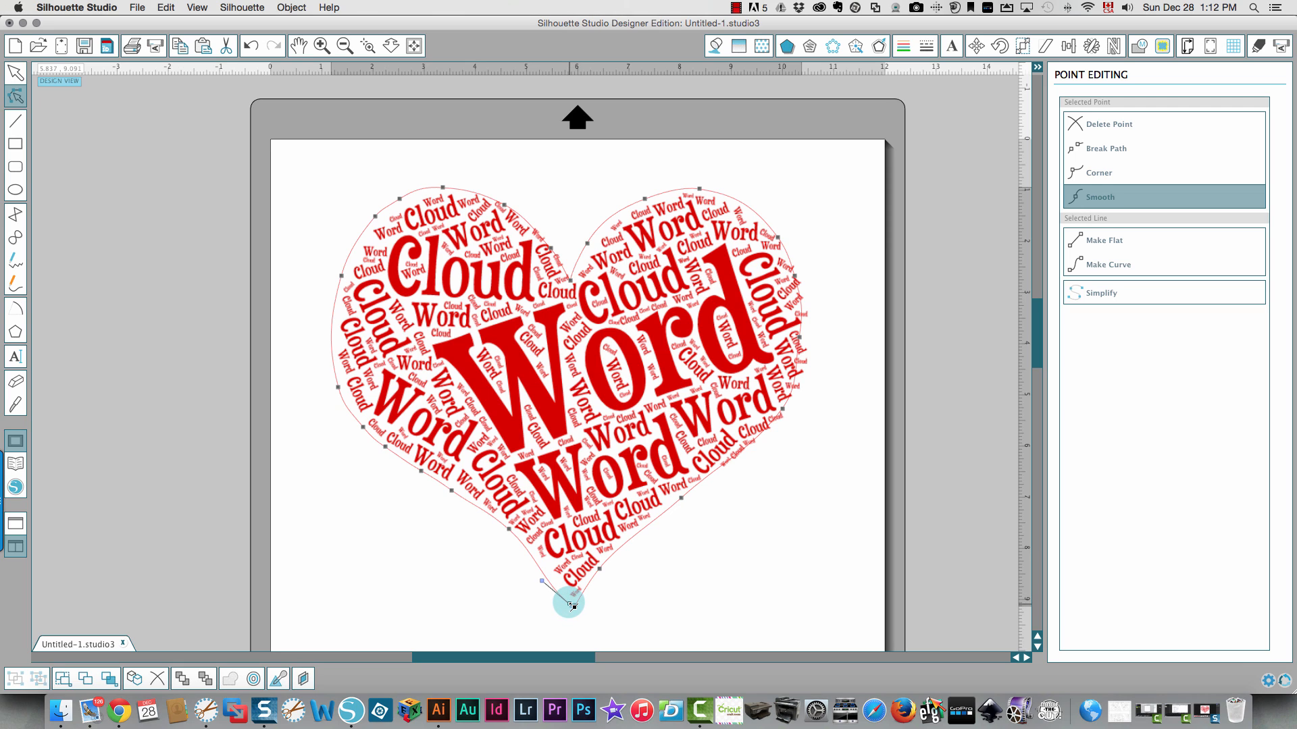
left_click_drag(568, 603, 541, 581)
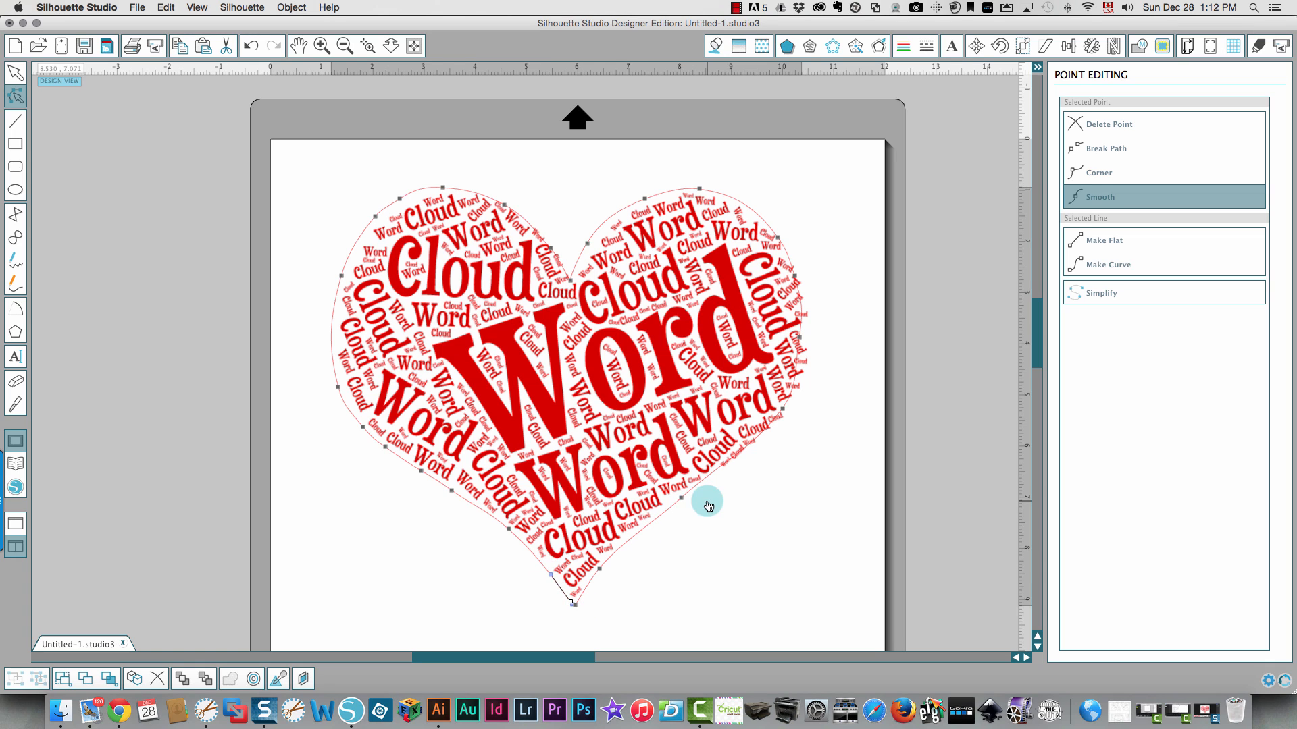
- Bend the outline along the heart's lower right side around the words
left_click_drag(707, 505, 785, 412)
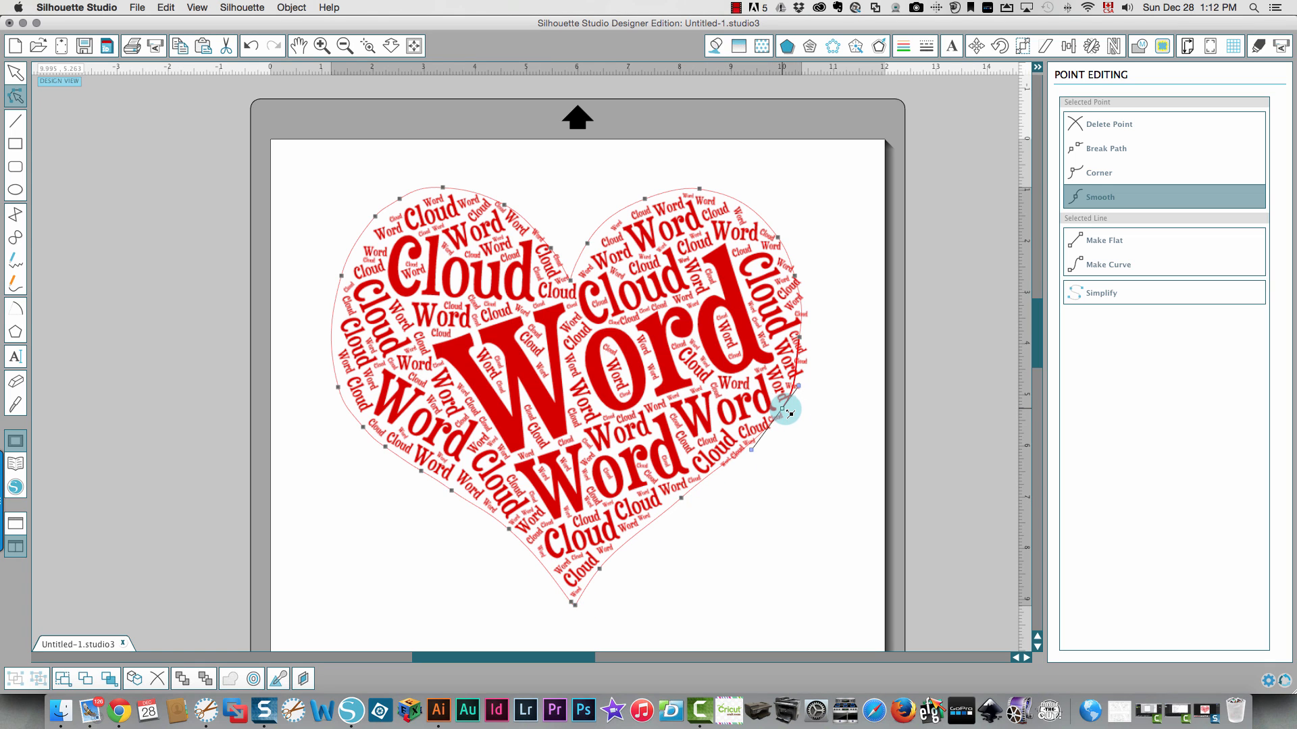
left_click_drag(784, 411, 786, 420)
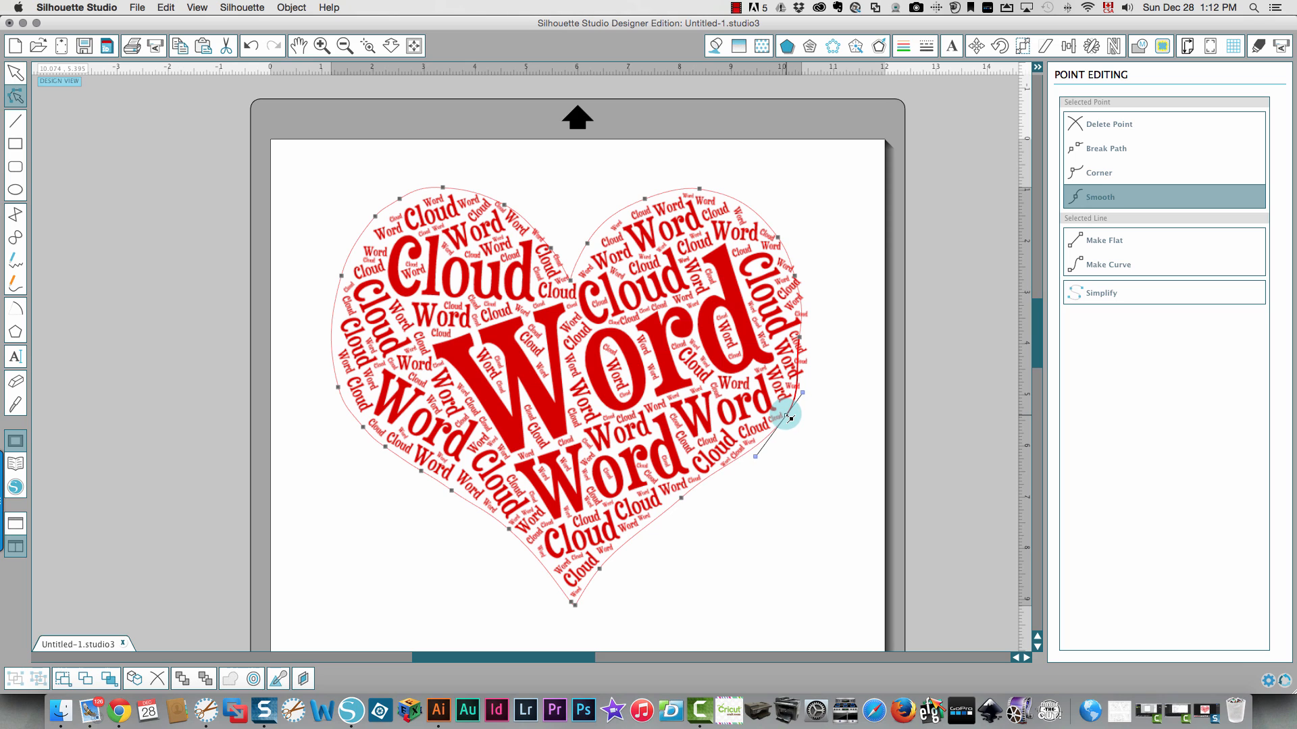
left_click_drag(789, 417, 811, 349)
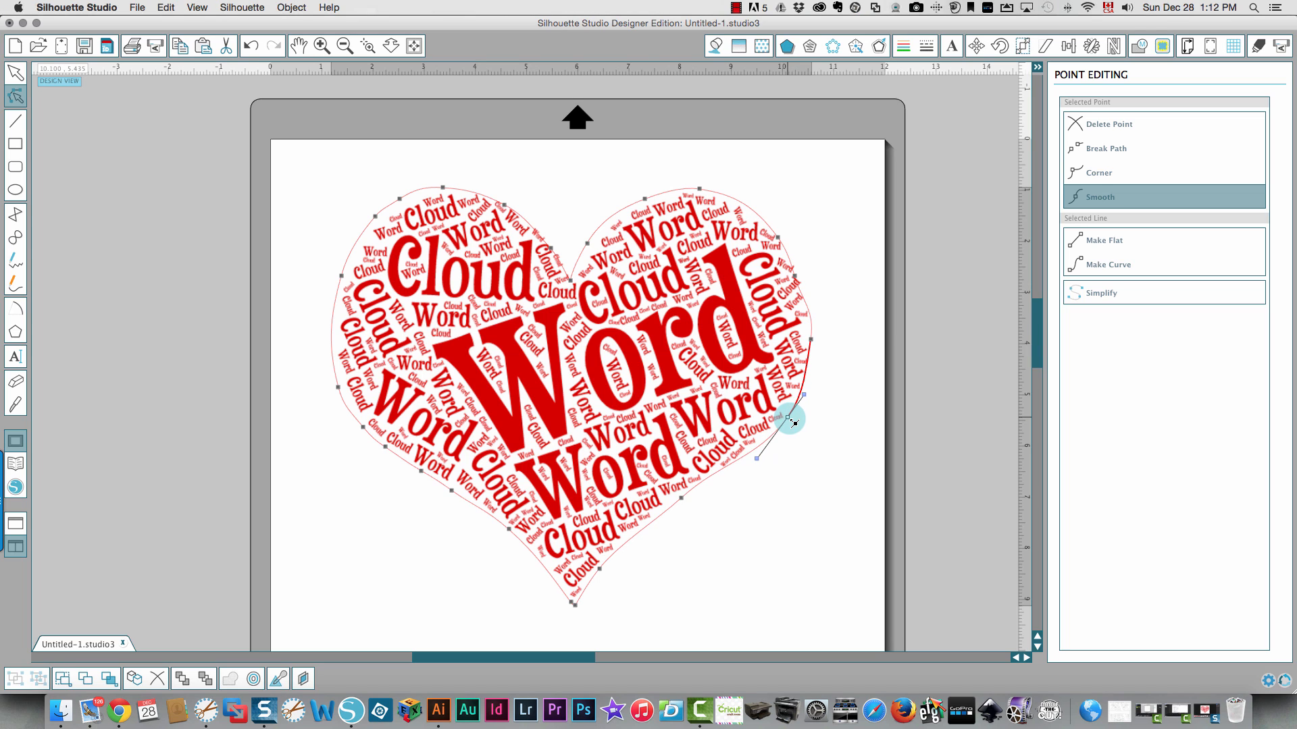
left_click_drag(790, 422, 717, 479)
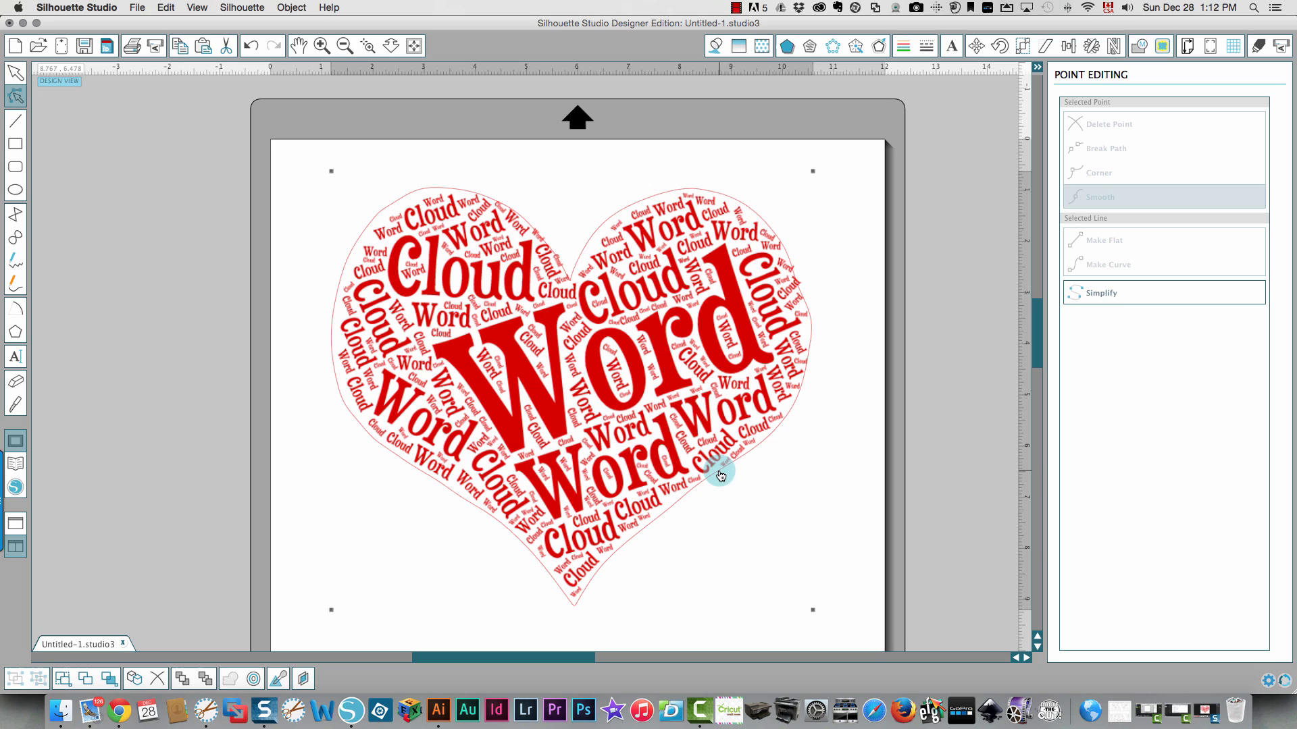
mouse_move(713, 484)
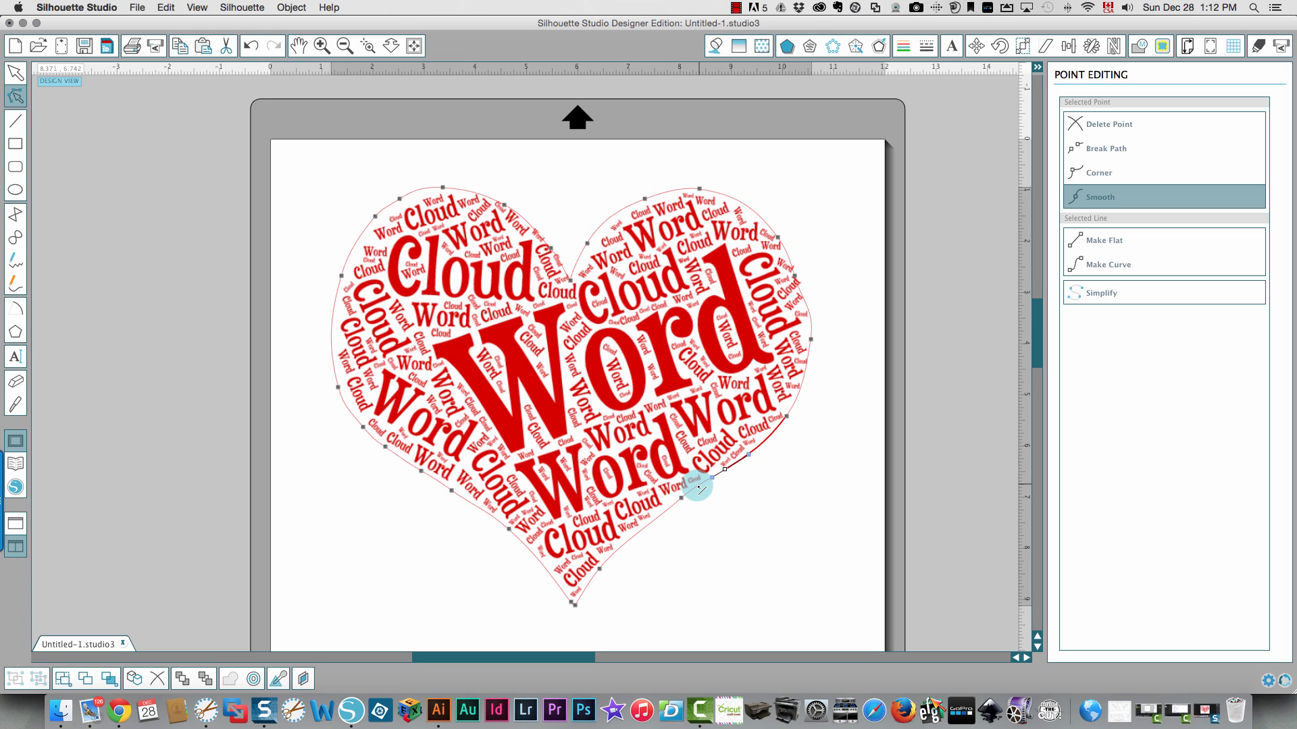
- Drag outline nodes on the lower right, upper right and top dip, then select a left-lobe node
left_click_drag(699, 488, 685, 502)
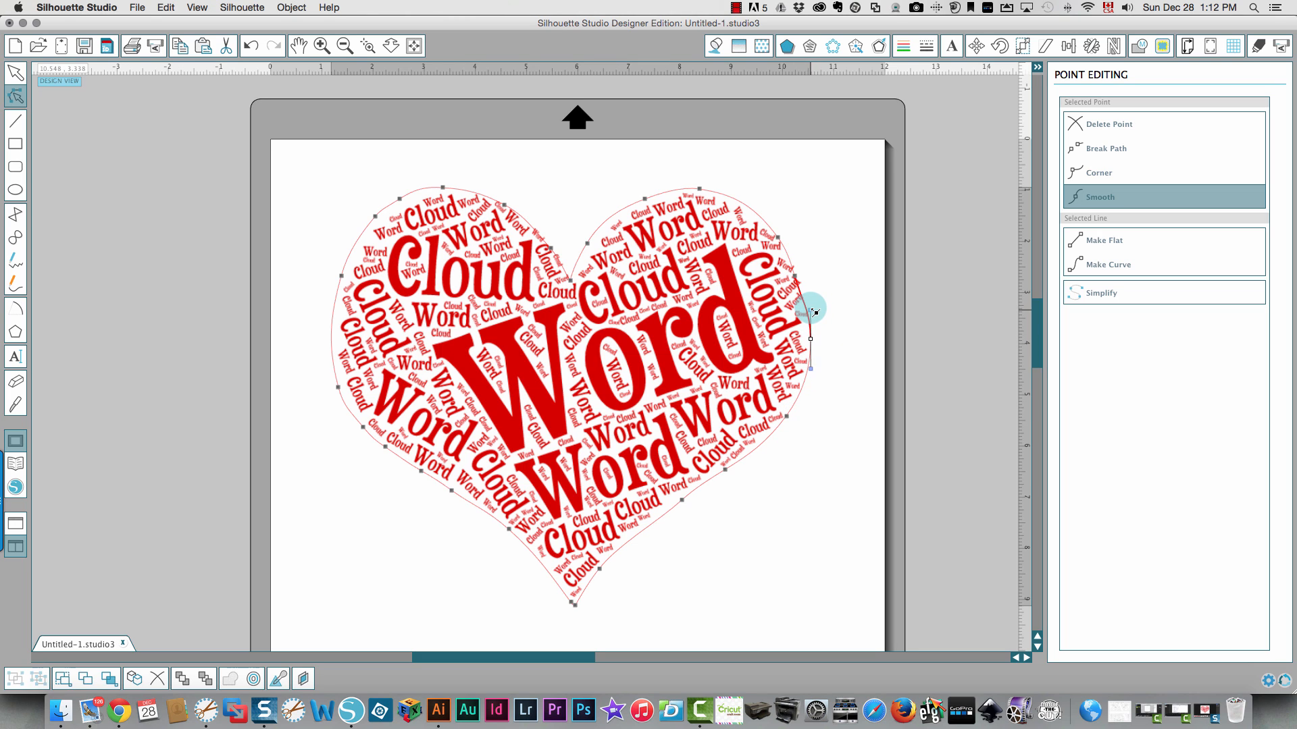
left_click_drag(815, 312, 799, 277)
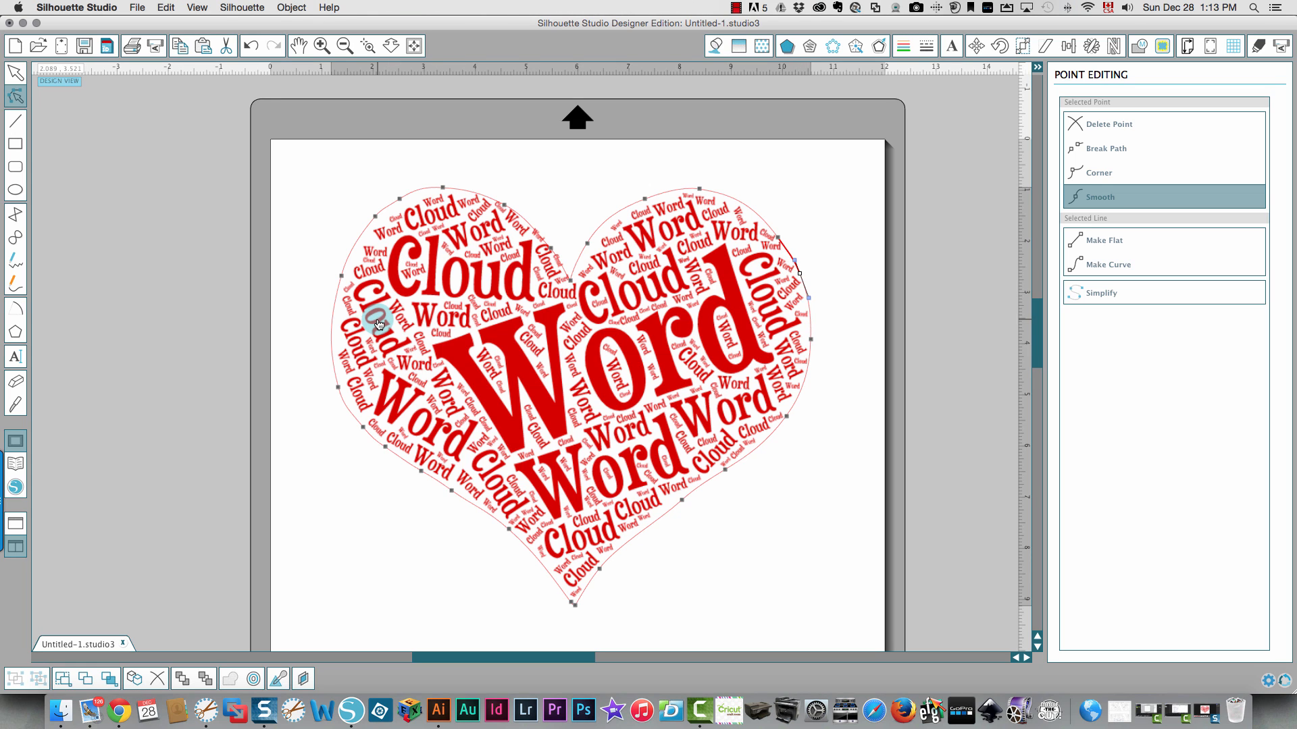
mouse_move(615, 371)
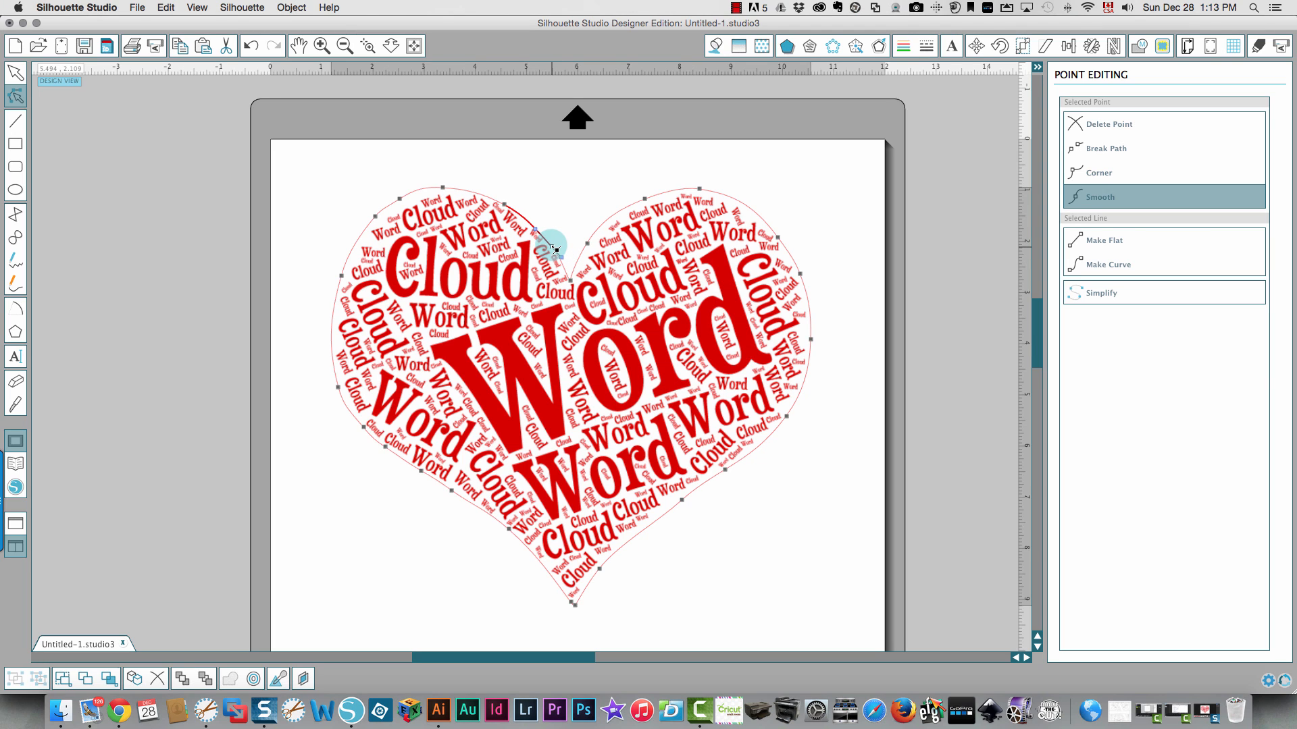
left_click_drag(554, 248, 542, 229)
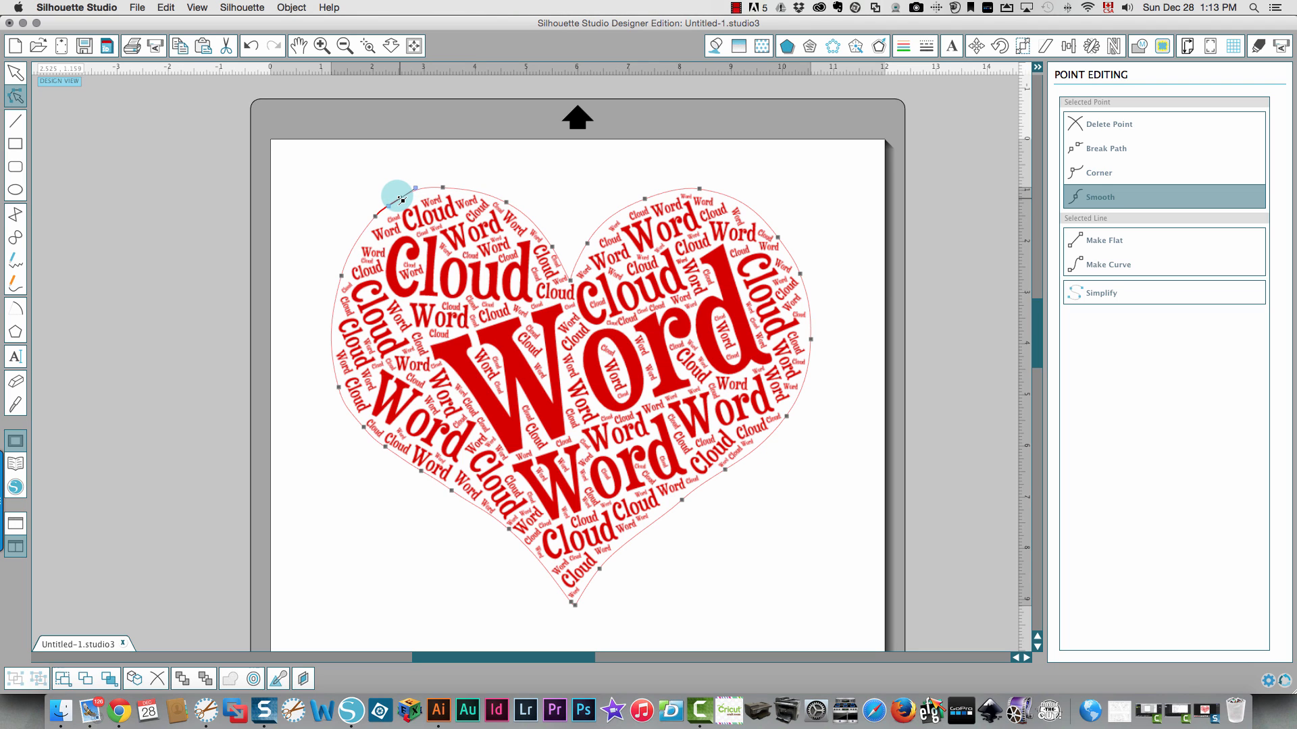
left_click(535, 331)
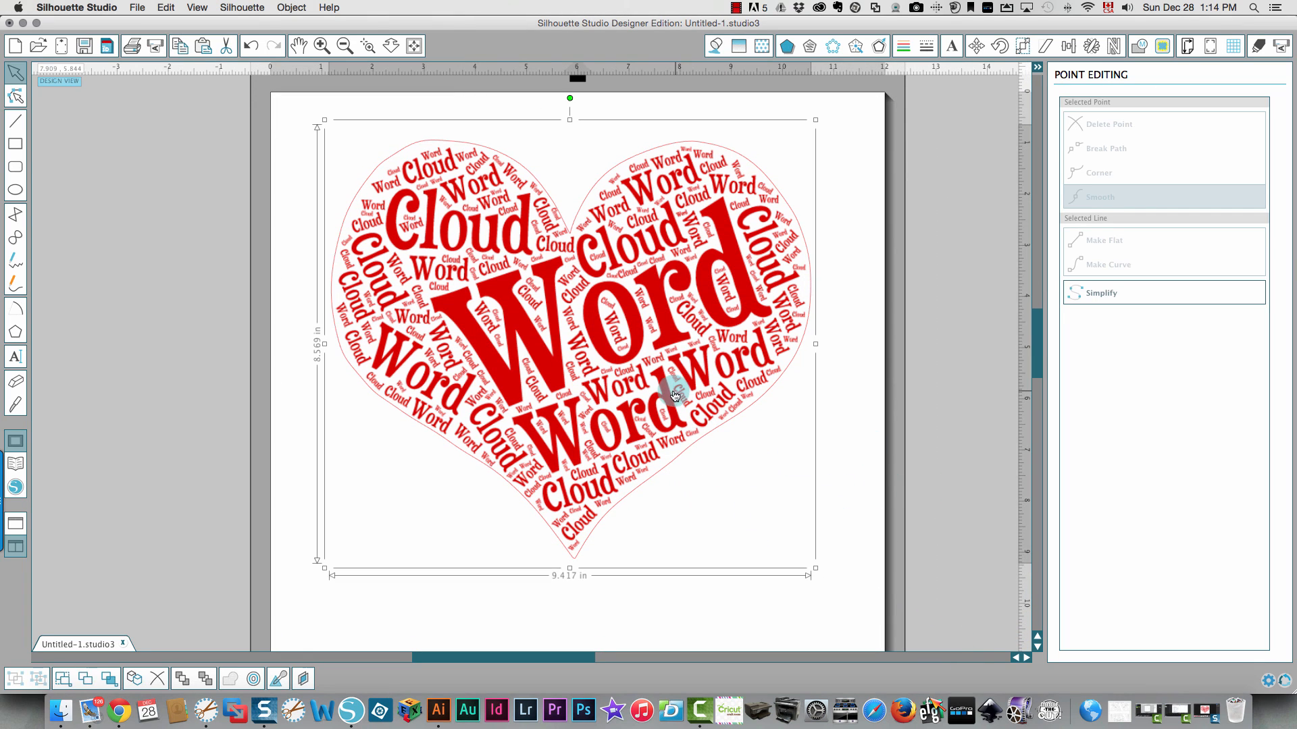
mouse_move(453, 127)
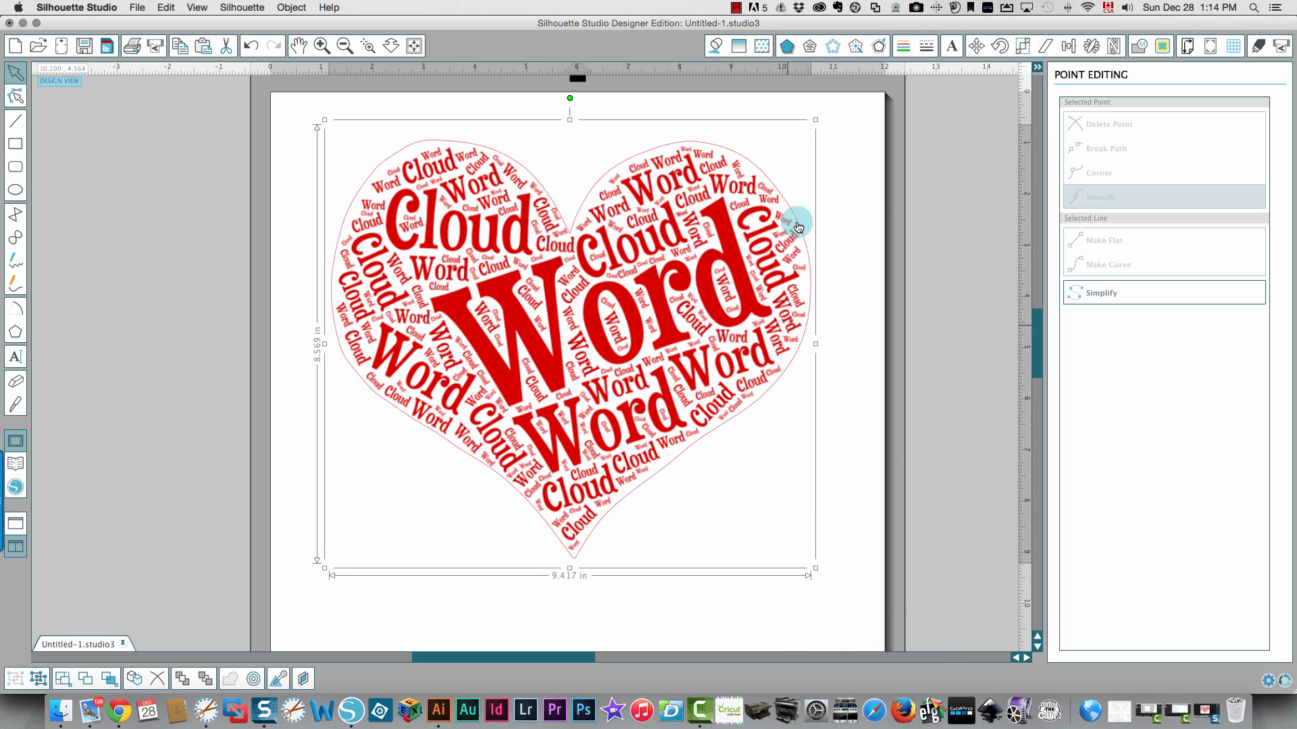
- Scale the heart word cloud down to about 6.39 x 5.82 inches and show page setup
left_click_drag(798, 225, 734, 176)
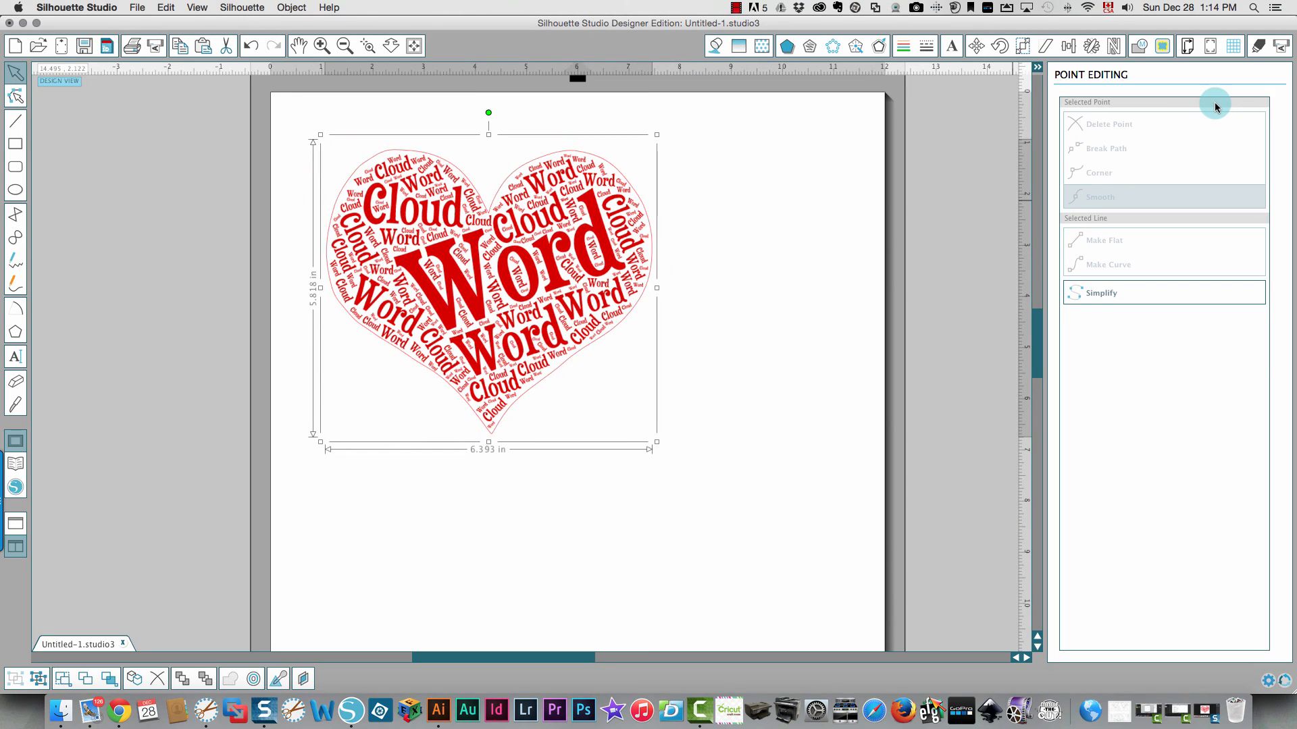
left_click(1186, 46)
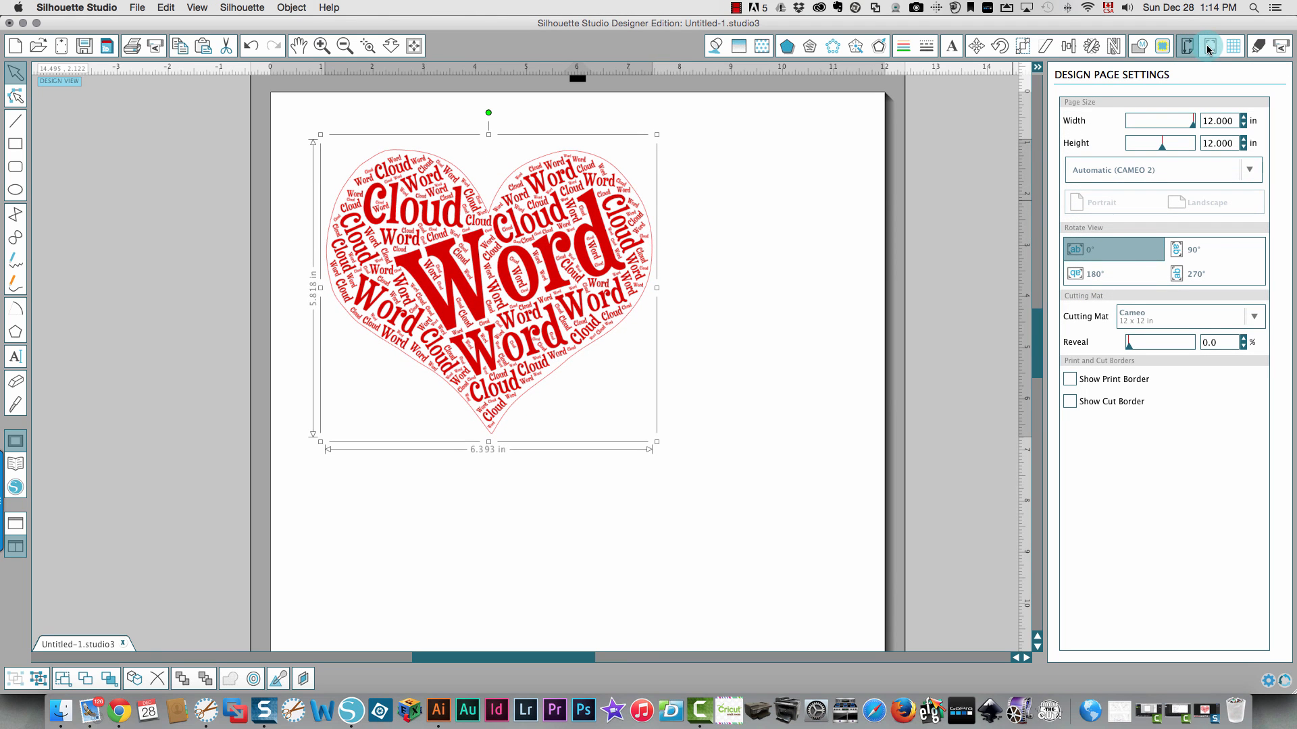
- Turn on Type 1 (CAMEO, Portrait) registration marks in the Registration Marks panel
left_click(1208, 46)
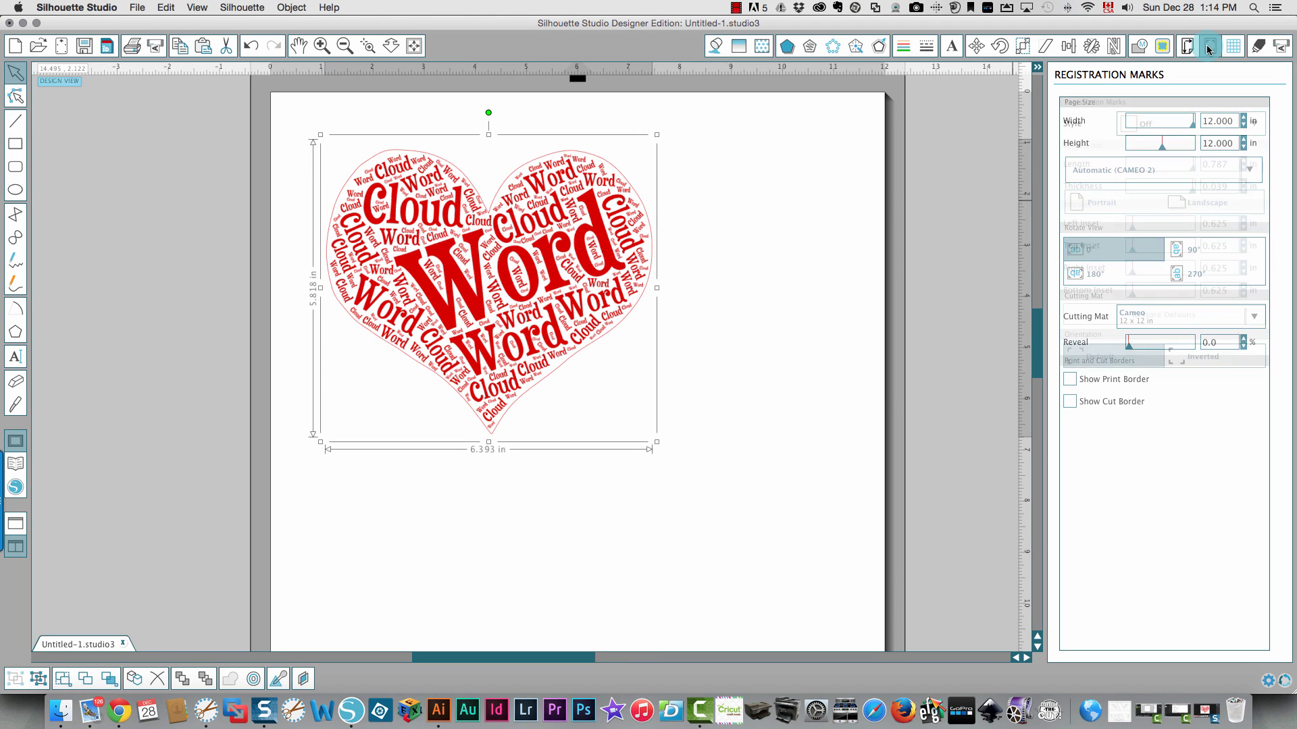
left_click(1207, 45)
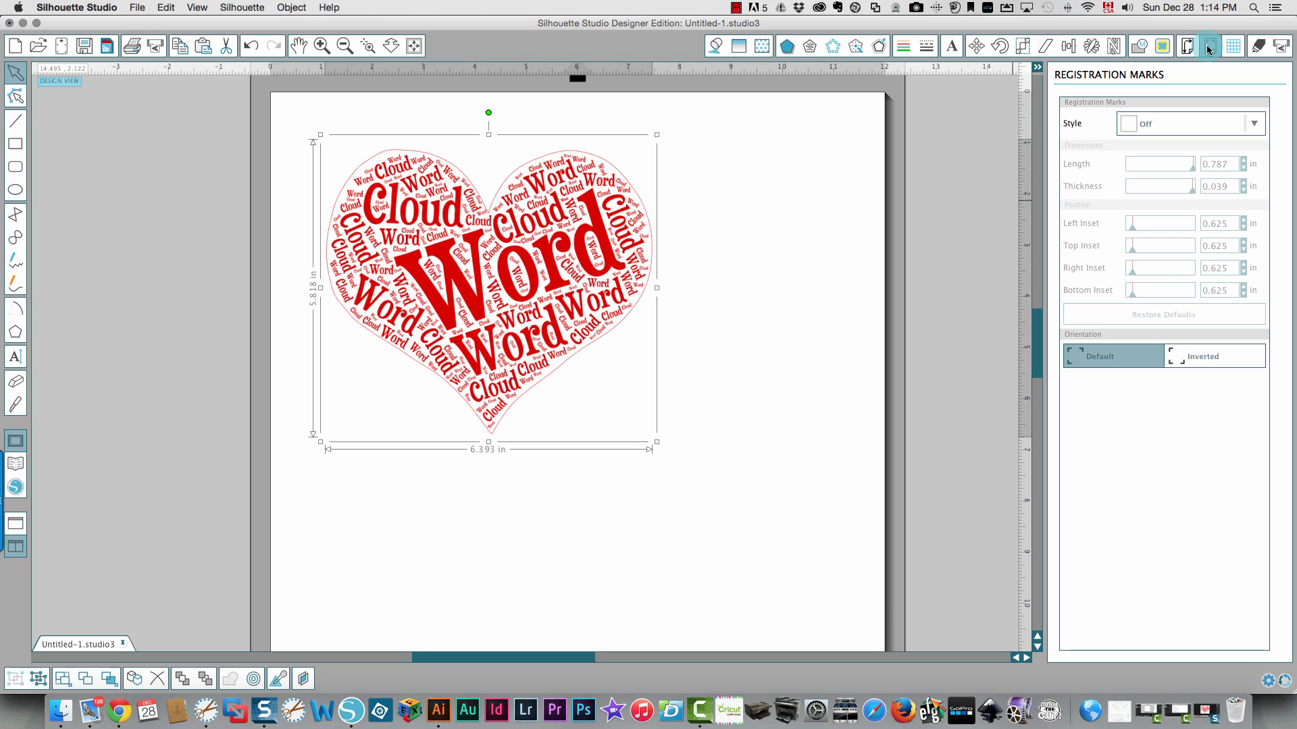
mouse_move(1208, 48)
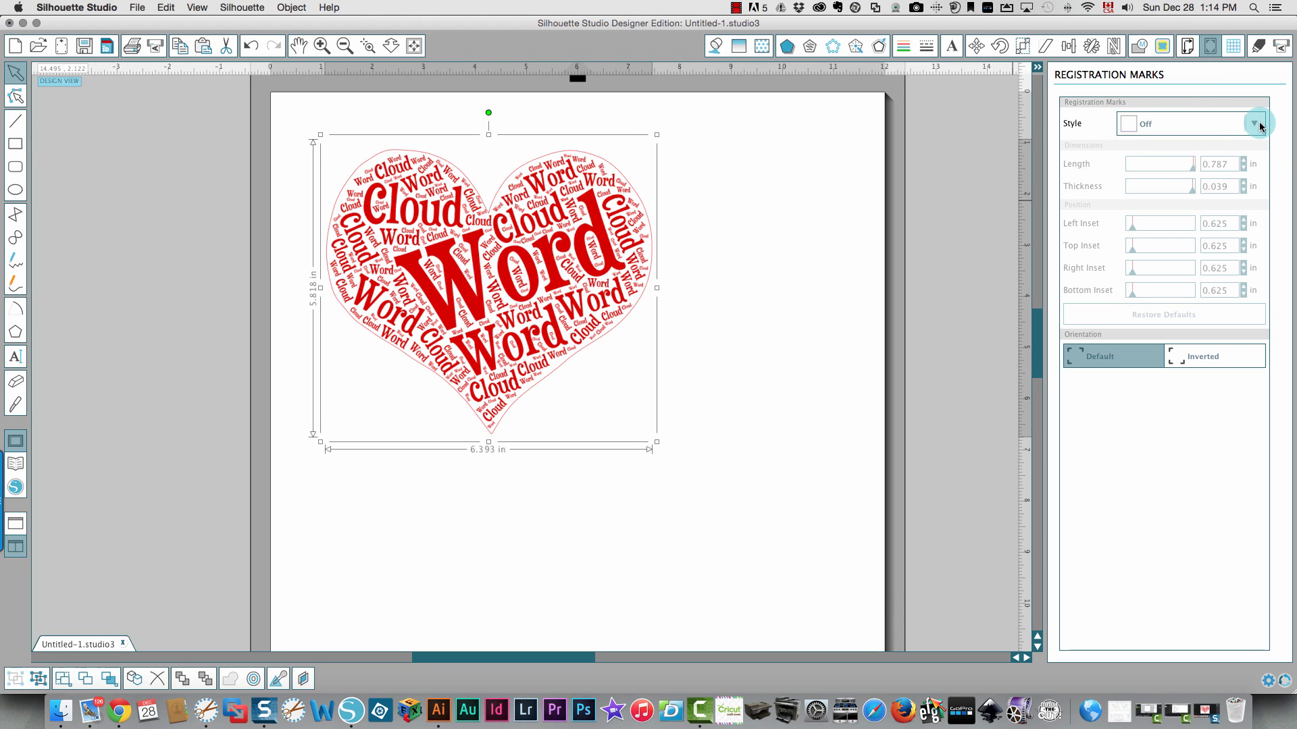
left_click(1254, 124)
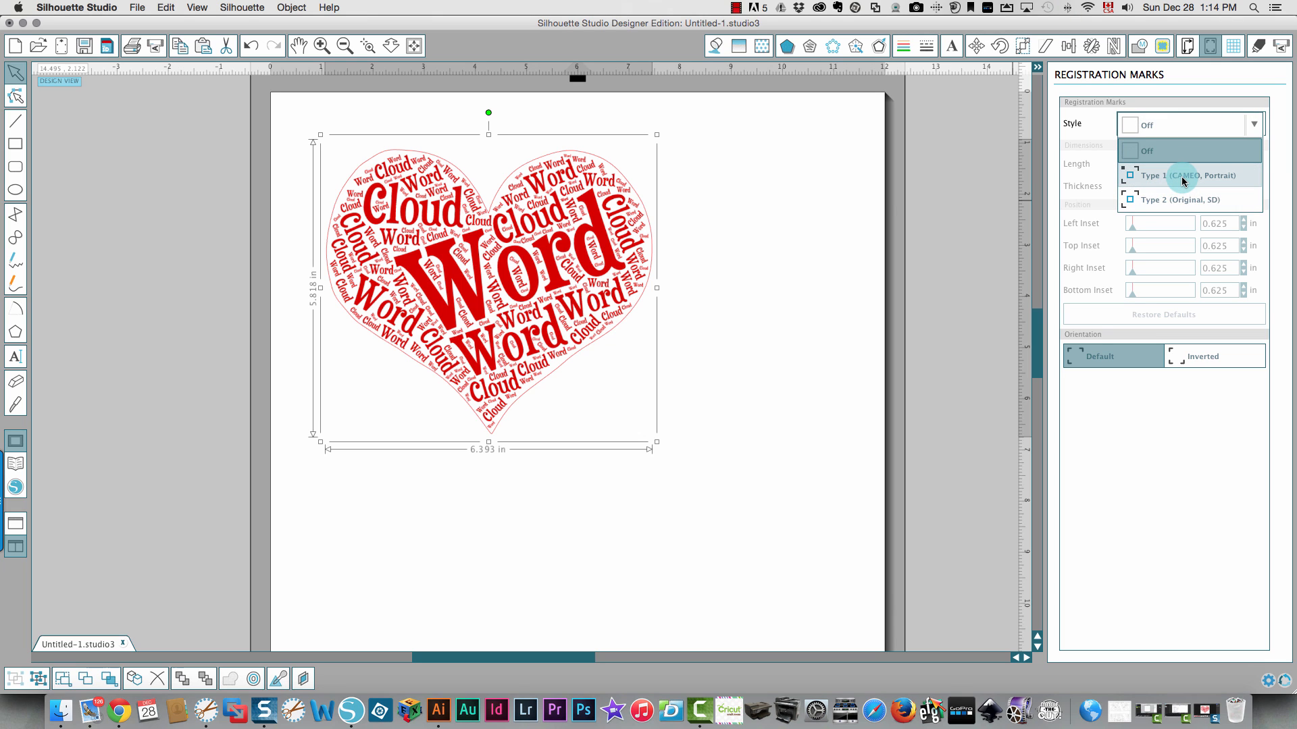
left_click(1186, 176)
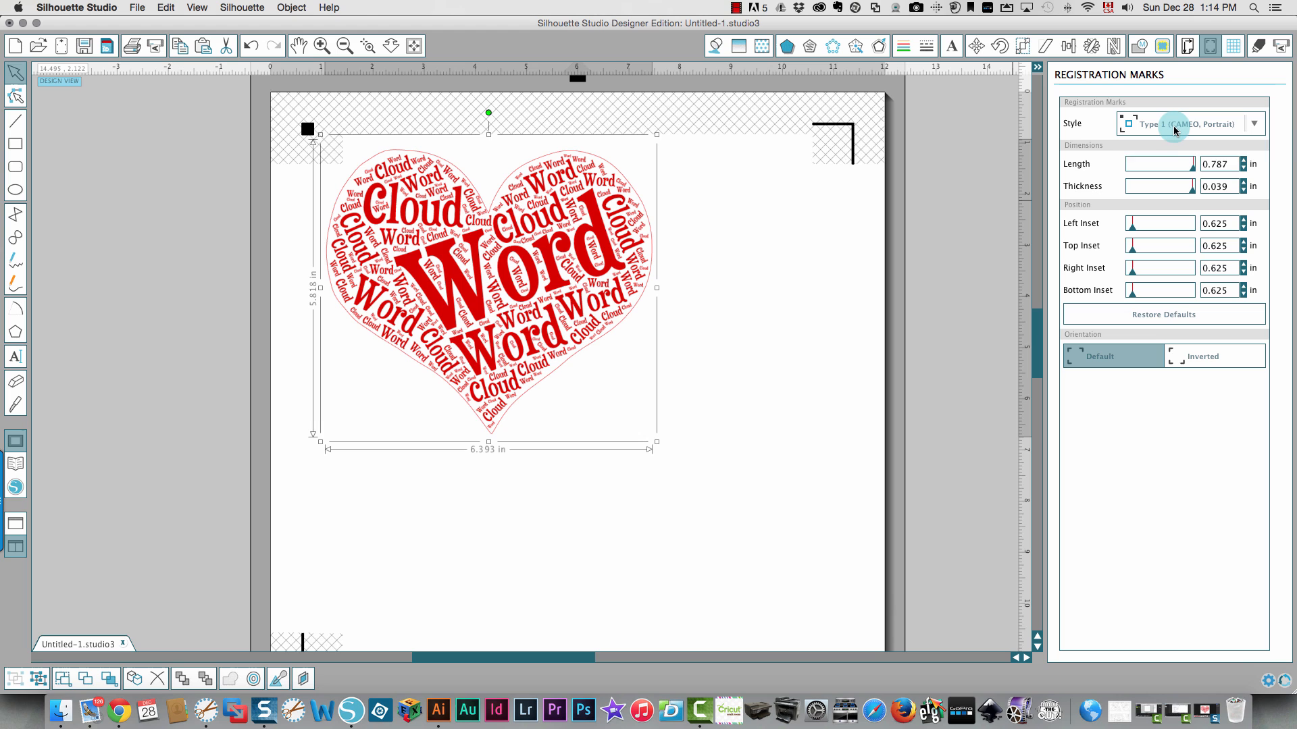
mouse_move(629, 273)
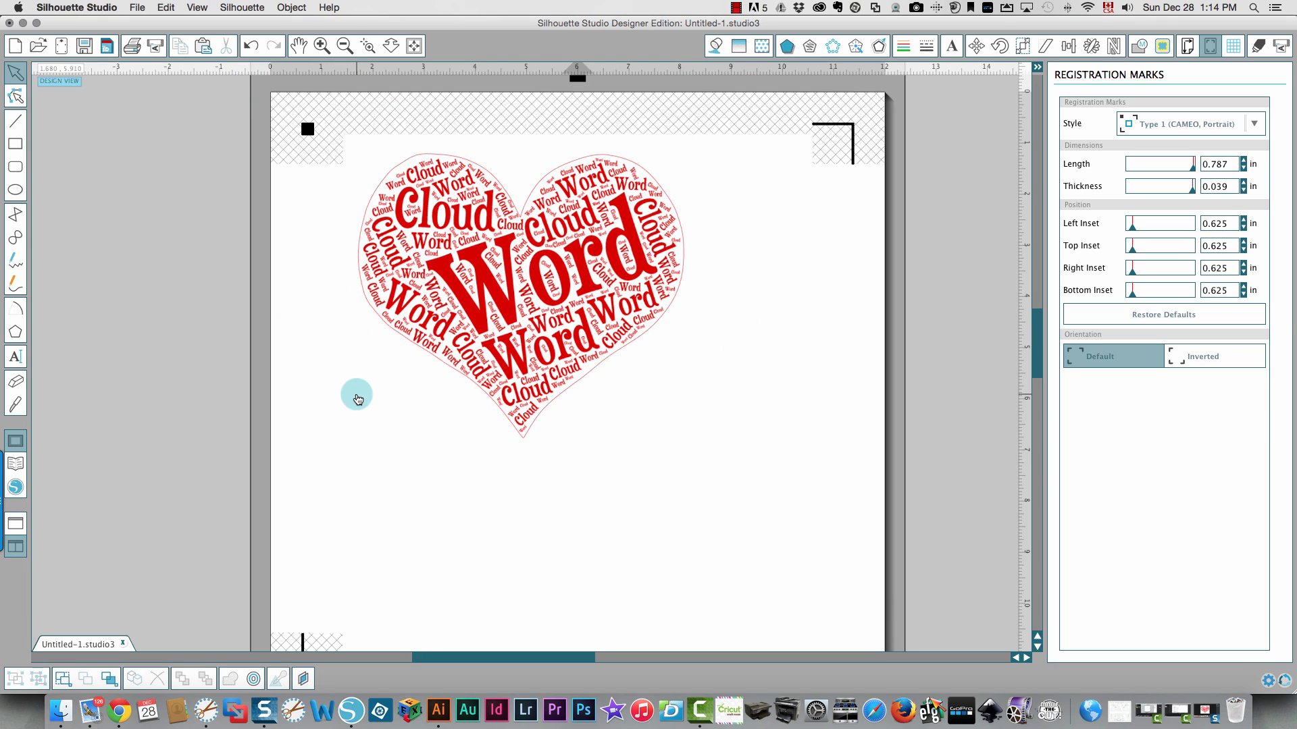
mouse_move(718, 284)
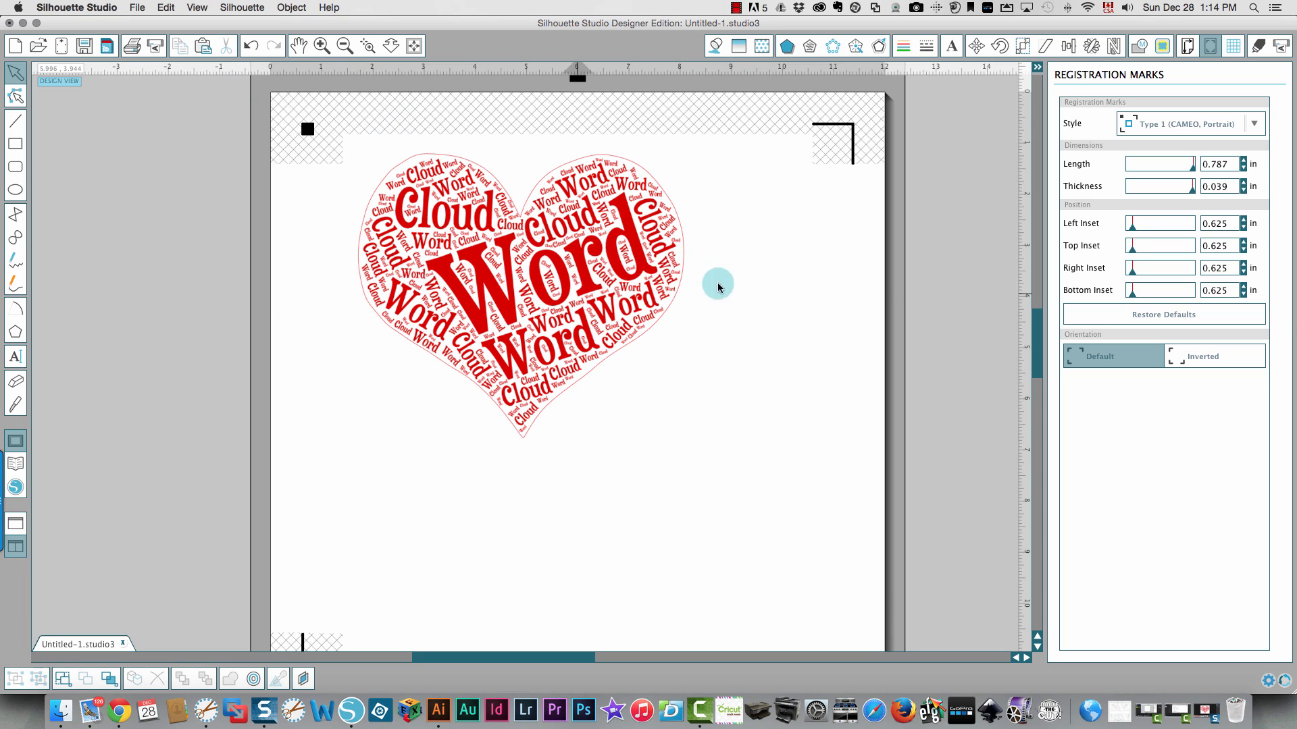
mouse_move(721, 411)
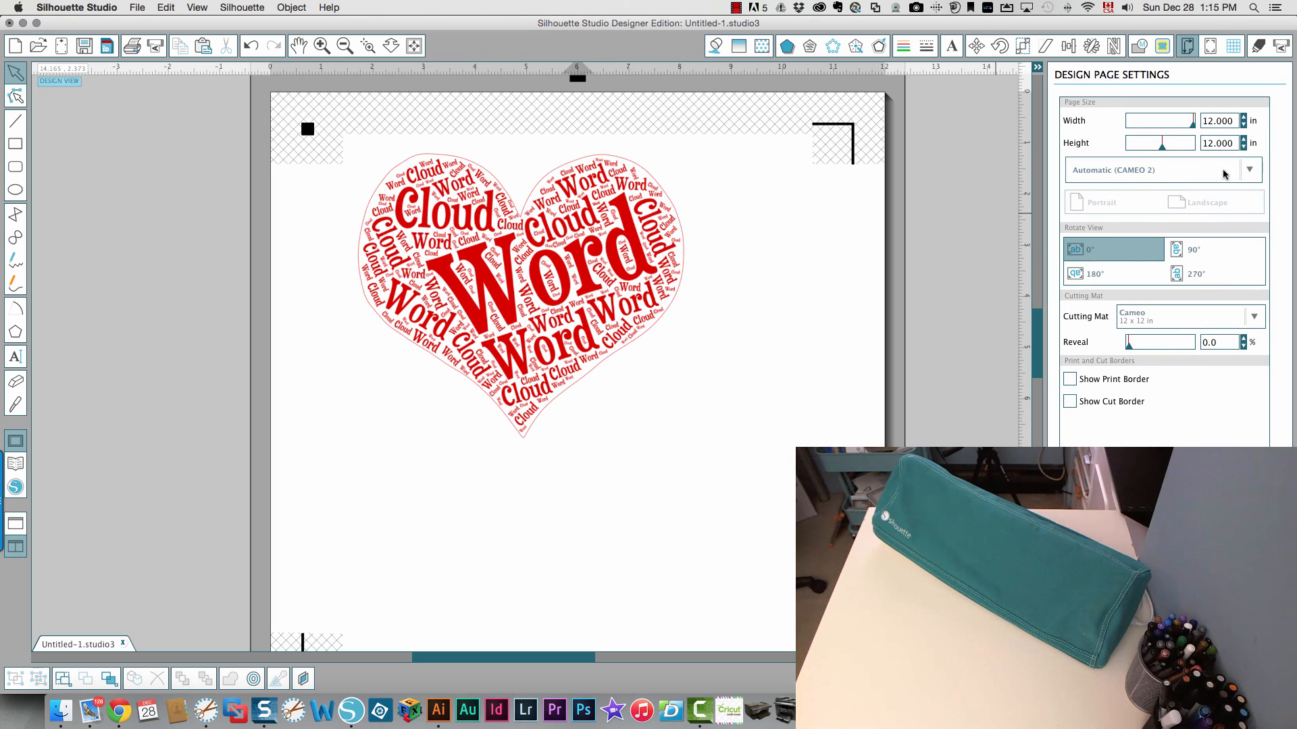
- Set the page size to Current Printer, Letter 8.5 x 11 inches, portrait
left_click(1248, 170)
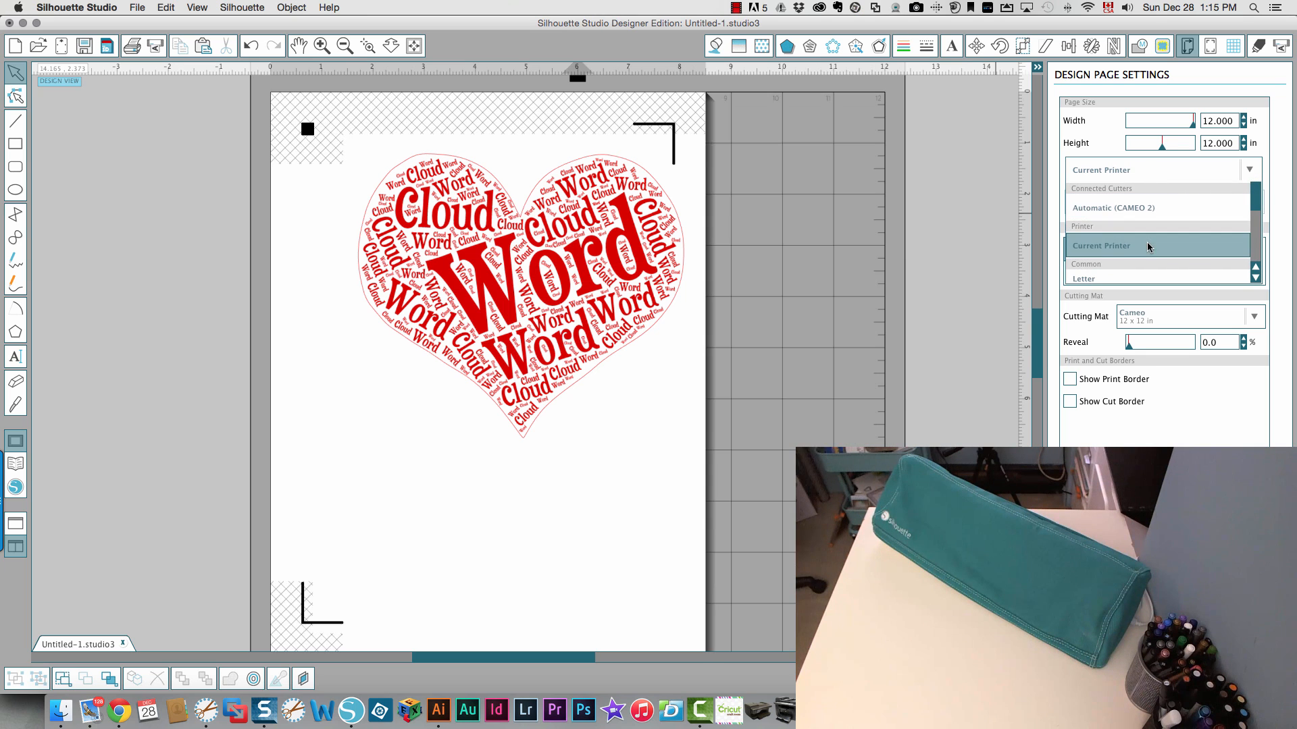
left_click(1083, 279)
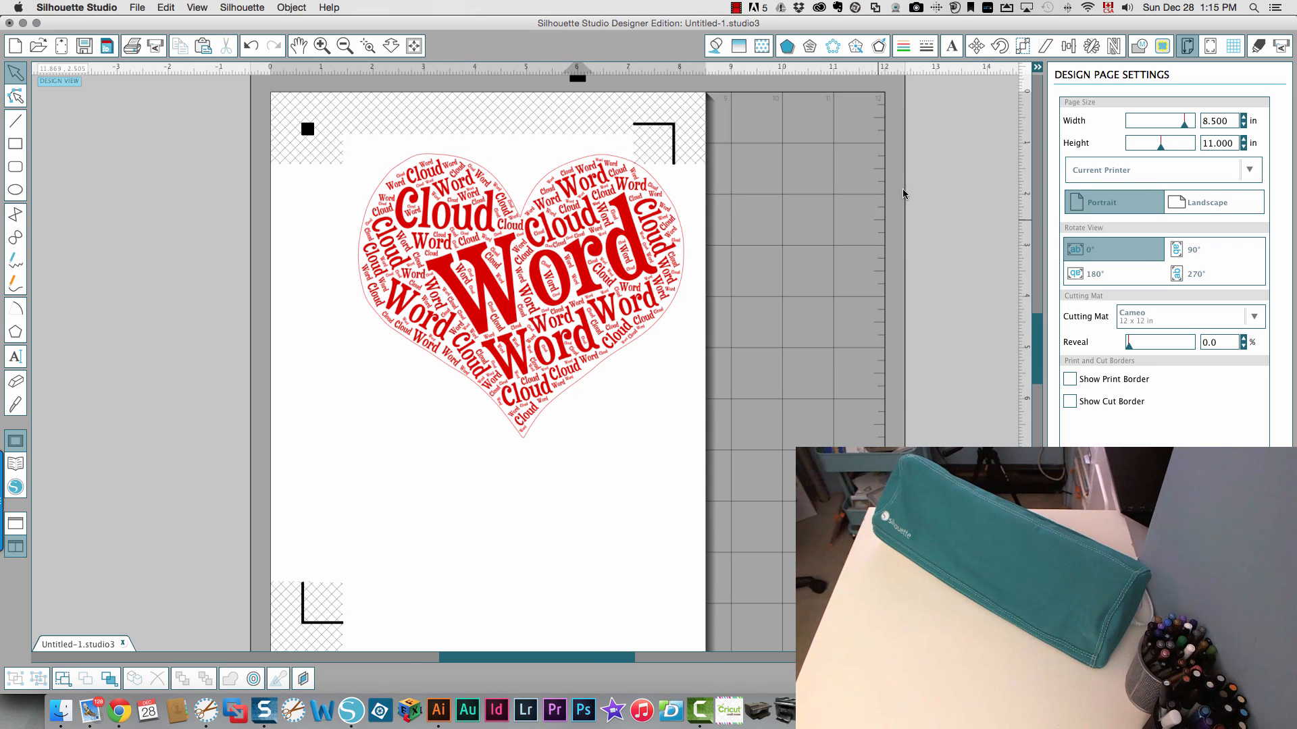
left_click(1161, 170)
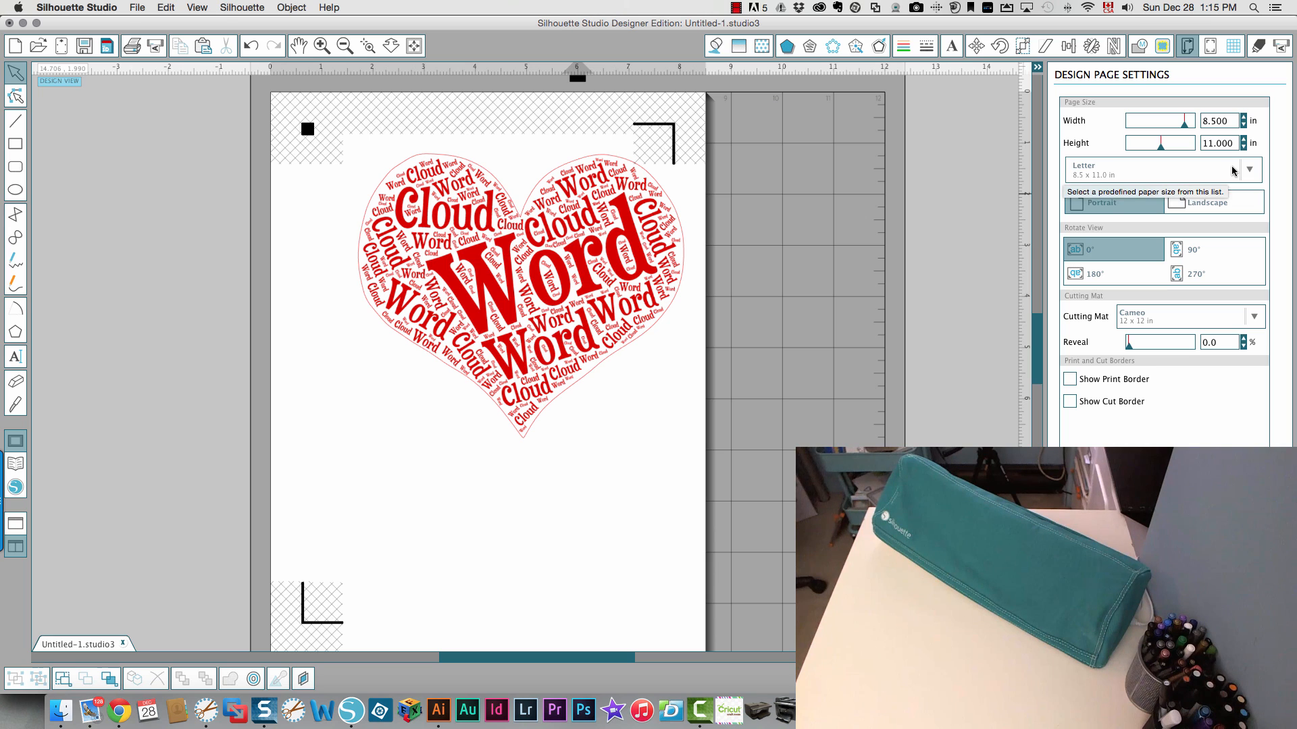
mouse_move(1245, 52)
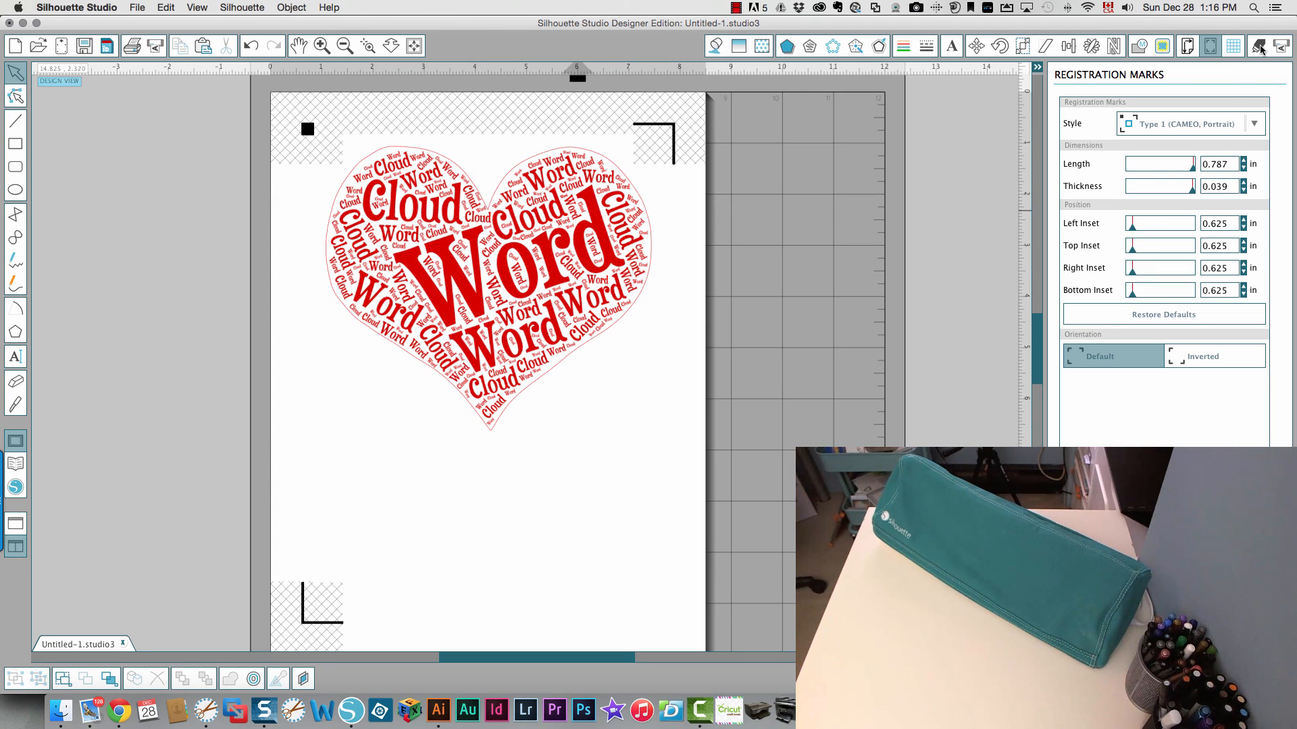
- In Cut Settings, select the heart outline so it cuts along its edge
left_click(1257, 47)
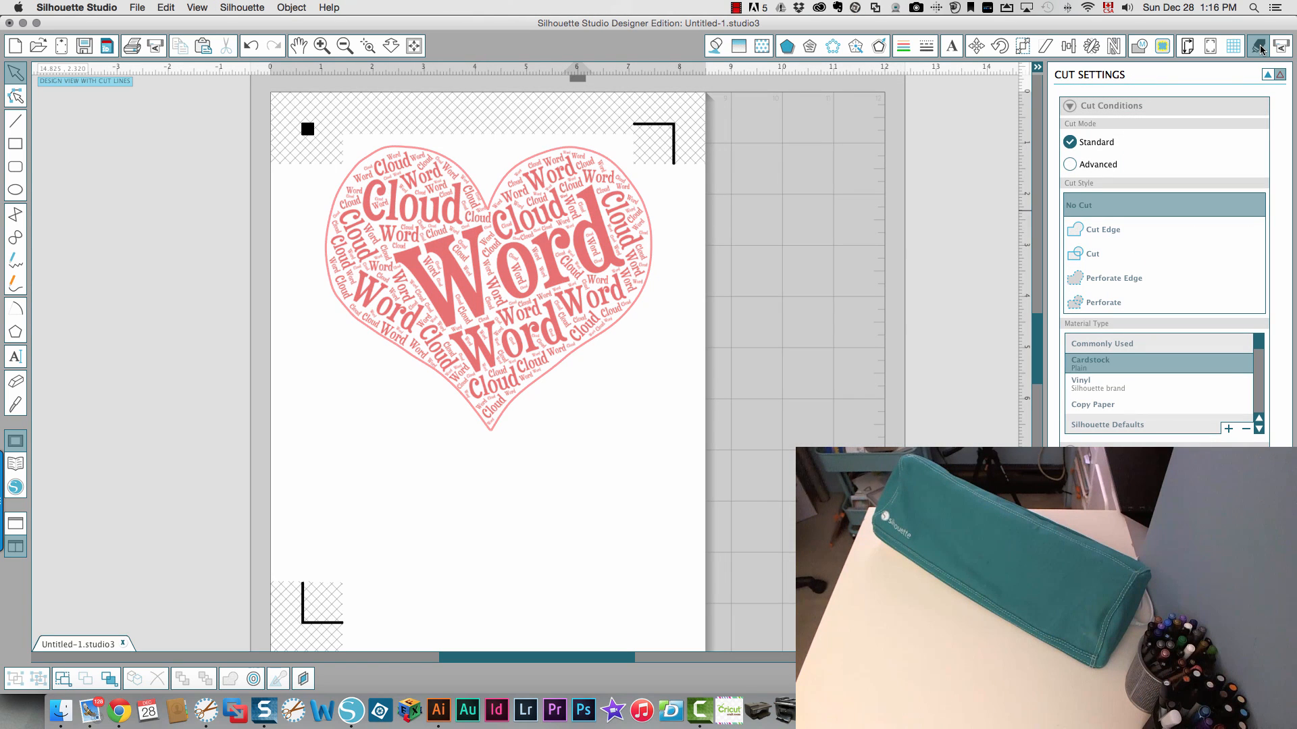
mouse_move(1080, 232)
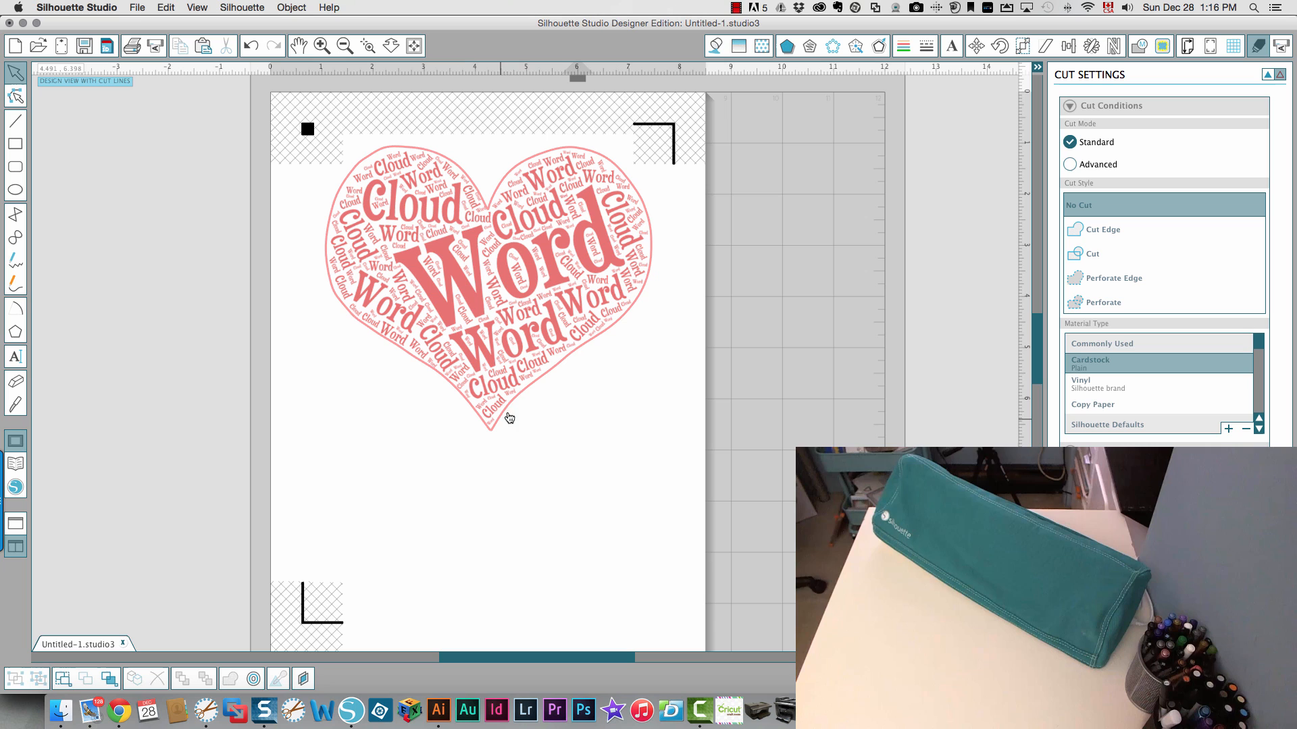
mouse_move(929, 275)
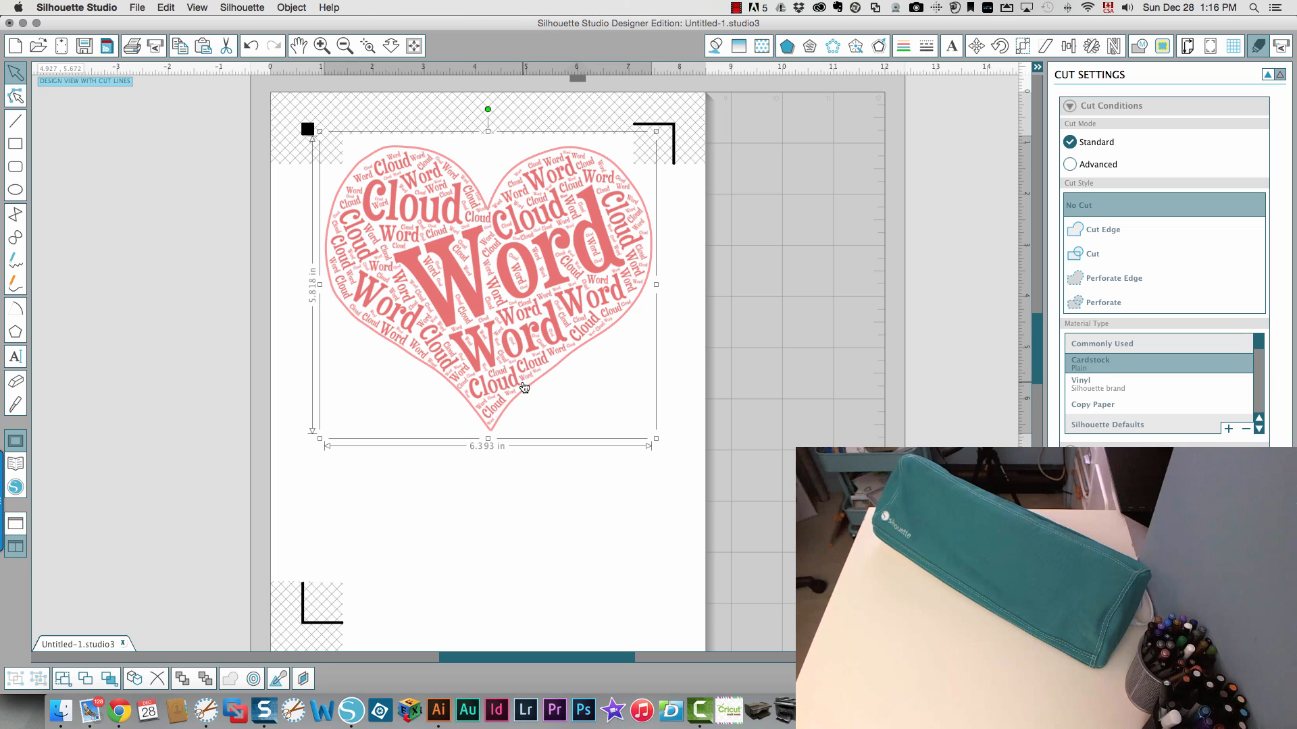
left_click(585, 445)
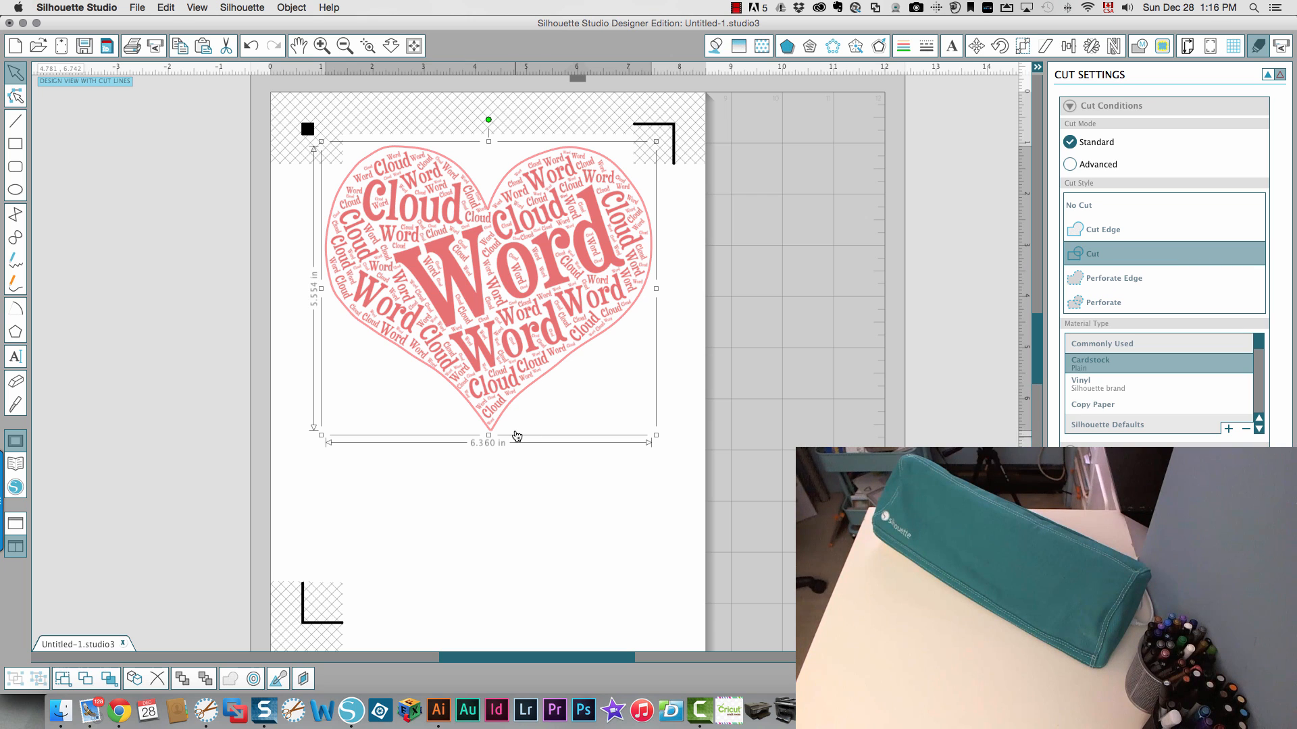
mouse_move(589, 262)
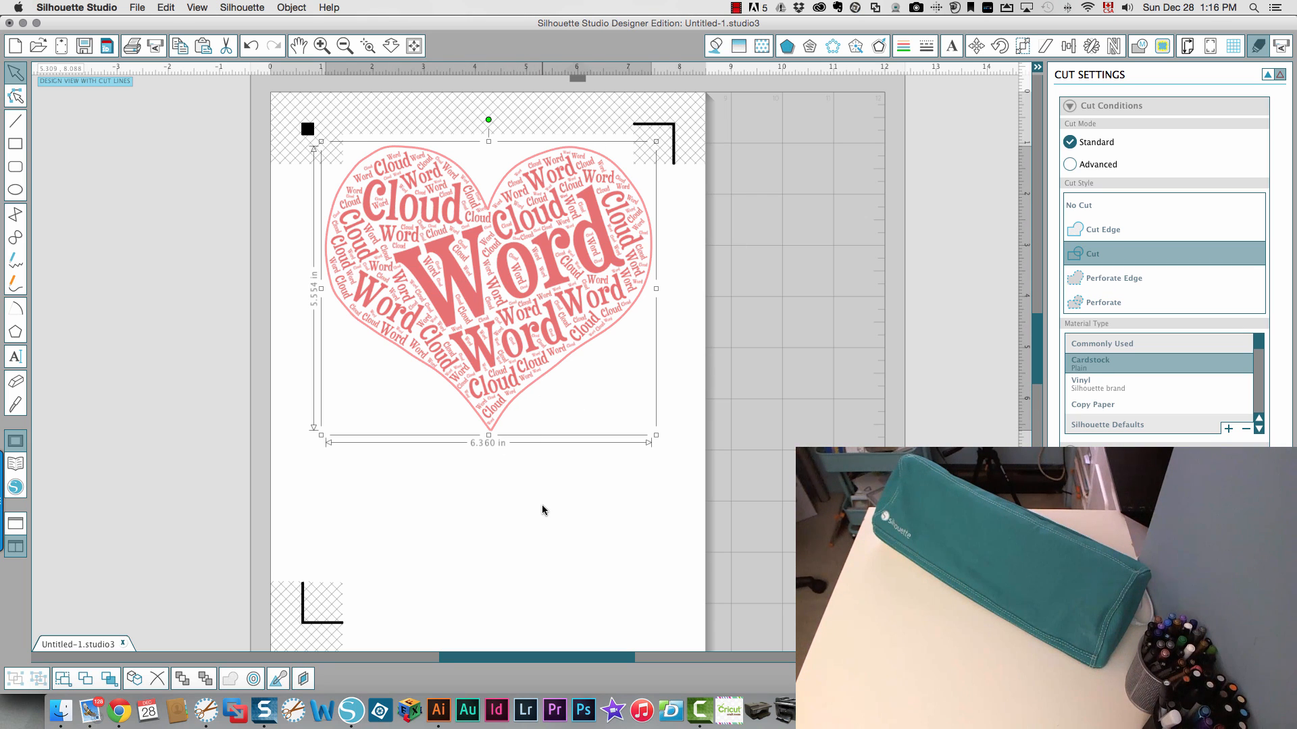
mouse_move(1127, 373)
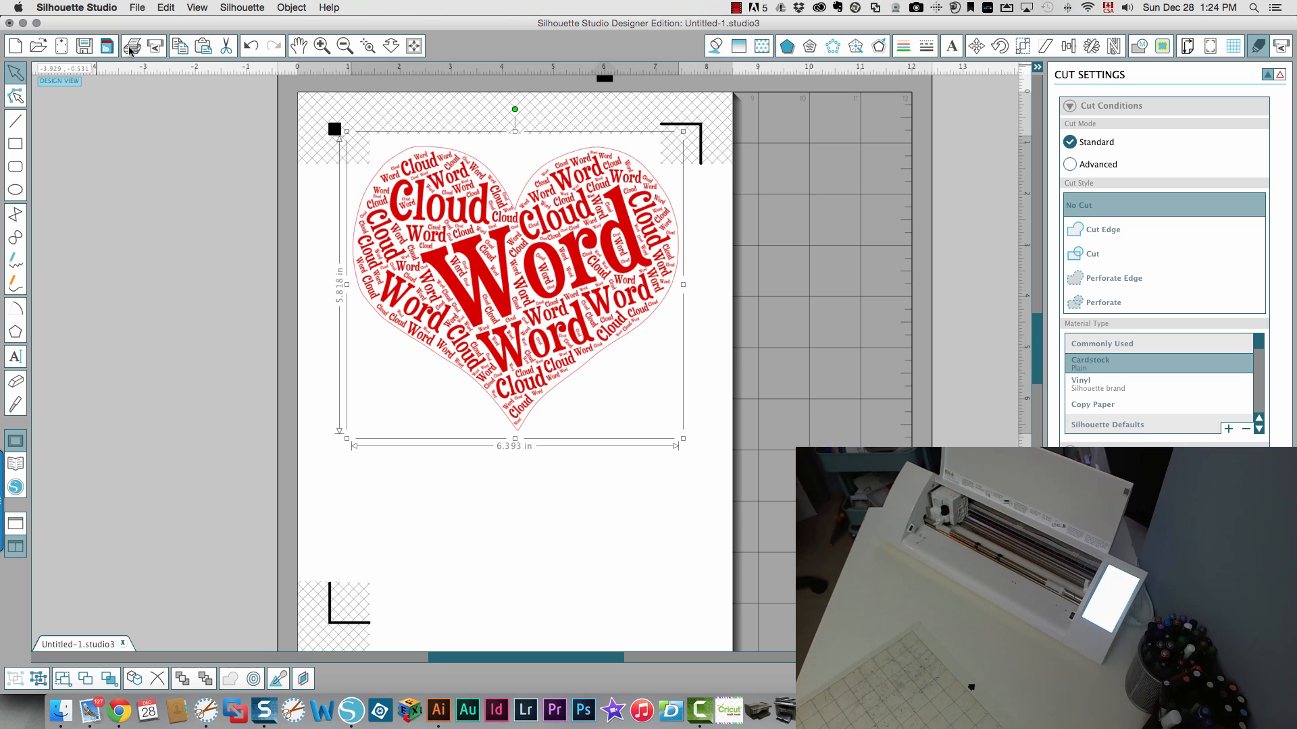
- Print the heart page with registration marks on the Officejet printer
left_click(132, 46)
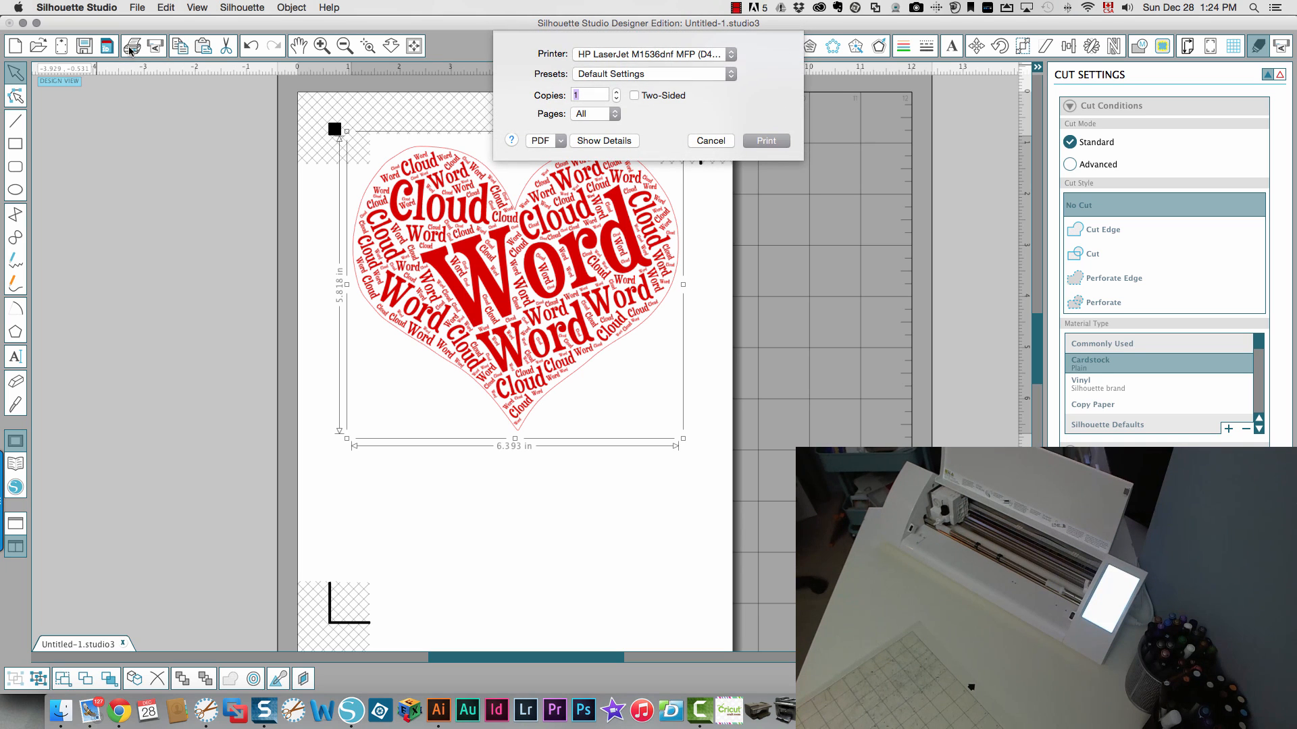
left_click(647, 54)
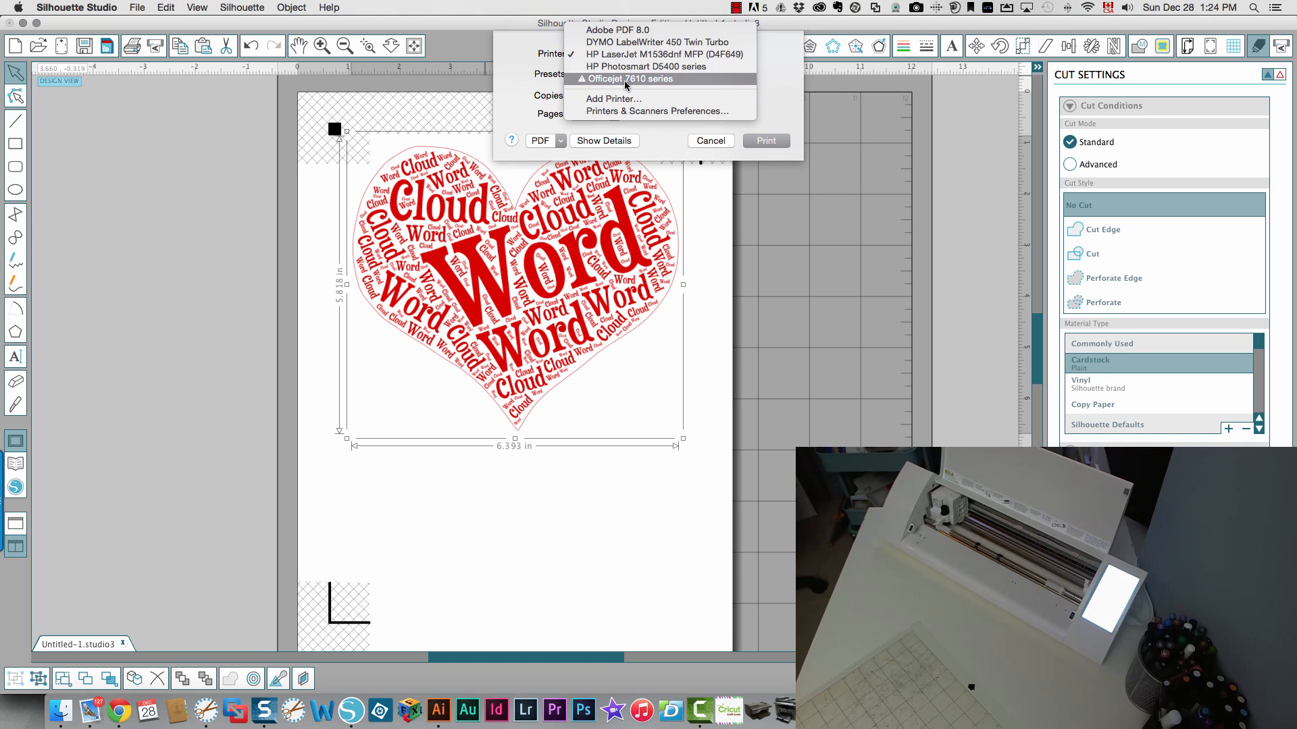
left_click(629, 78)
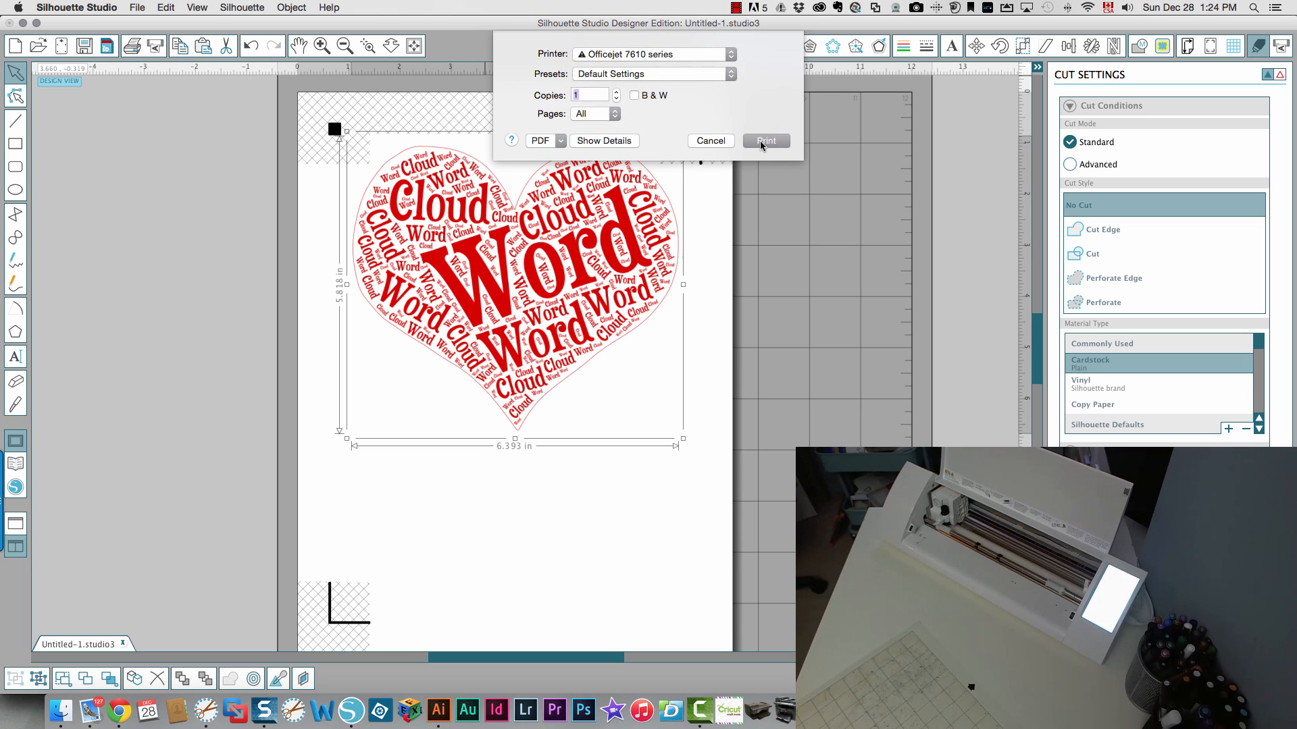
left_click(764, 141)
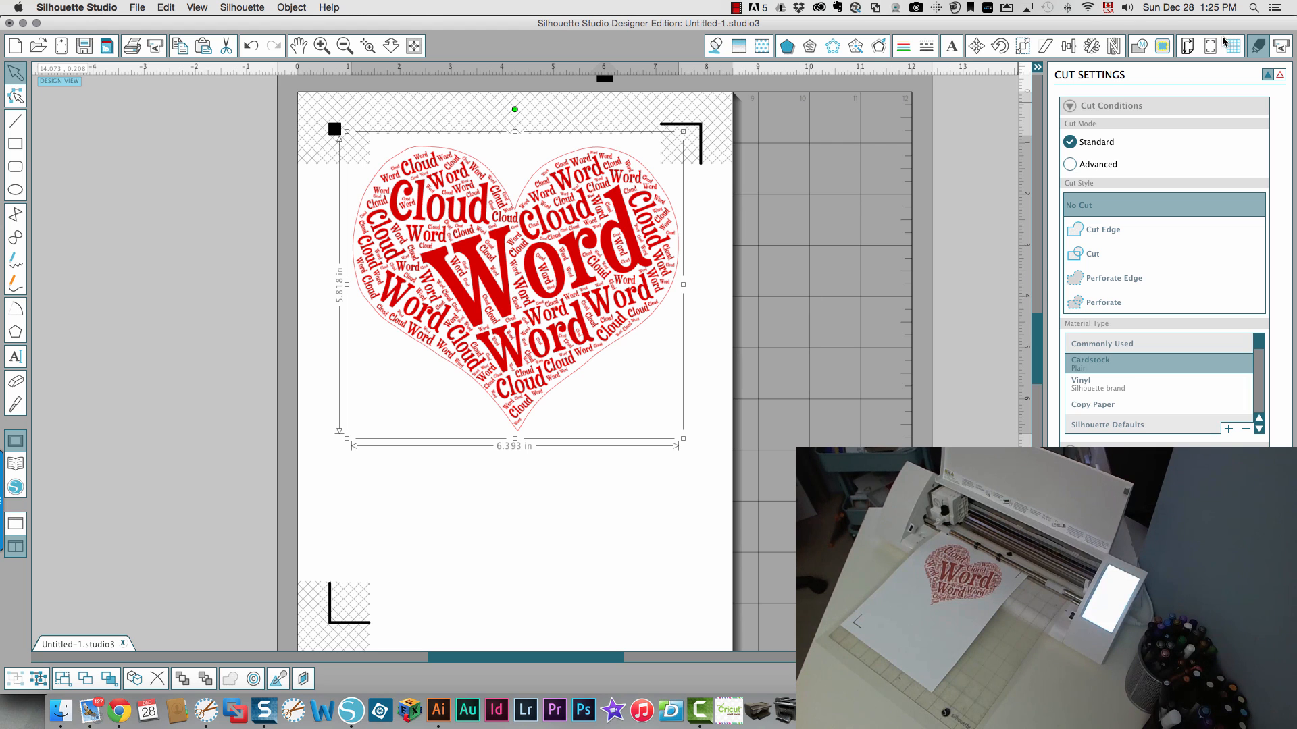
- Send the heart word cloud job to the CAMEO 2 and save the document
left_click(1278, 45)
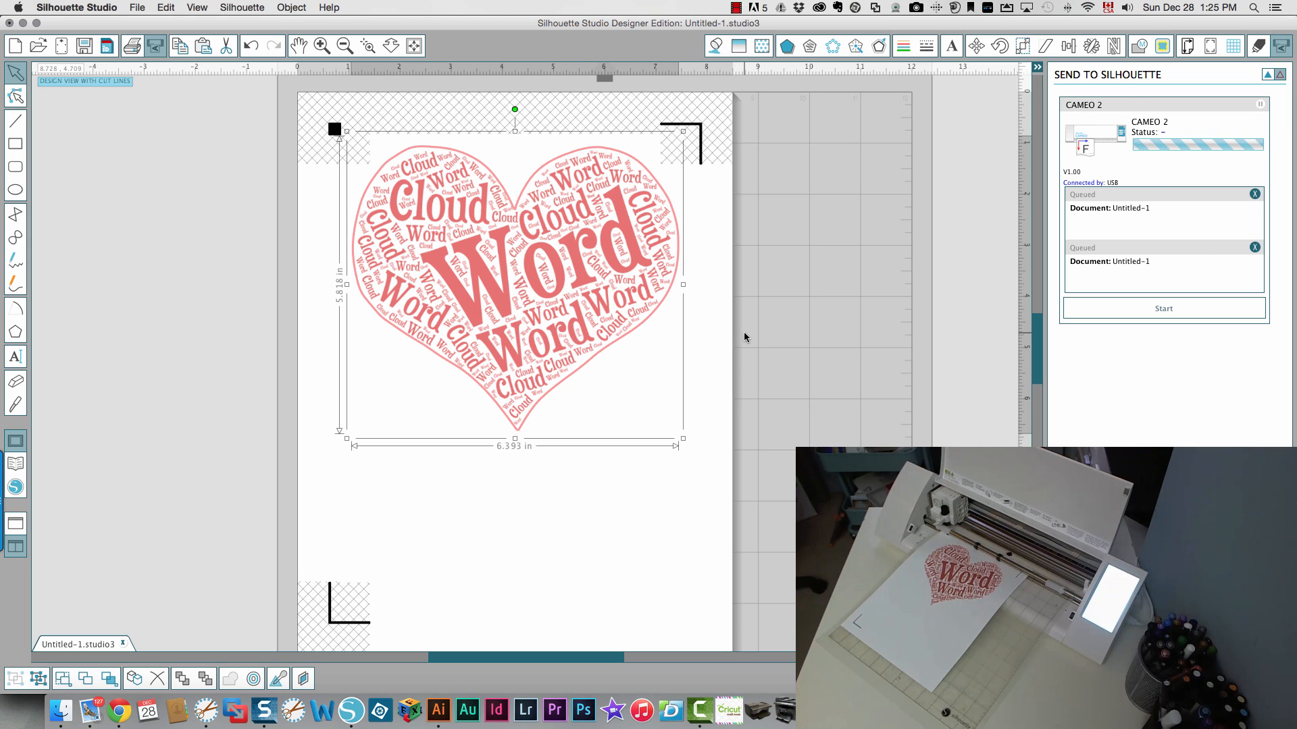
left_click(137, 7)
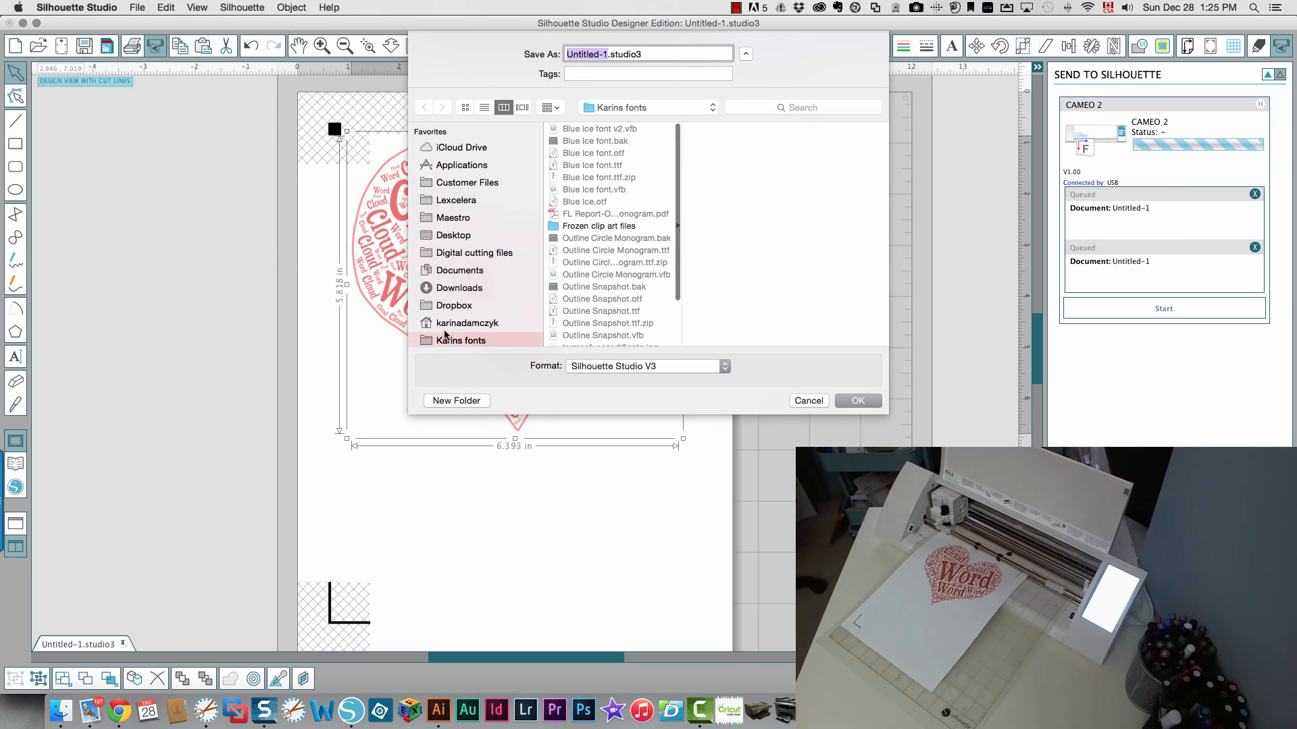
scroll("down", 3)
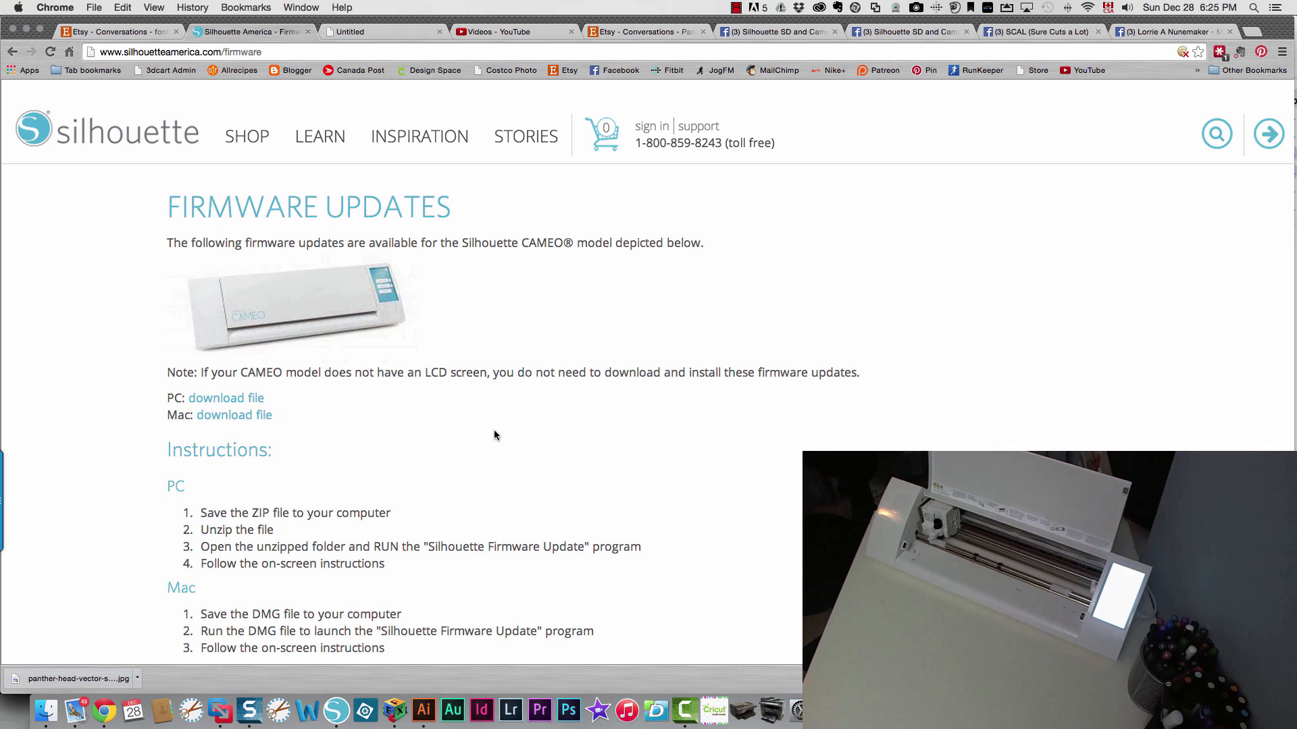
- Download CameoFirmwareUpdateV114.dmg for Mac into Temp and open the disk image
scroll("down", 3)
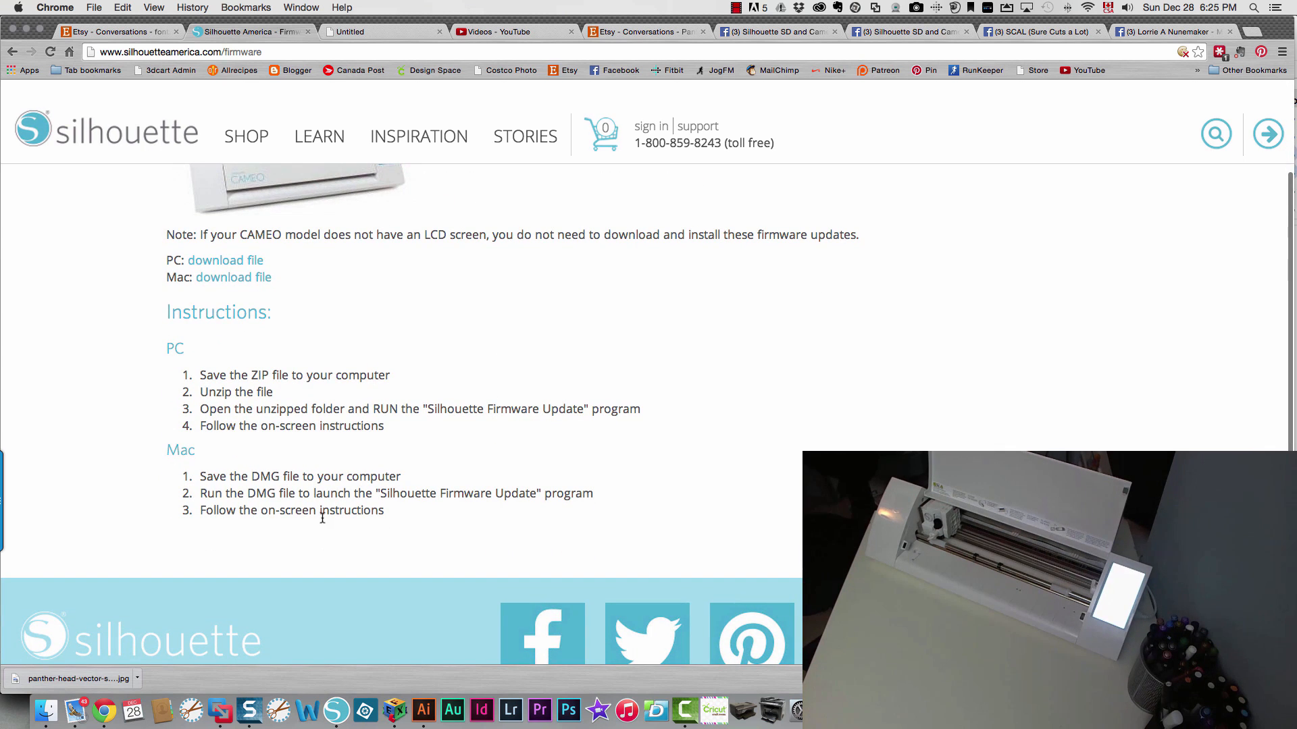
mouse_move(209, 456)
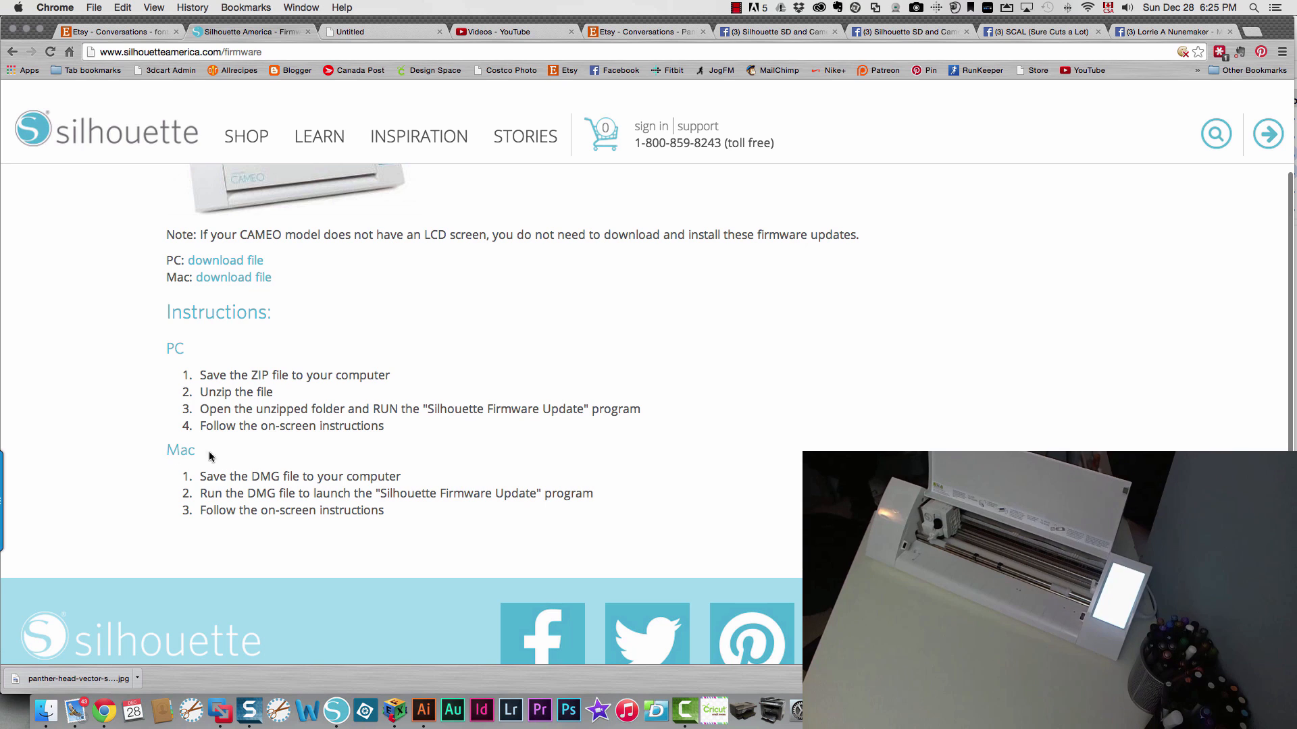
mouse_move(640, 488)
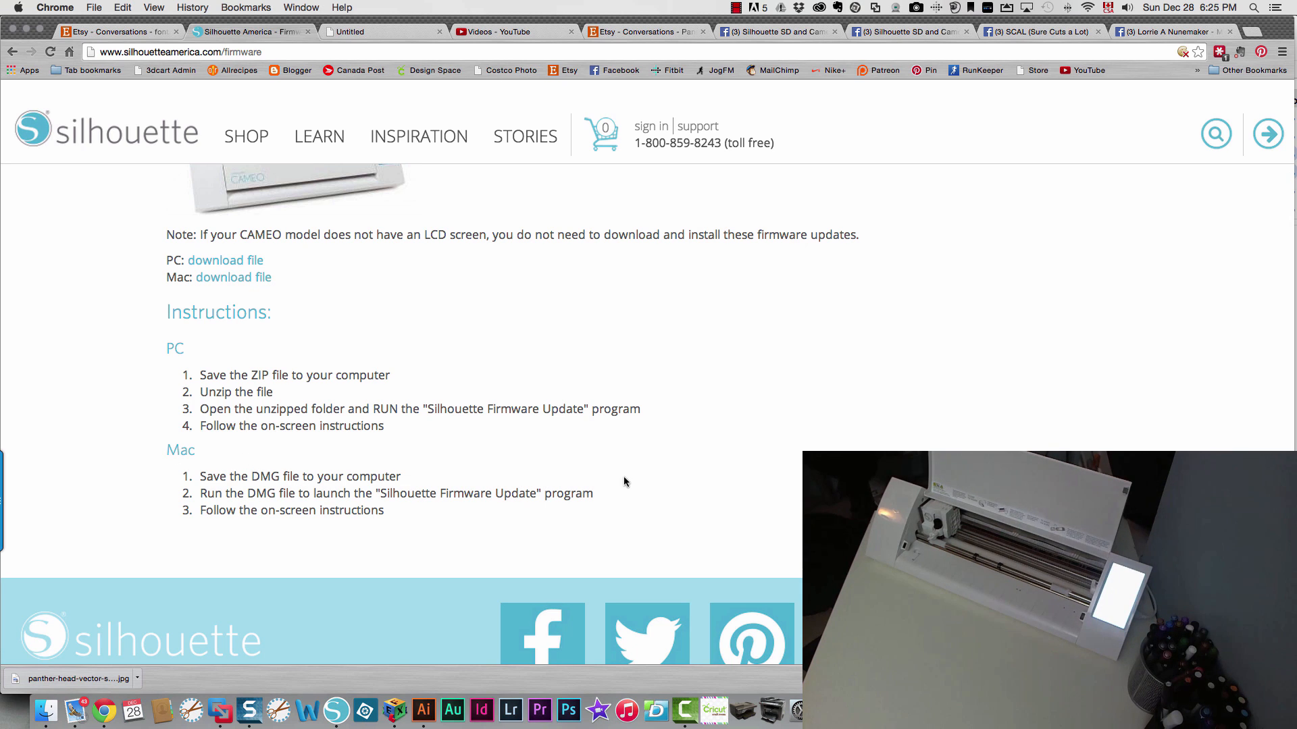
mouse_move(347, 530)
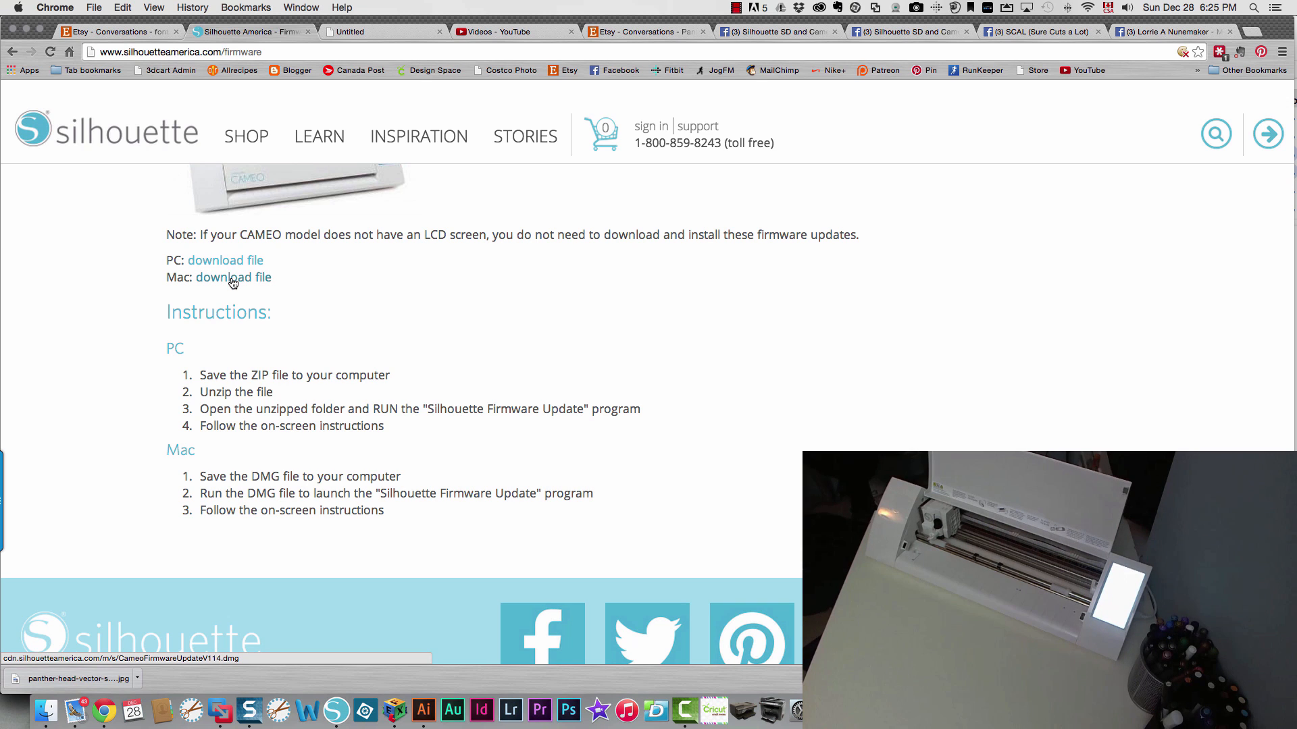
left_click(233, 276)
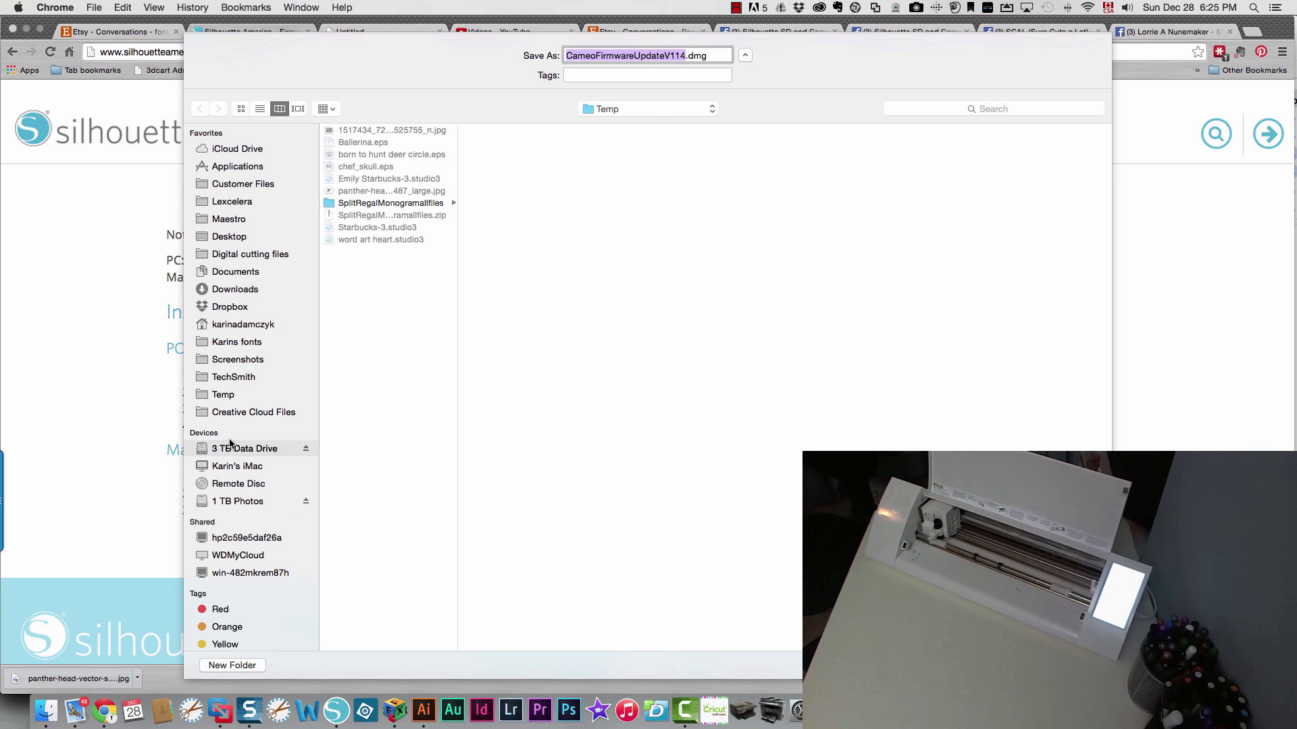
left_click(235, 288)
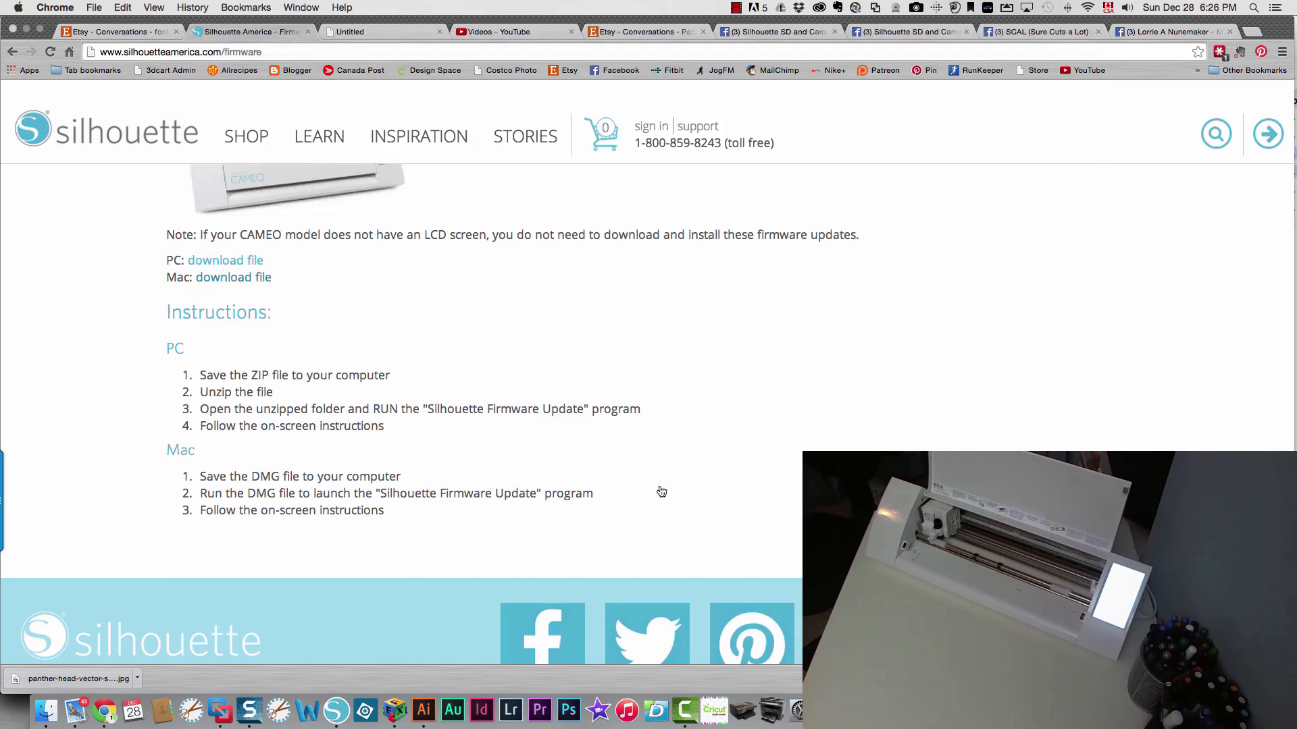
left_click(233, 277)
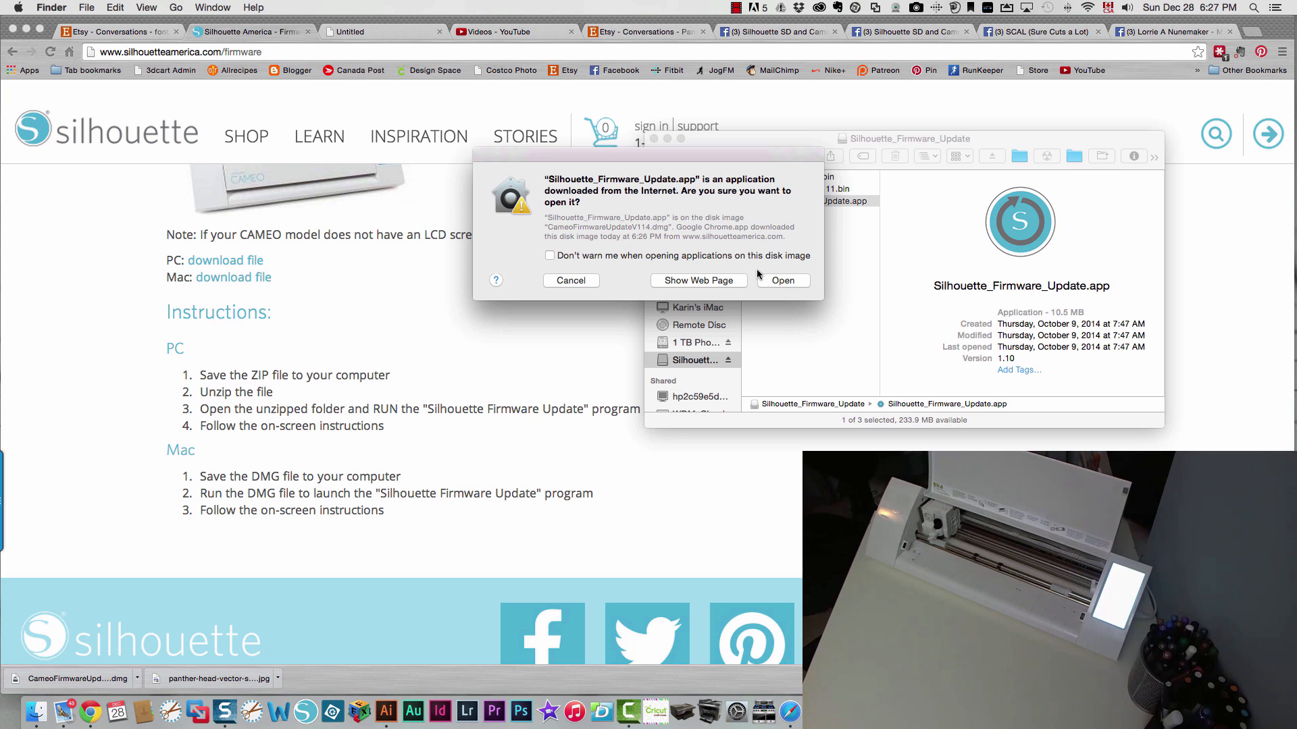
- Open the updater, confirm the CAMEO is connected, and approve updating images and firmware
left_click(780, 280)
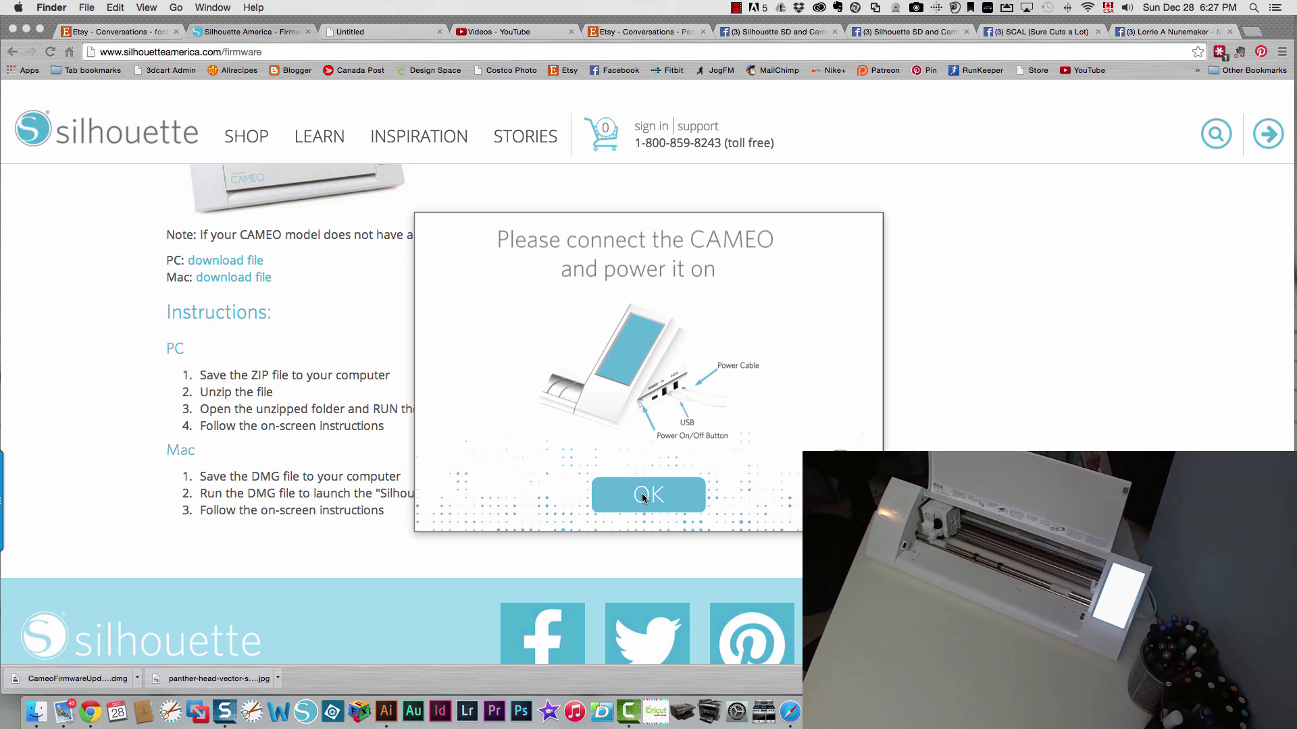
left_click(647, 495)
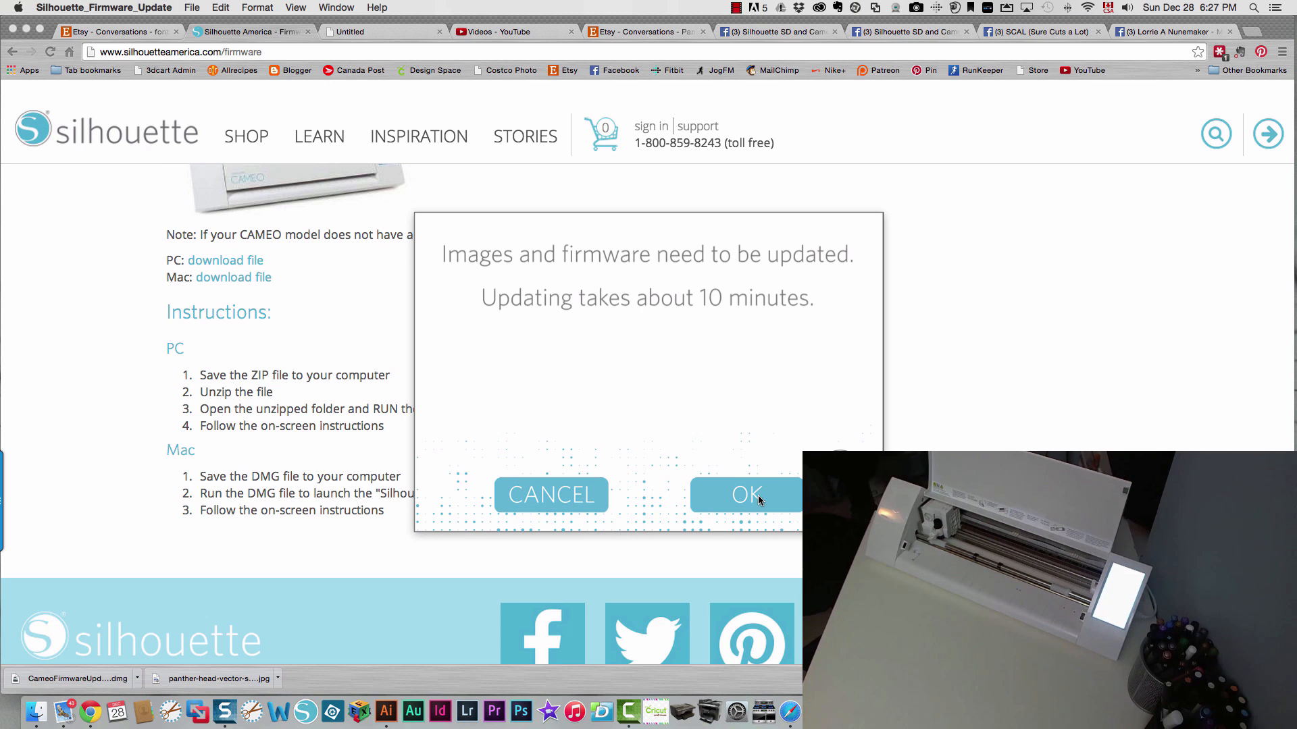
left_click(745, 494)
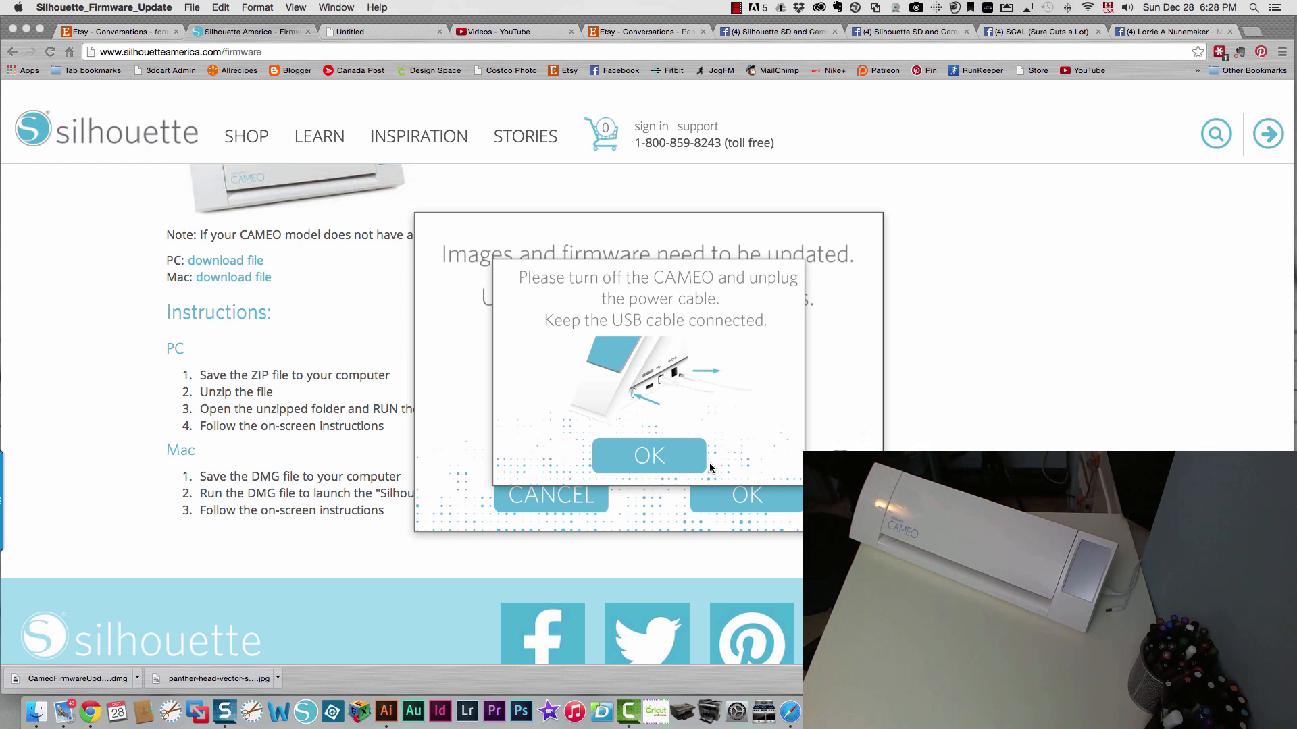
- Confirm the CAMEO is unplugged, then restarted in update mode, and let sending finish
left_click(648, 455)
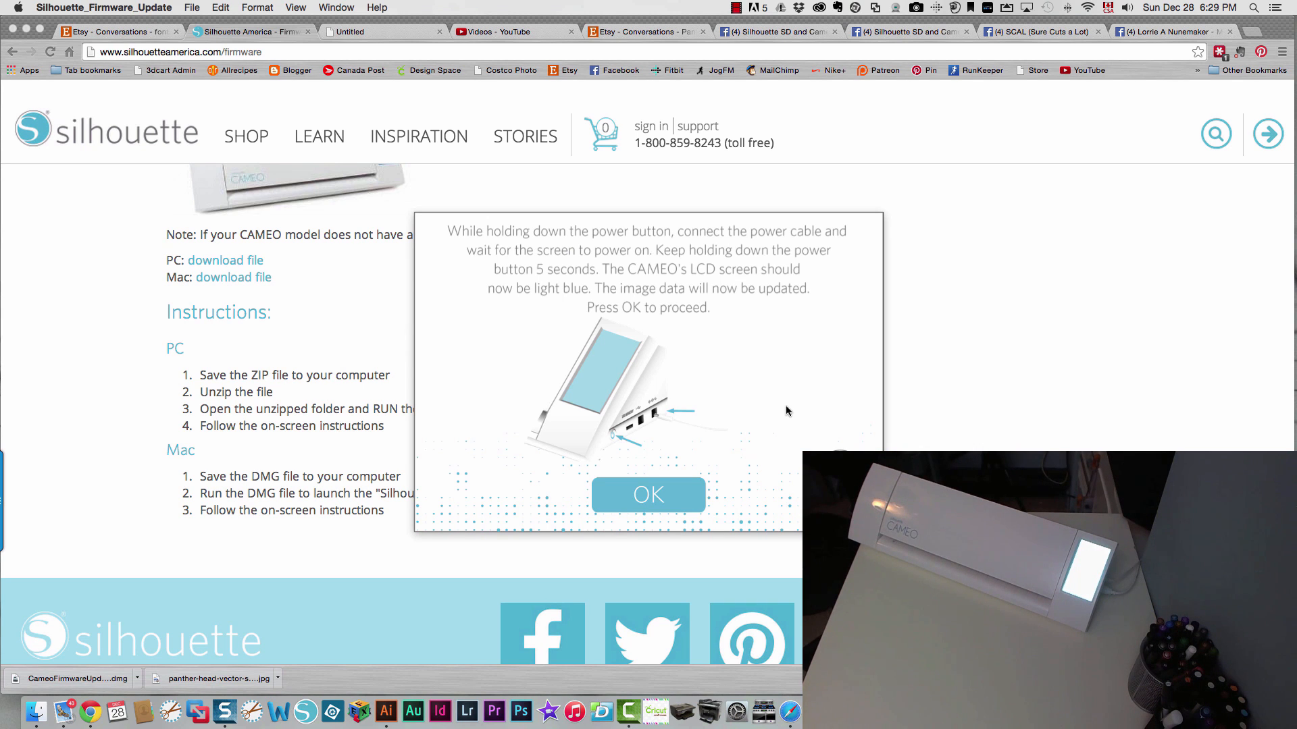
left_click(647, 495)
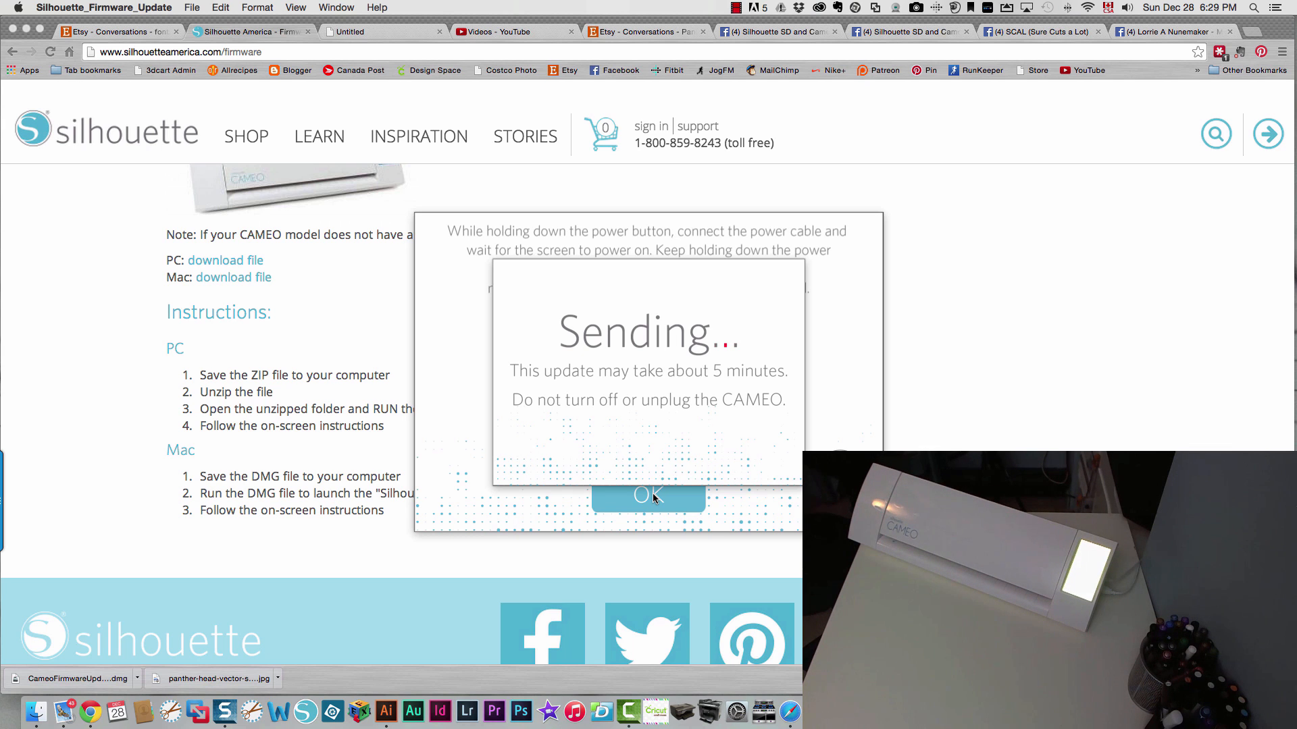
left_click(648, 497)
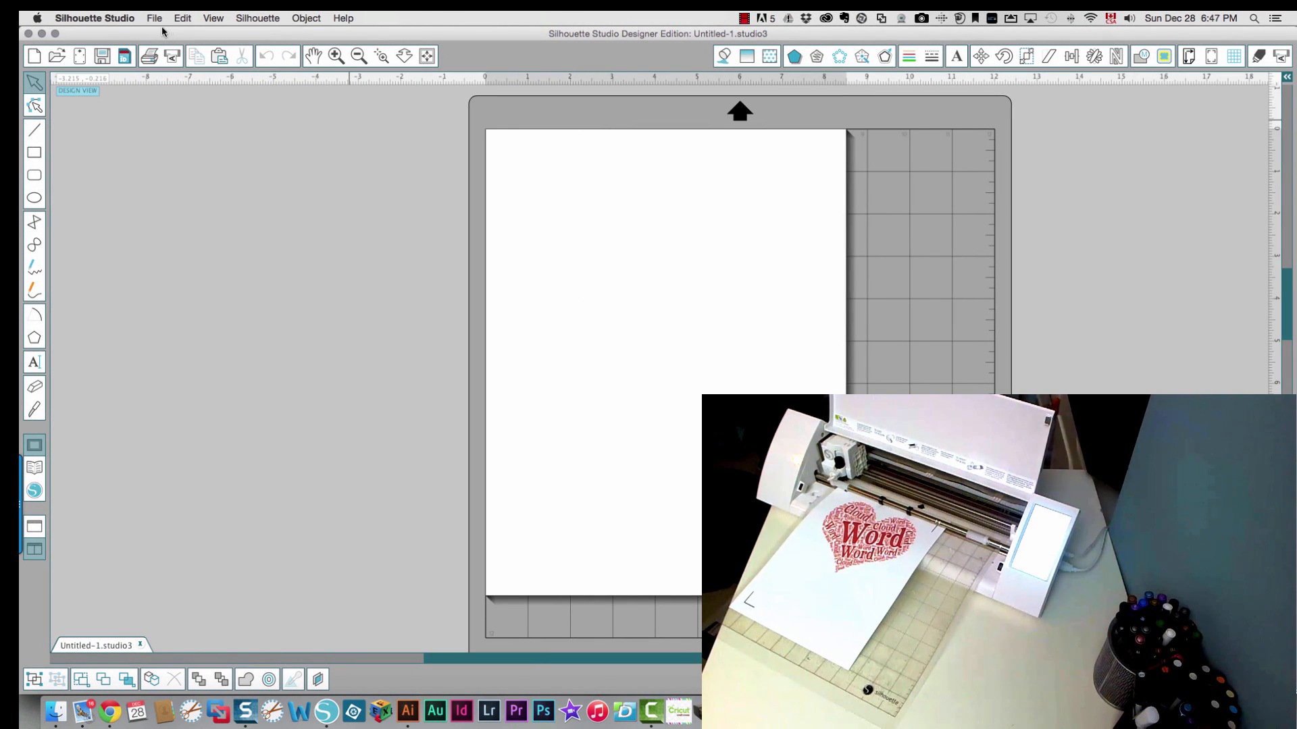
- Reopen 'word art heart.studio3' from the recent files list
left_click(154, 18)
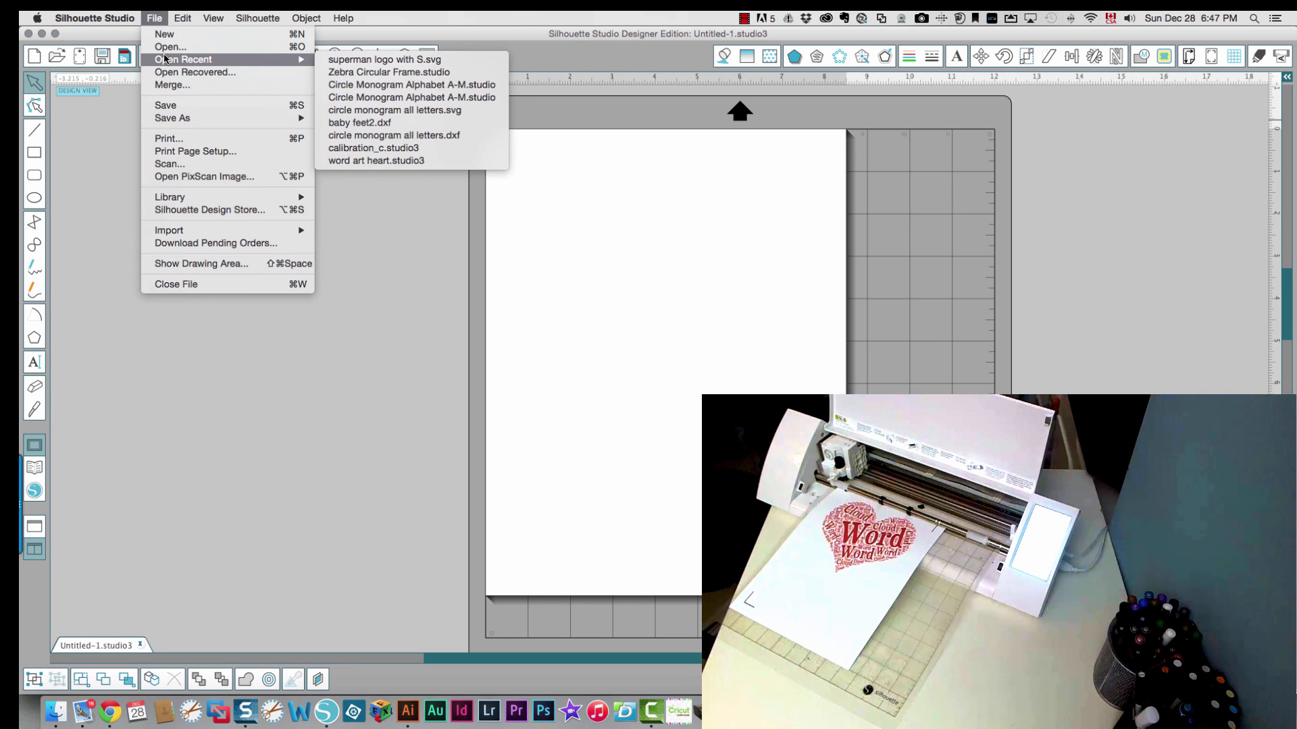
mouse_move(377, 160)
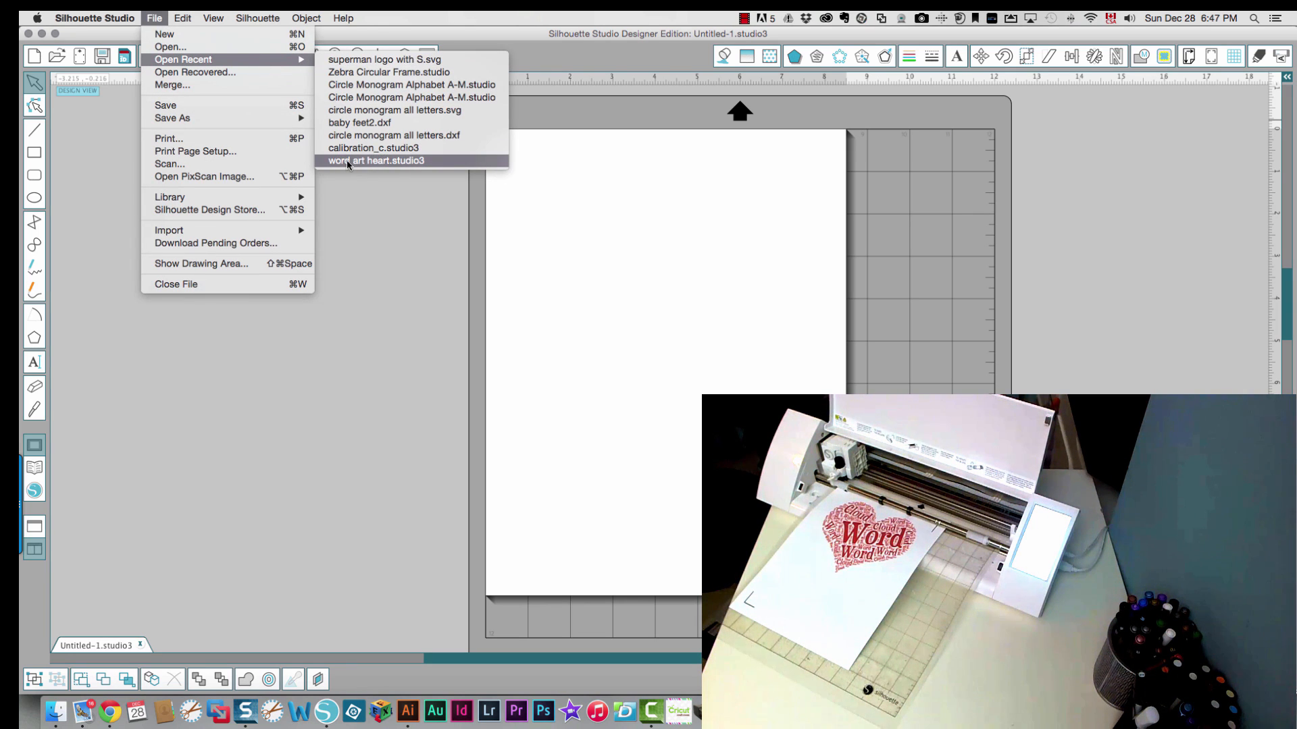
left_click(375, 161)
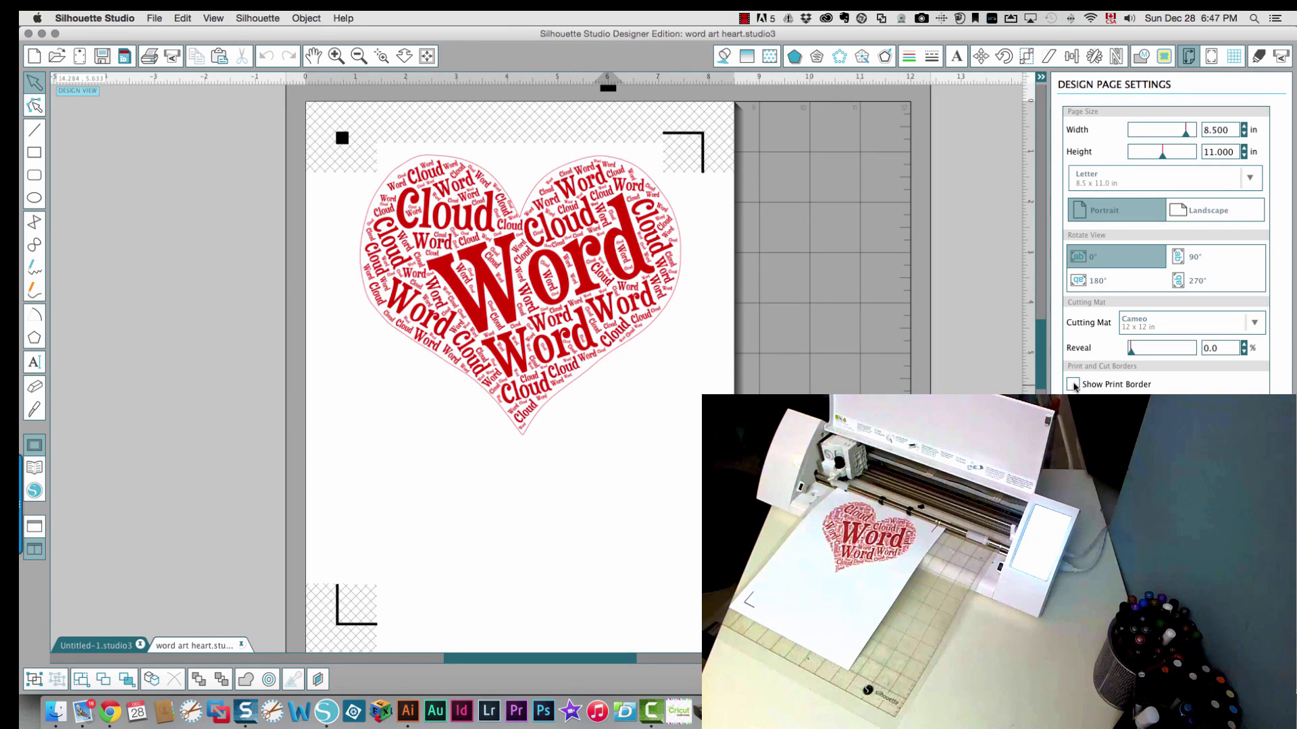
- Bring up the cut settings panel for the reopened word art heart design
left_click(1073, 384)
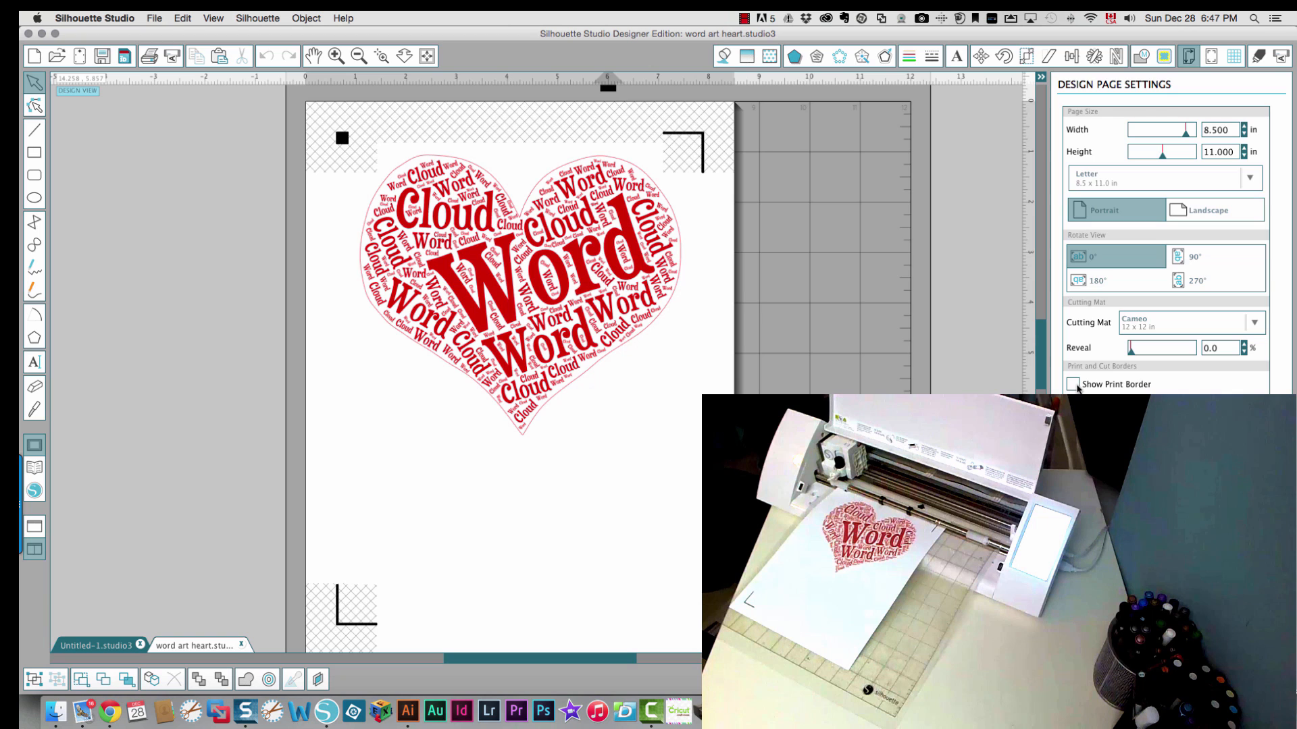
left_click(1256, 56)
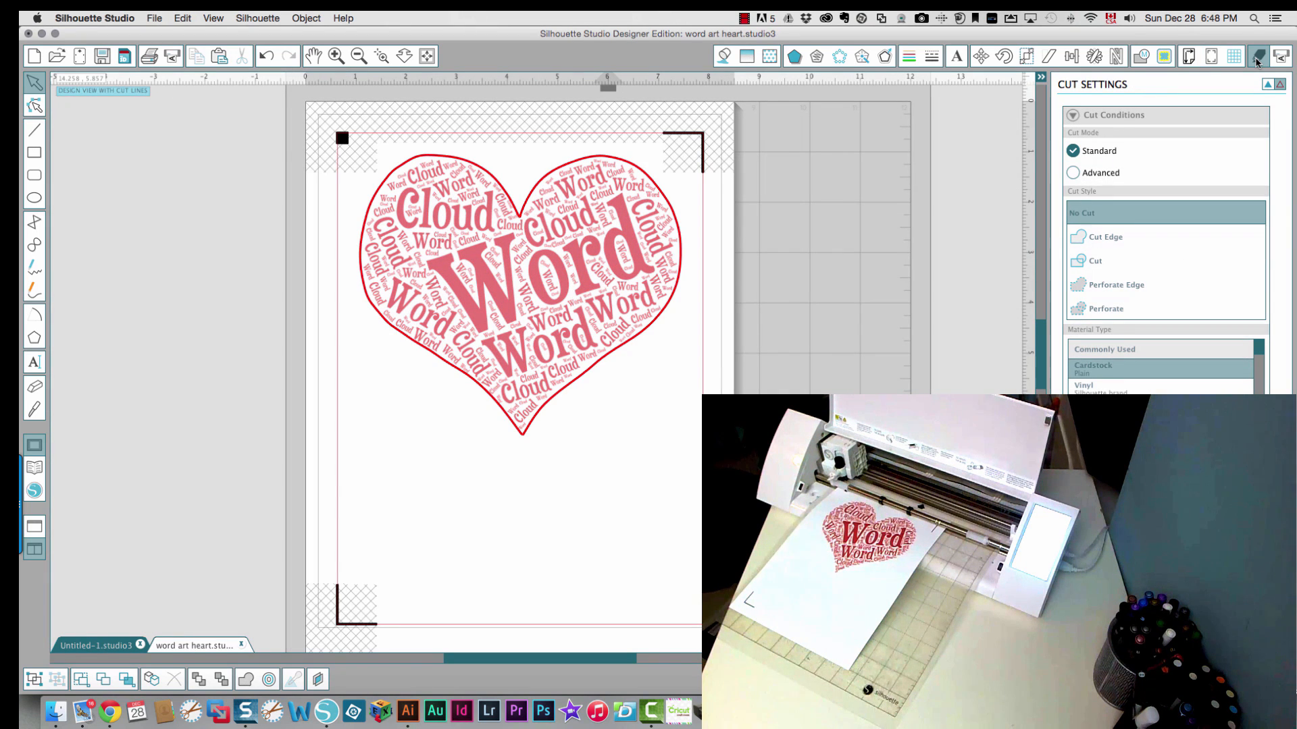